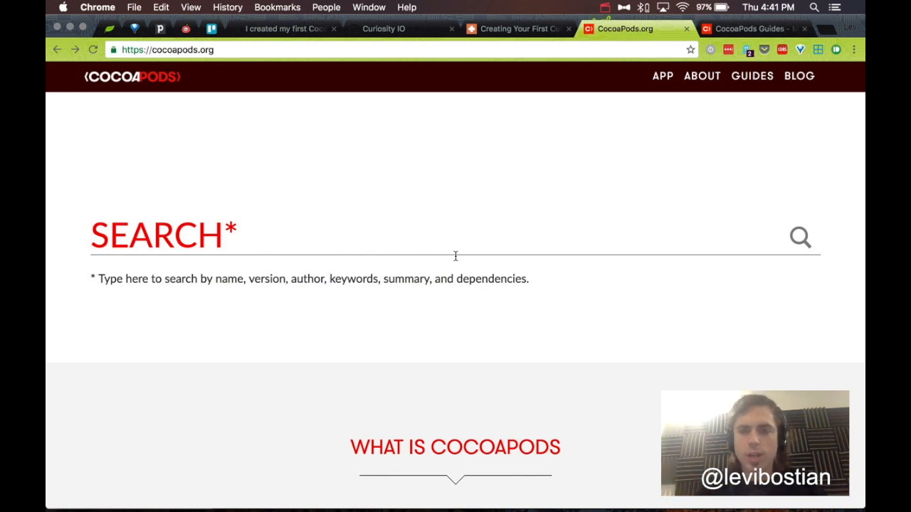
pyautogui.moveTo(752, 76)
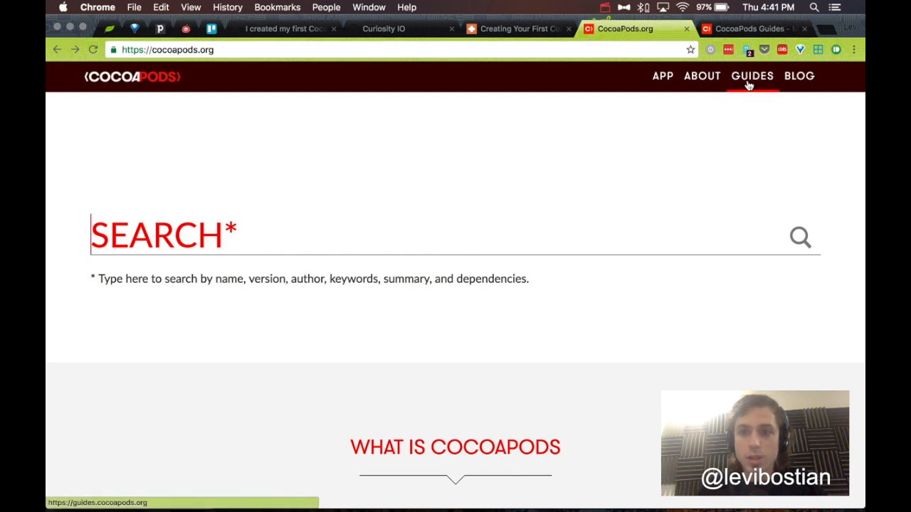
# - Open the CocoaPods Guides and bring the Making CocoaPods column into view
pyautogui.click(751, 76)
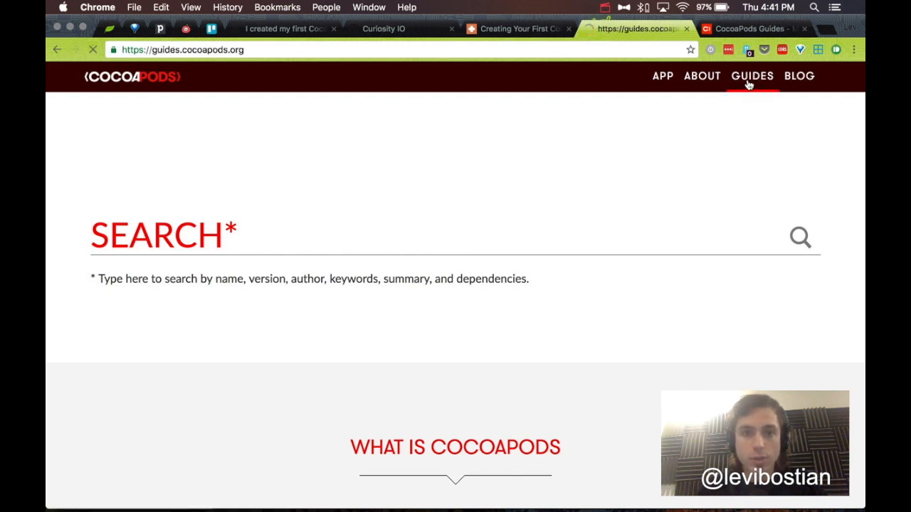
pyautogui.click(752, 76)
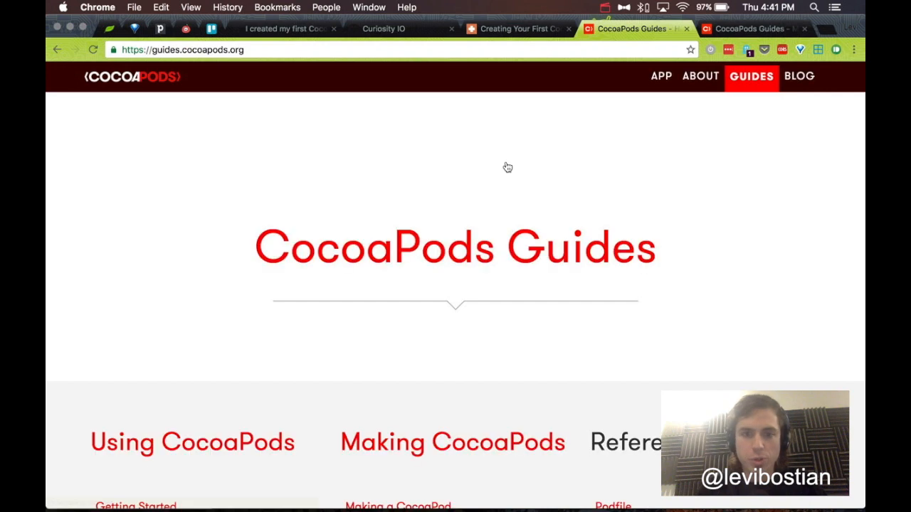
pyautogui.scroll(-3)
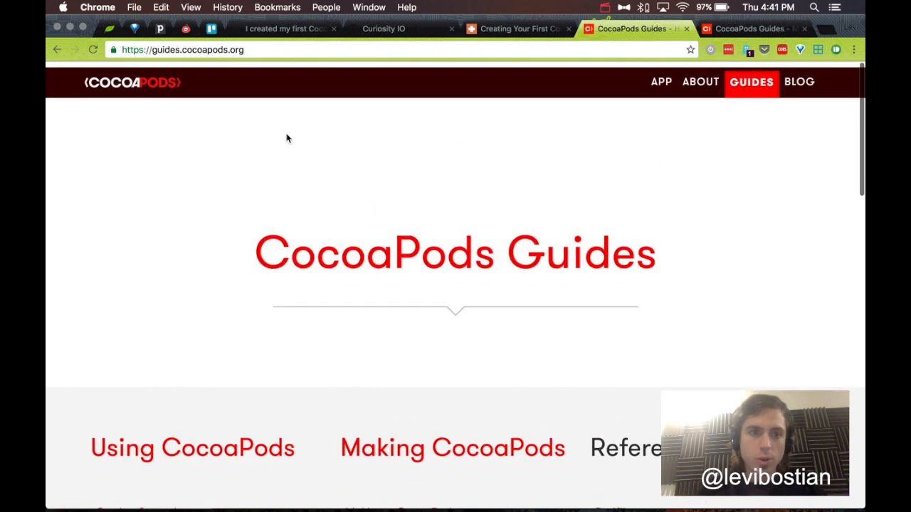
pyautogui.scroll(-3)
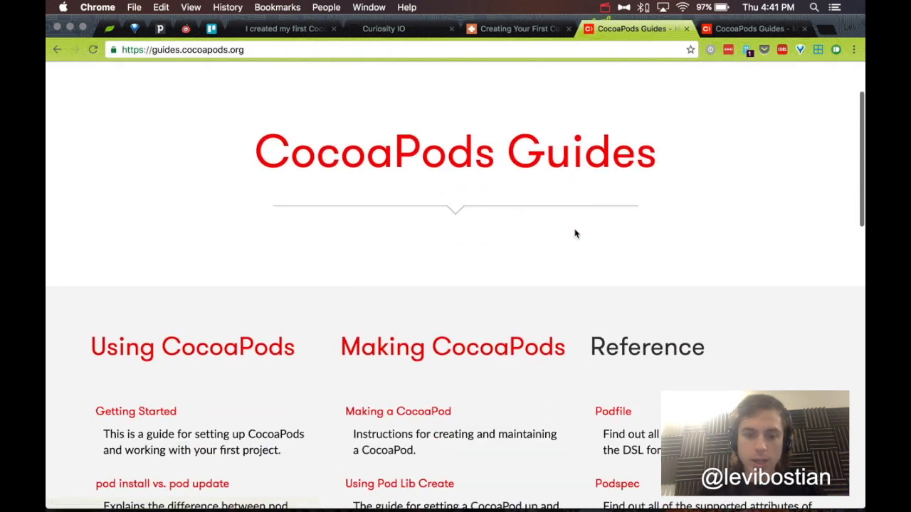
pyautogui.scroll(-3)
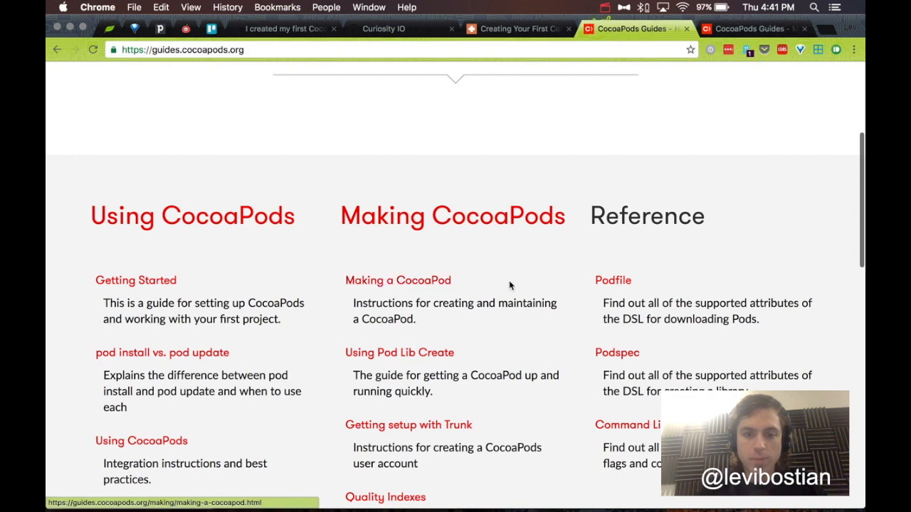
pyautogui.scroll(3)
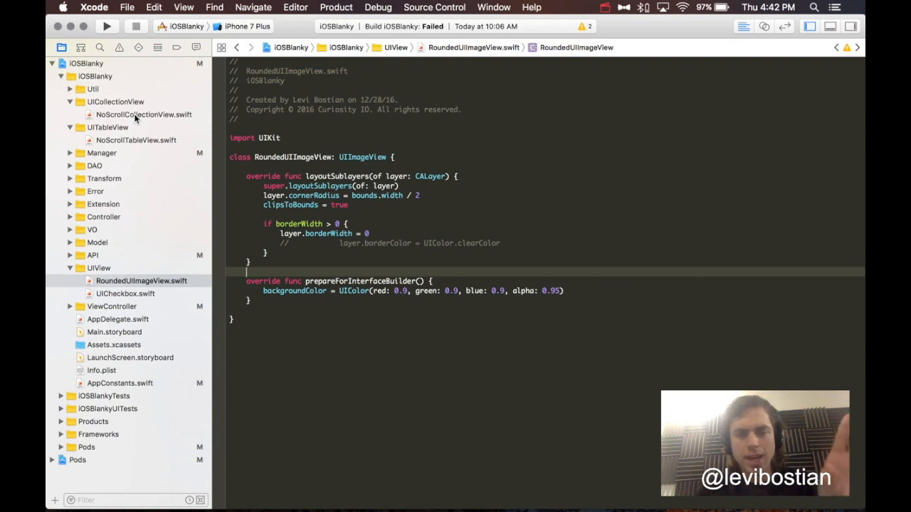
# - Look through NoScrollCollectionView, RoundedUIImageView and UICheckbox, ending on NoScrollTableView.swift
pyautogui.click(144, 114)
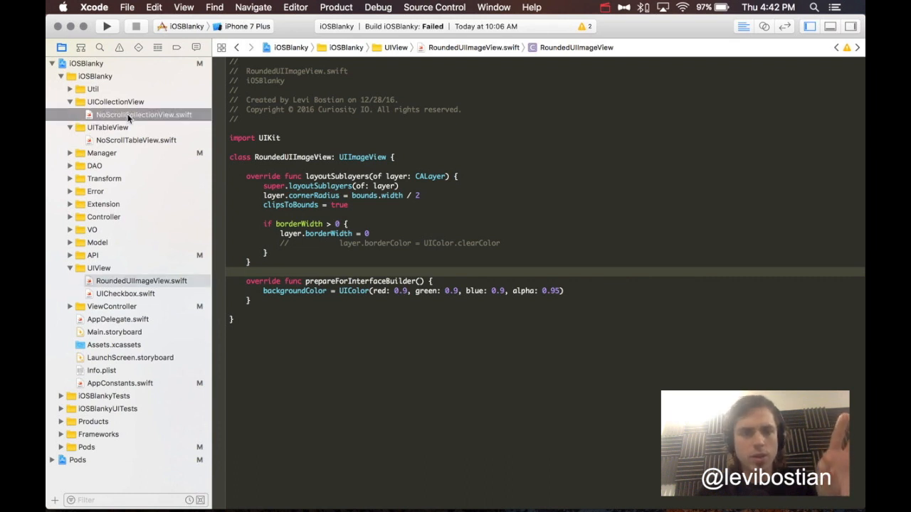
pyautogui.click(144, 115)
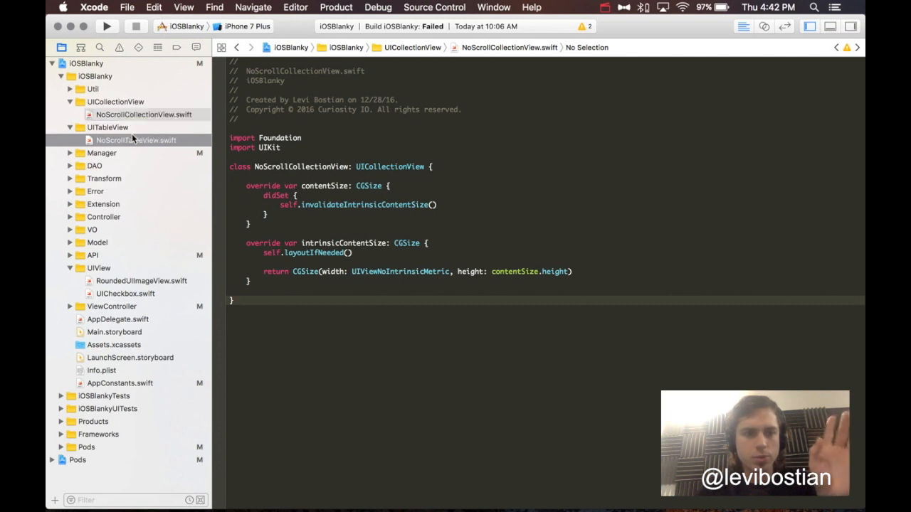
pyautogui.click(136, 140)
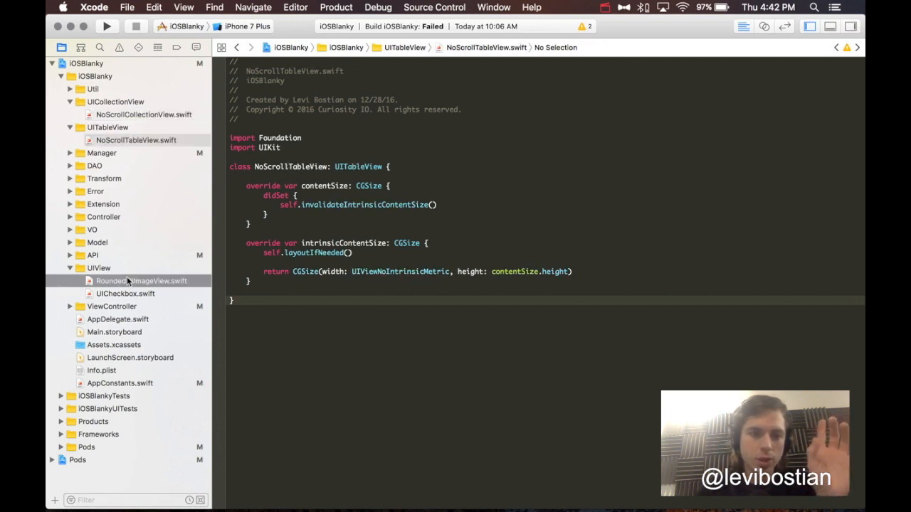
pyautogui.click(142, 280)
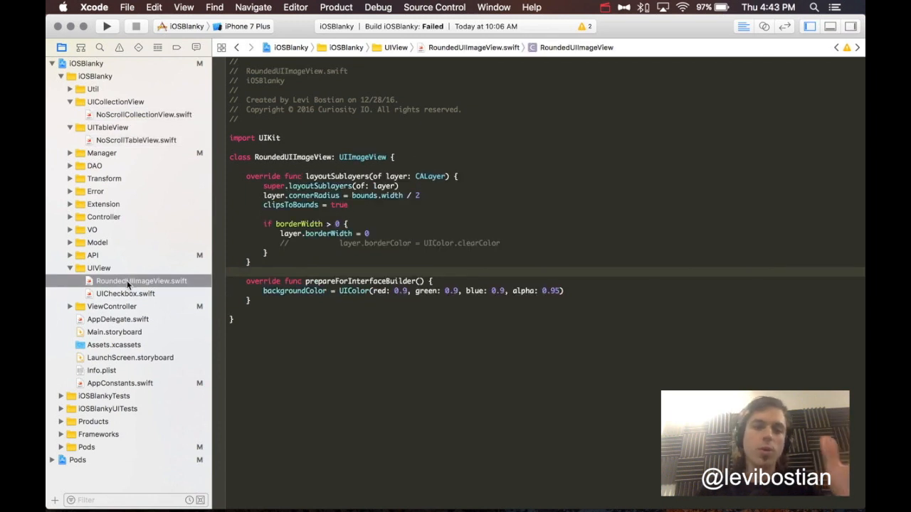
pyautogui.click(125, 293)
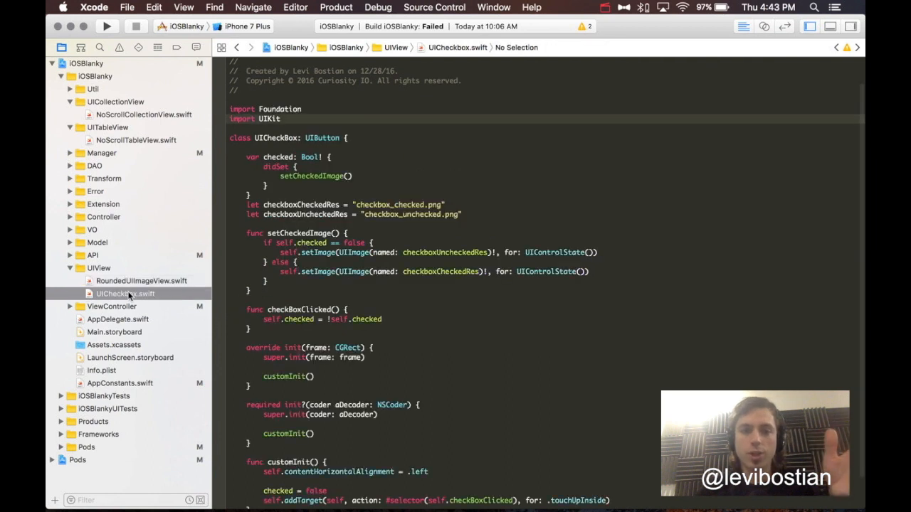
pyautogui.click(141, 281)
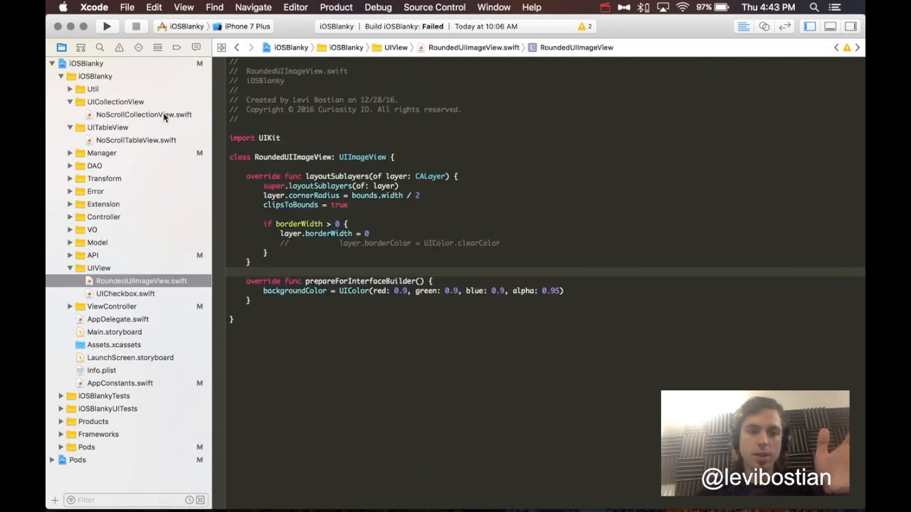
pyautogui.click(136, 140)
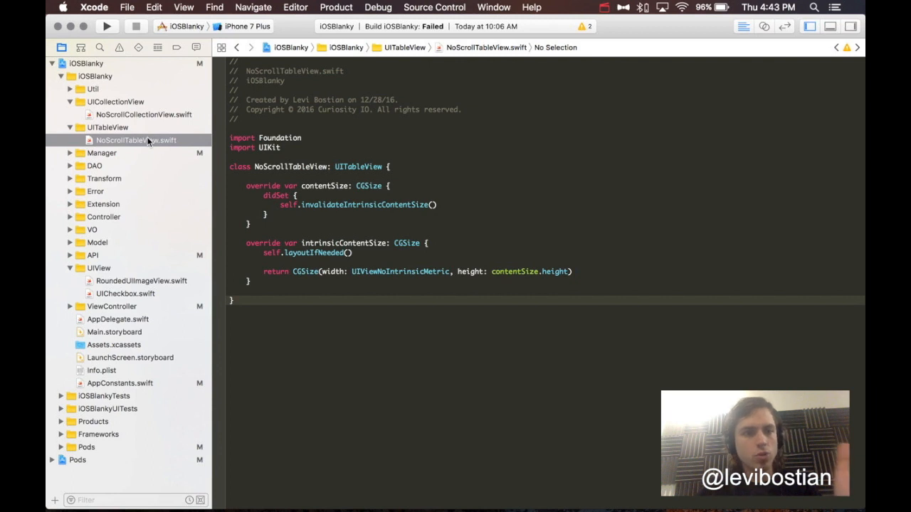
pyautogui.click(249, 234)
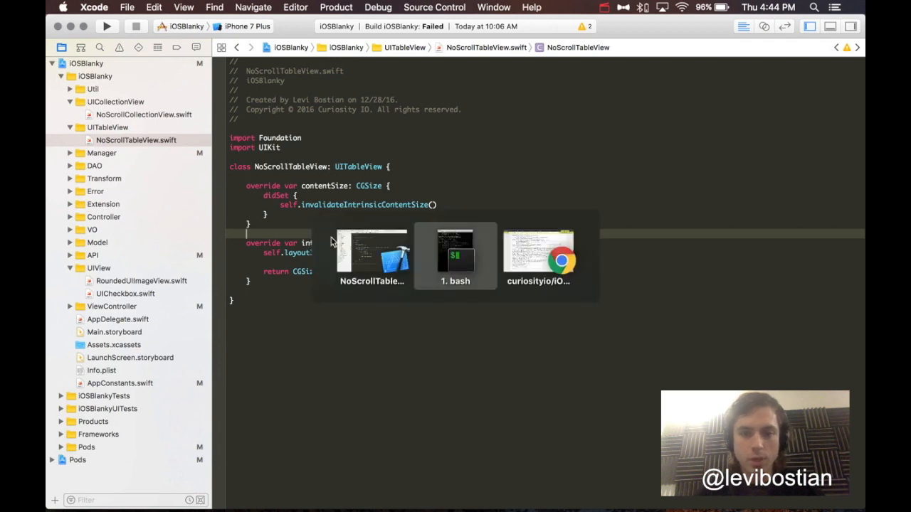
# - In the bash terminal, type the gem install cocoapods command with sudo
pyautogui.click(538, 256)
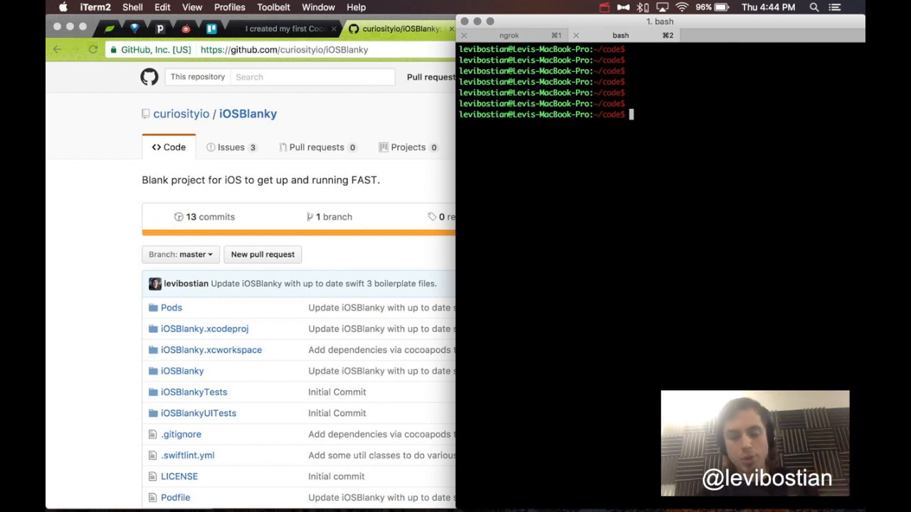
pyautogui.write('c')
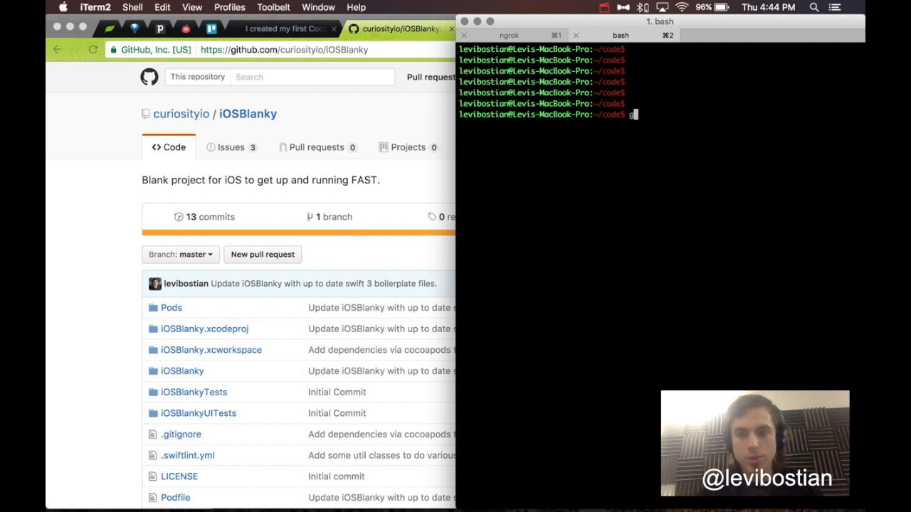
pyautogui.write('gem install cocoa')
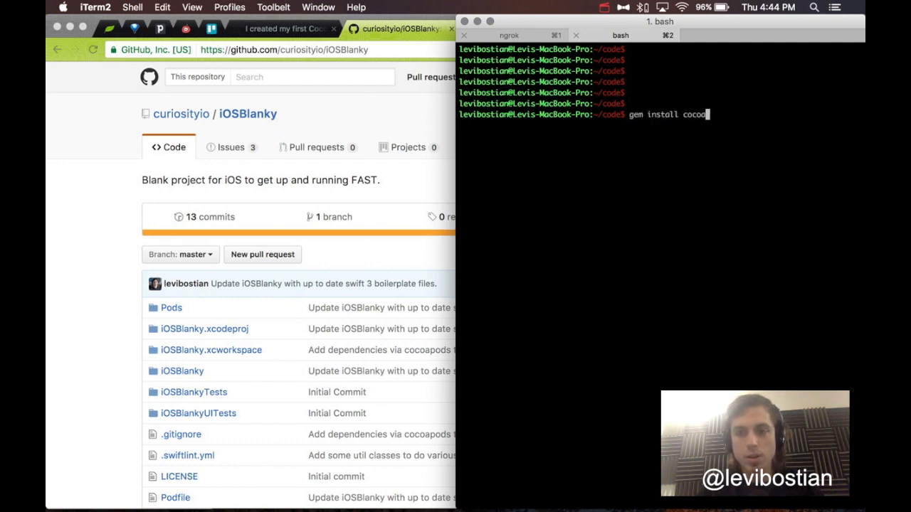
pyautogui.write('pods')
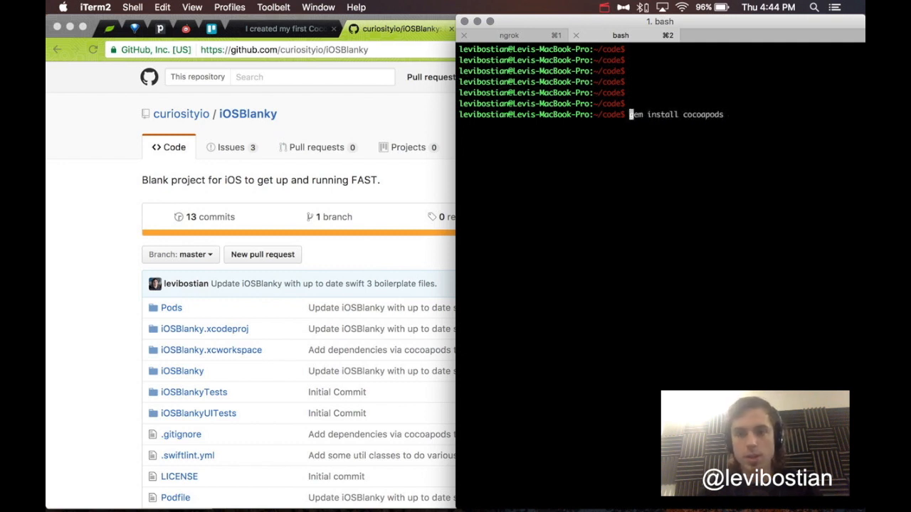
pyautogui.write('sudo')
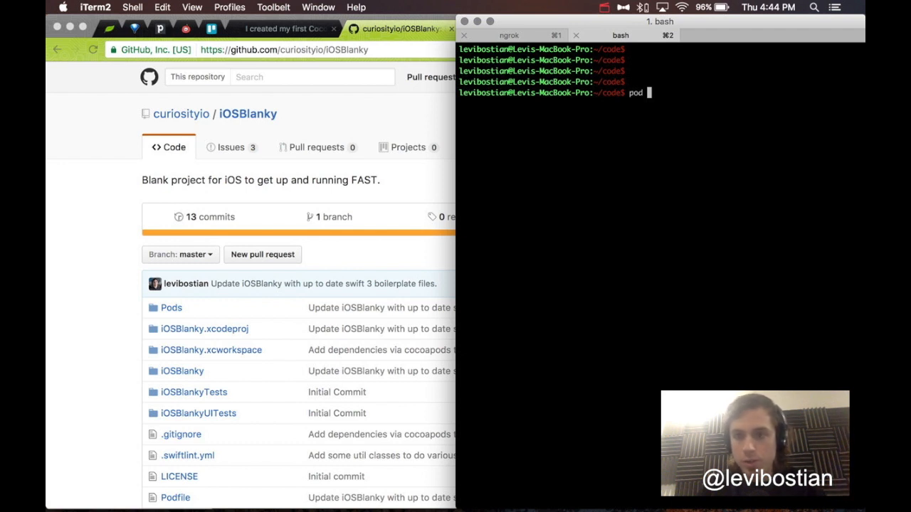
# - Run pod lib create iOSViews to start the pod template
pyautogui.write('lib')
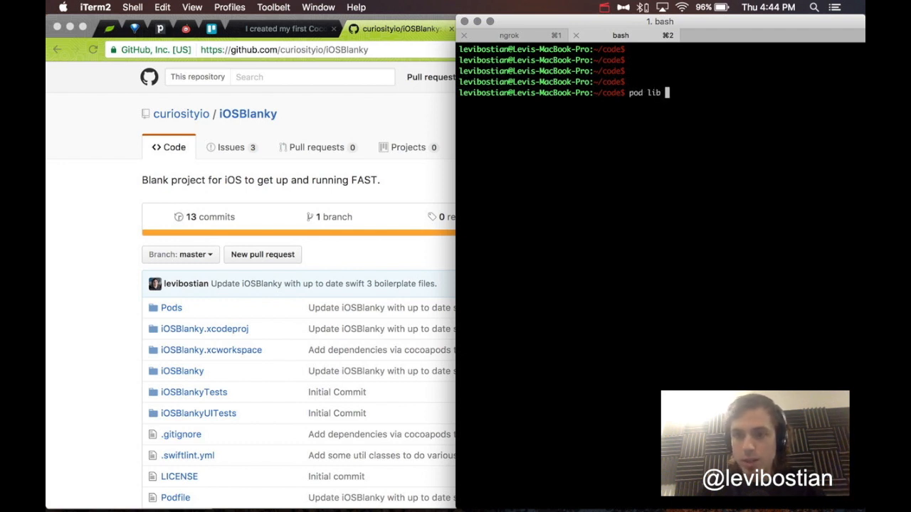
pyautogui.write('create iO')
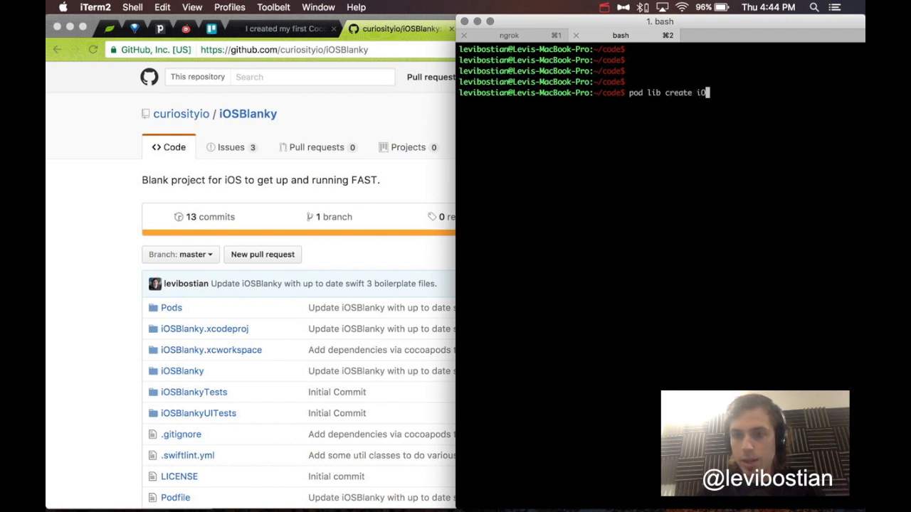
pyautogui.write('SViews')
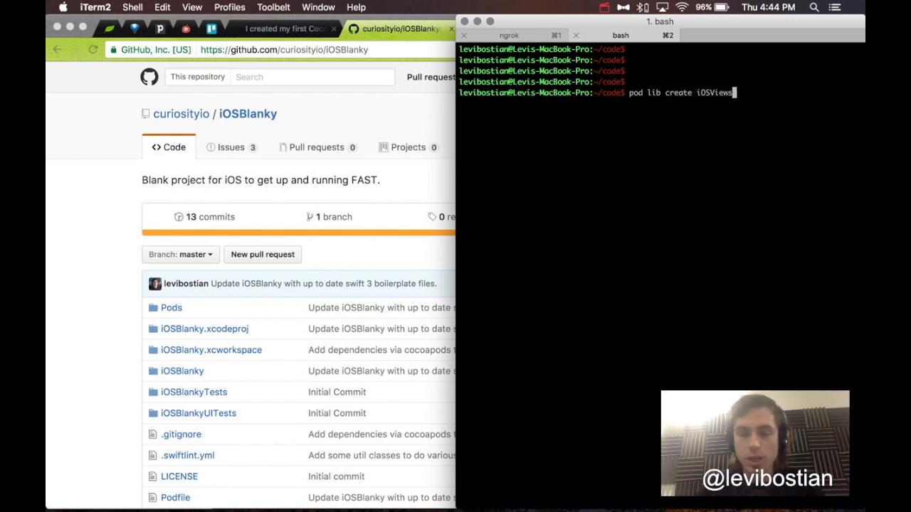
pyautogui.press('enter')
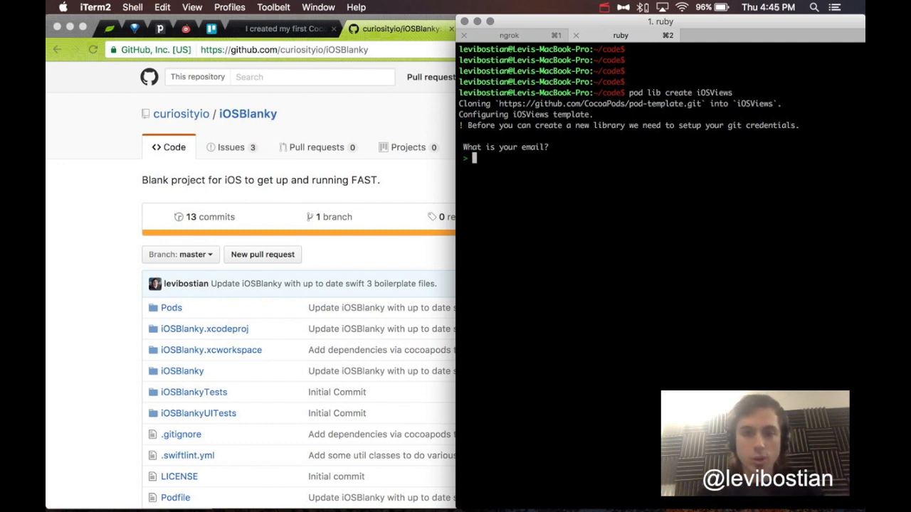
# - Answer the template prompts: Swift, demo app yes, testing framework None, view-based testing No
pyautogui.write('curiosityio.com')
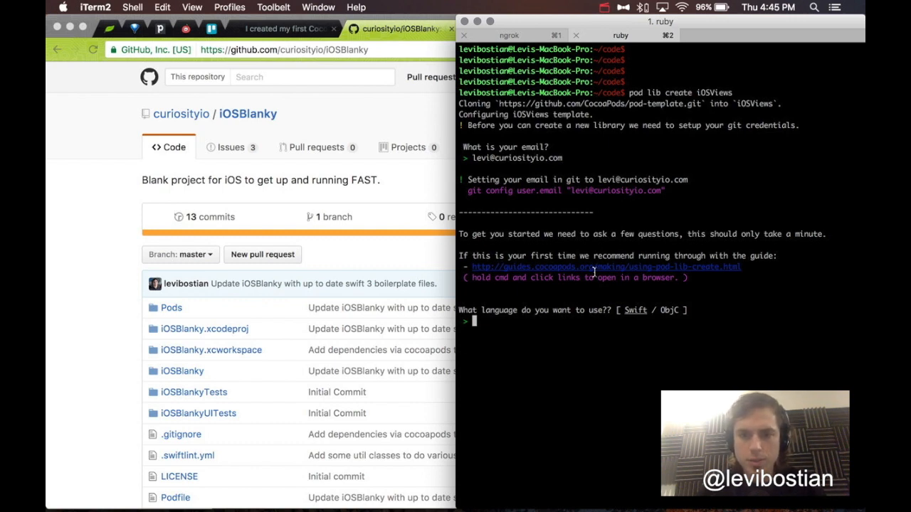
pyautogui.moveTo(619, 328)
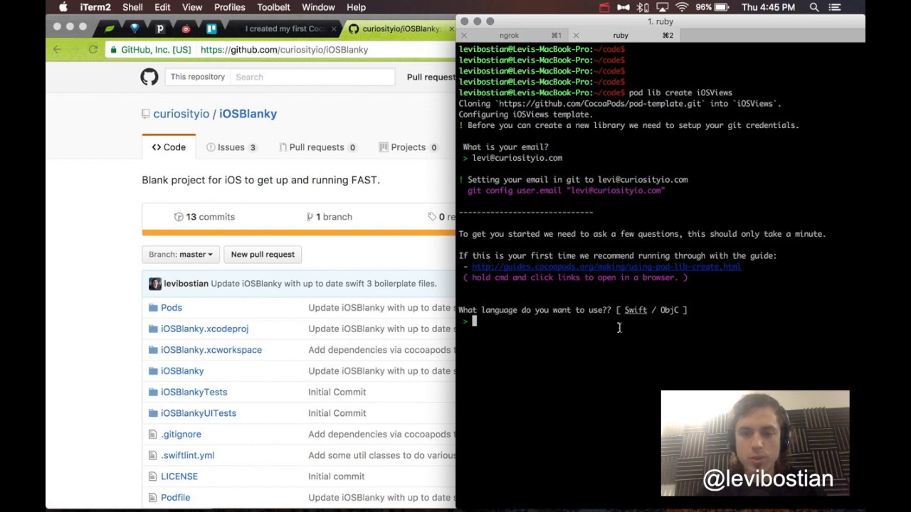
pyautogui.write('swift')
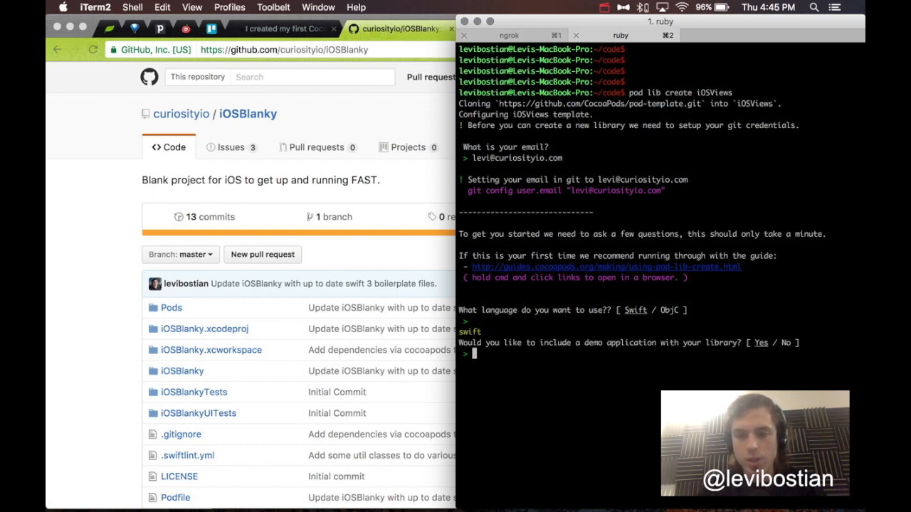
pyautogui.write('yes')
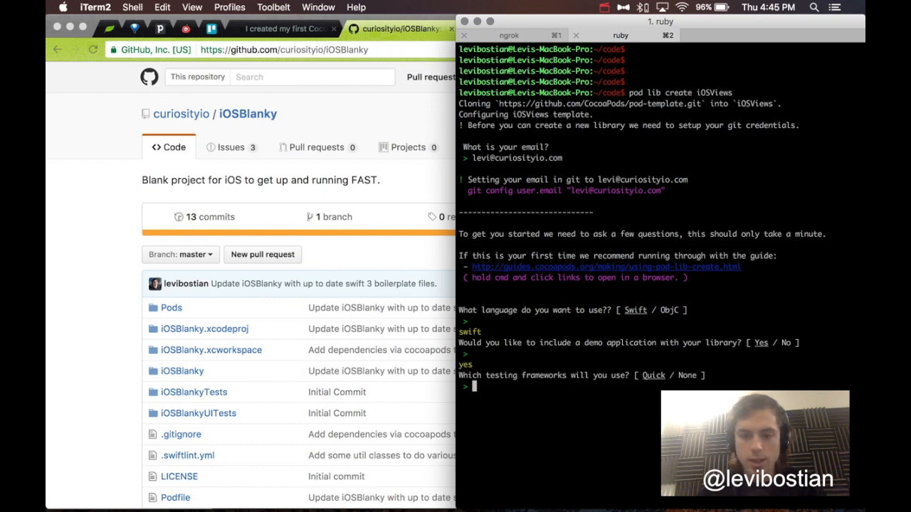
pyautogui.write('None')
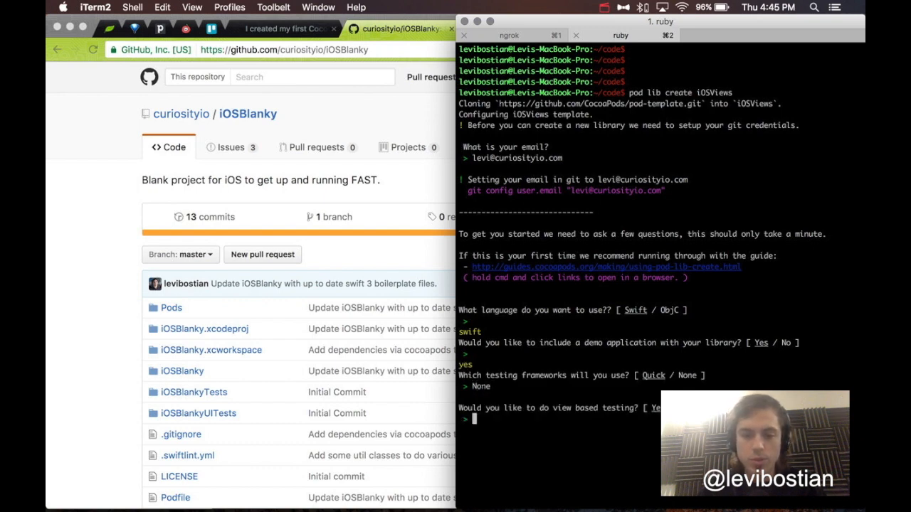
pyautogui.write('No')
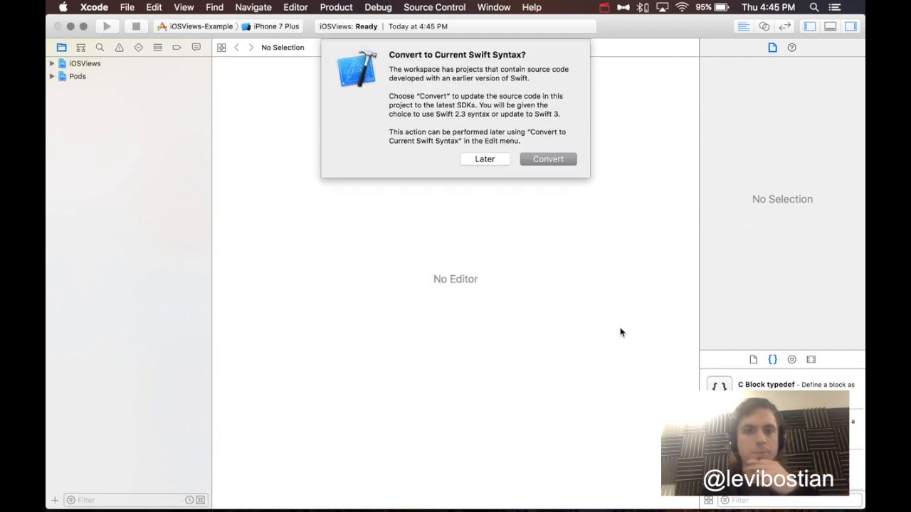
# - Switch to the iOSViews example workspace and accept Convert to Current Swift Syntax
pyautogui.press('cmd+tab')
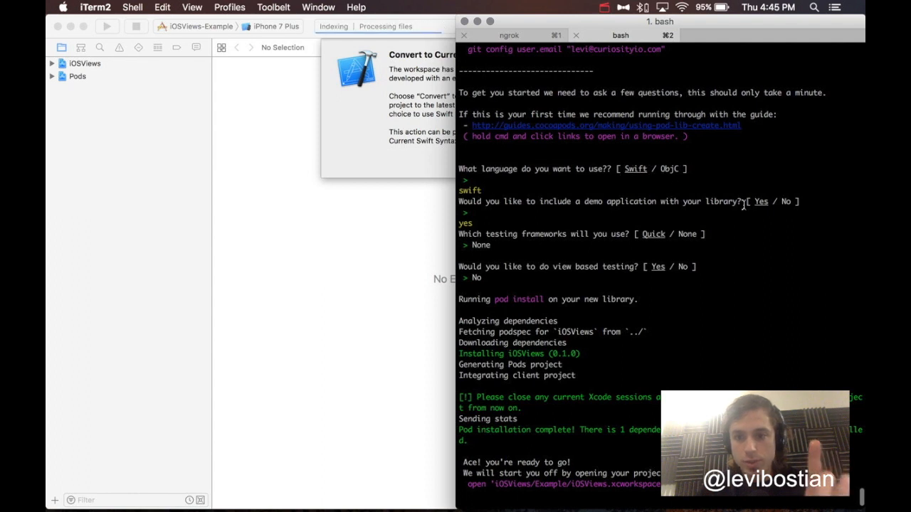
pyautogui.moveTo(645, 289)
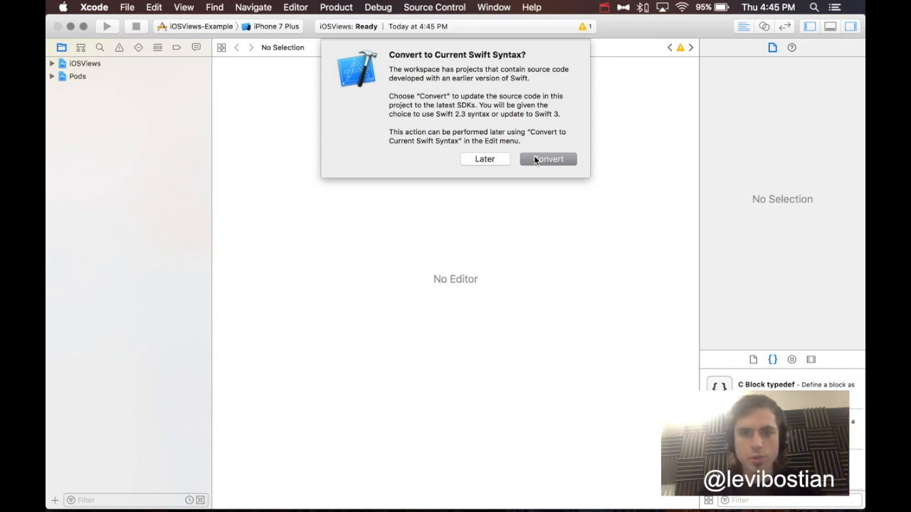
pyautogui.click(547, 159)
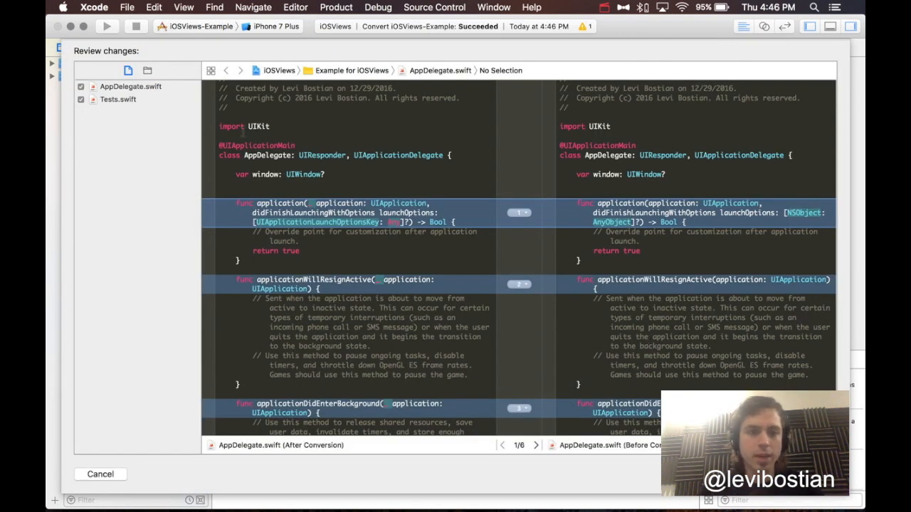
# - Review the AppDelegate.swift and Tests.swift conversion diffs and save the converted code
pyautogui.click(117, 99)
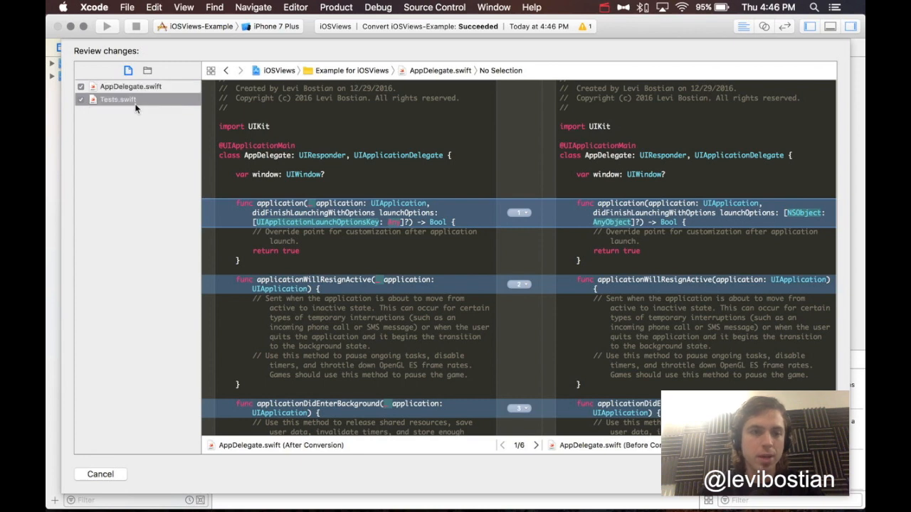
pyautogui.click(117, 99)
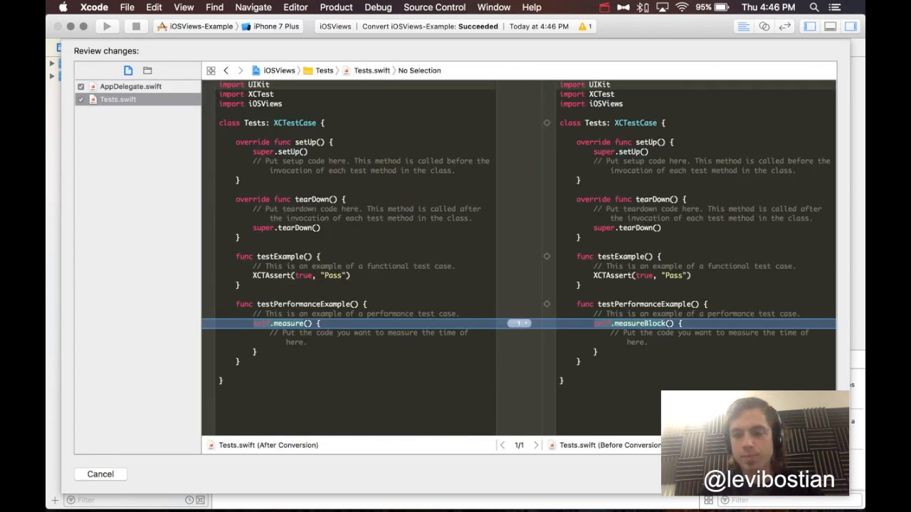
pyautogui.click(100, 474)
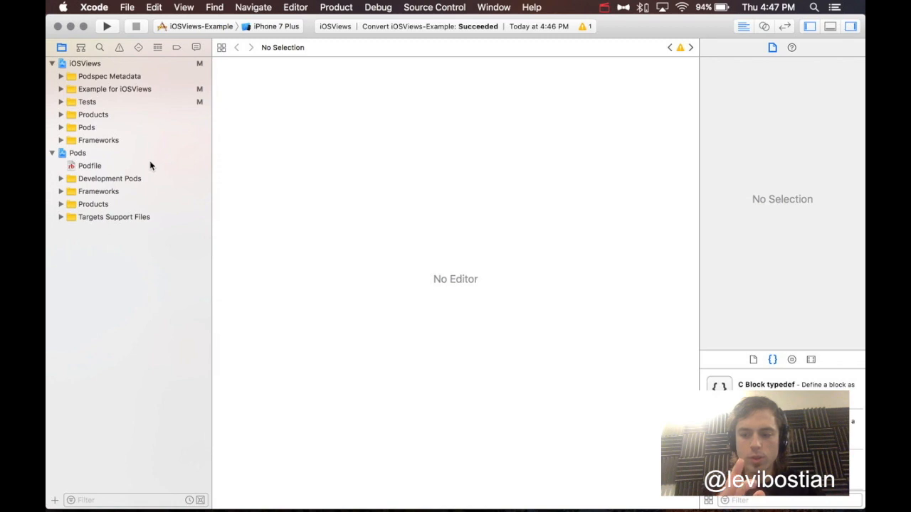
pyautogui.click(97, 7)
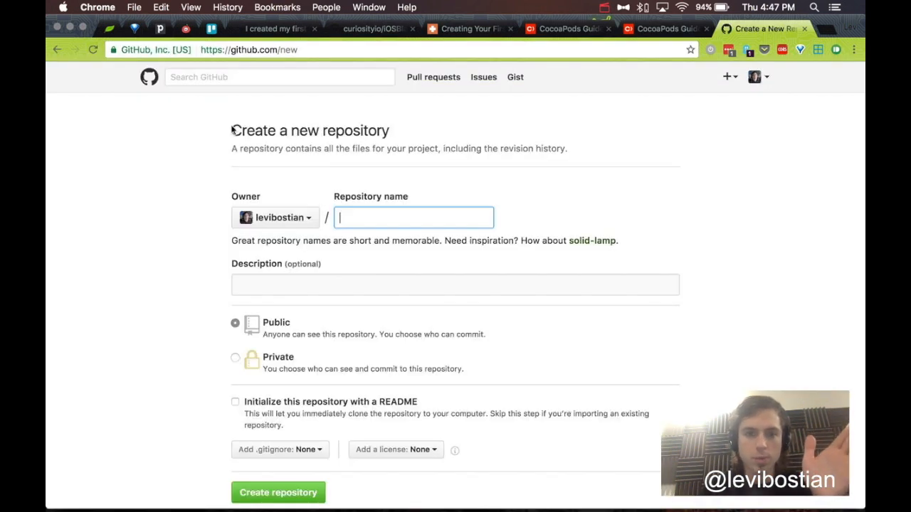
# - Create public repo iOSViews under curiosityio, described as boilerplate views for iOS apps
pyautogui.click(276, 217)
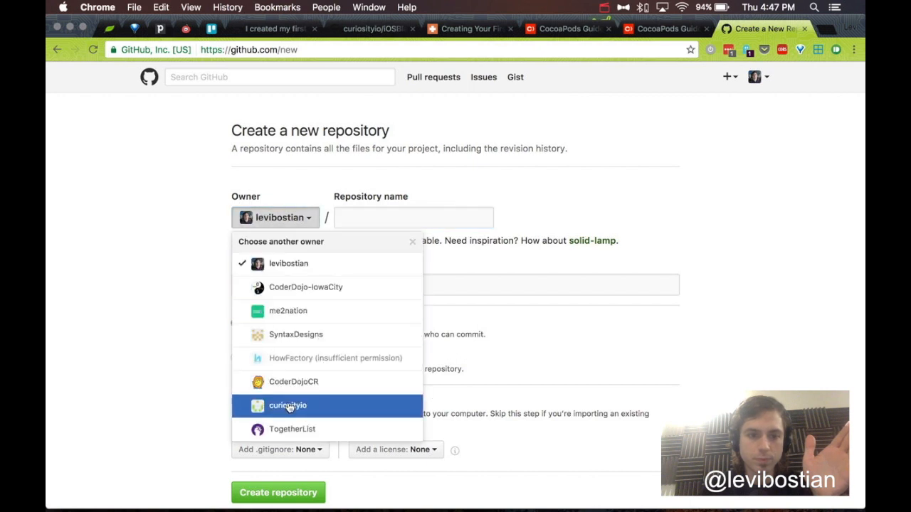
pyautogui.click(287, 405)
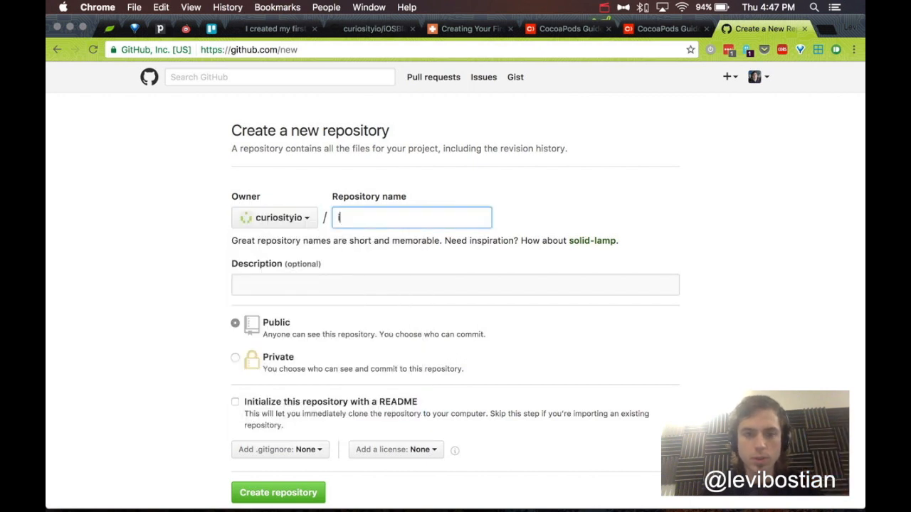
pyautogui.write('iOSViews')
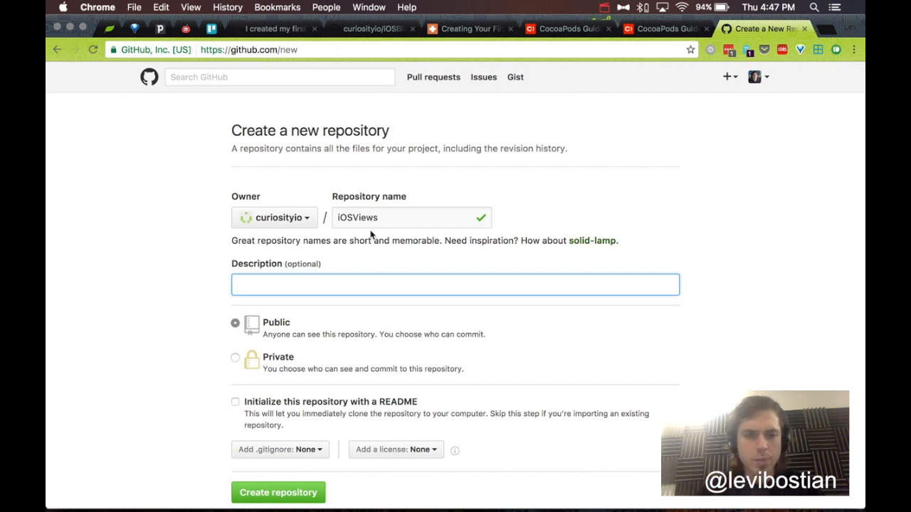
pyautogui.moveTo(242, 381)
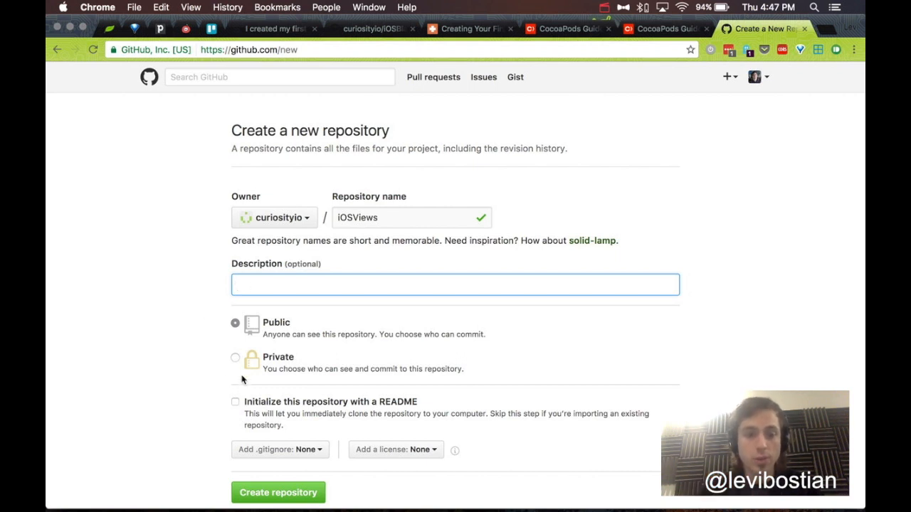
pyautogui.click(235, 358)
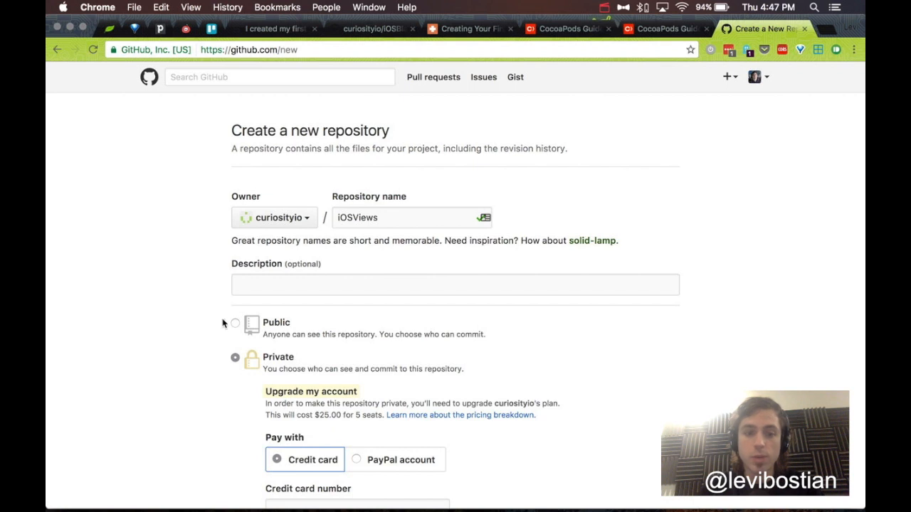
pyautogui.click(235, 323)
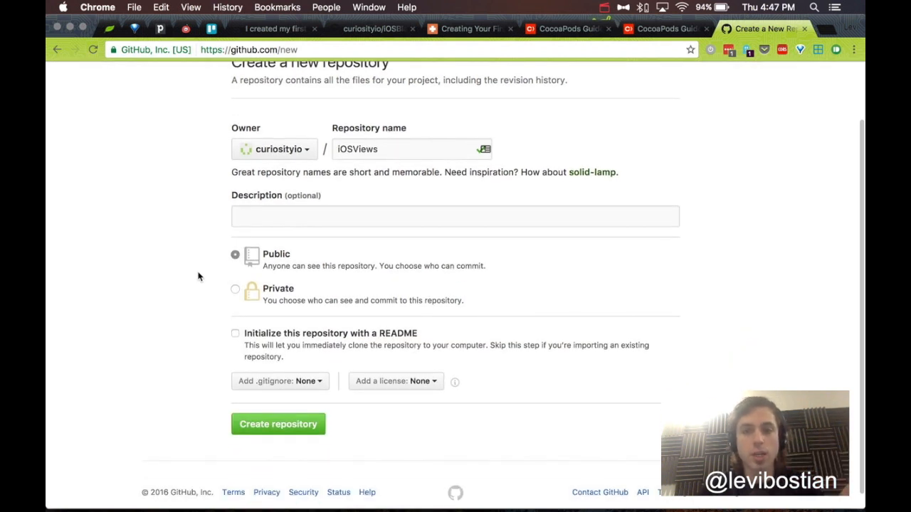
pyautogui.click(454, 217)
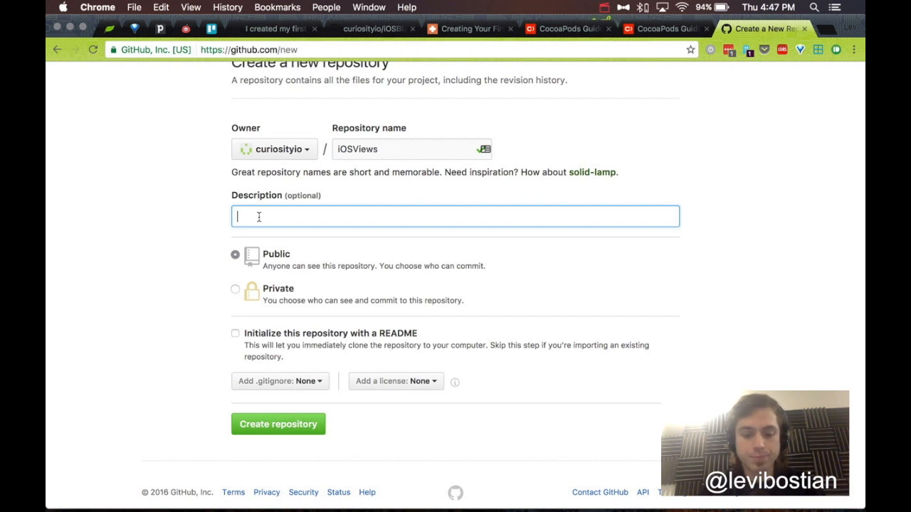
pyautogui.write('Boilerplate V')
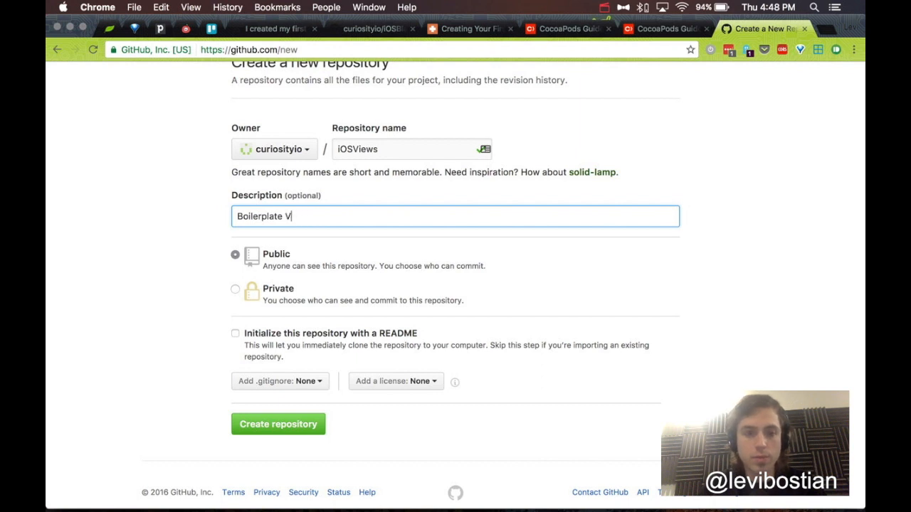
pyautogui.write('iews for iOS apps.')
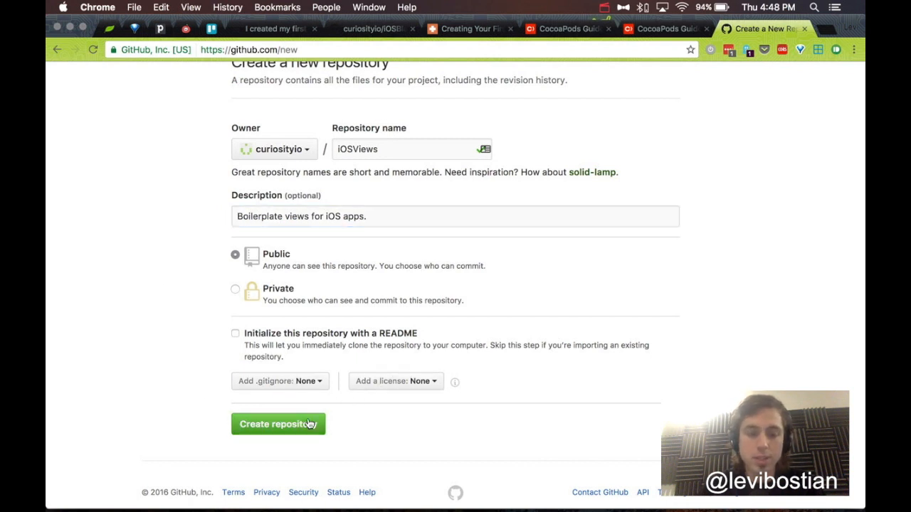
pyautogui.click(277, 424)
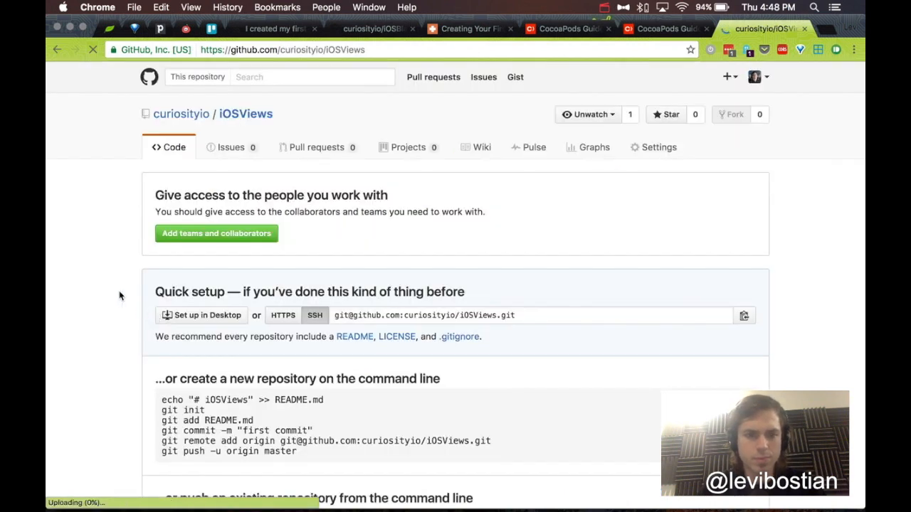
pyautogui.scroll(-3)
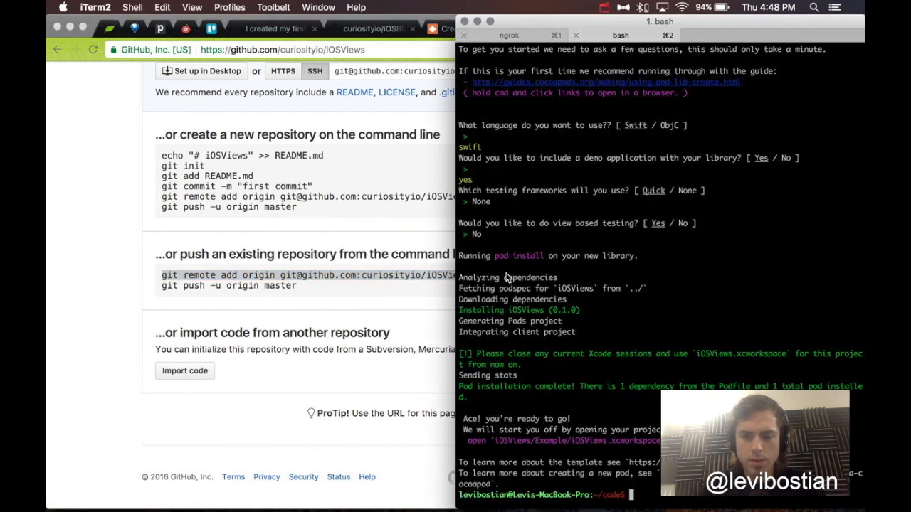
pyautogui.write('cd iOS')
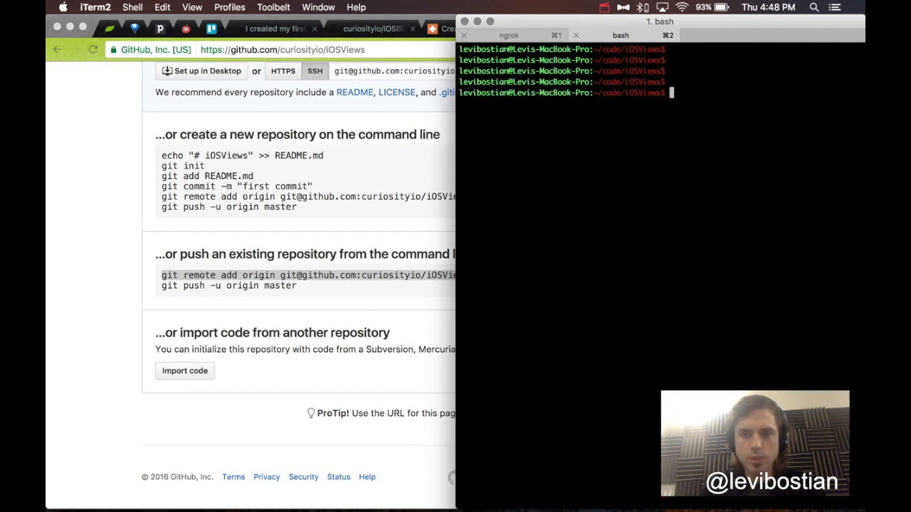
pyautogui.write('git remote add origin git@github.com:curiosityio/iOSViews.git')
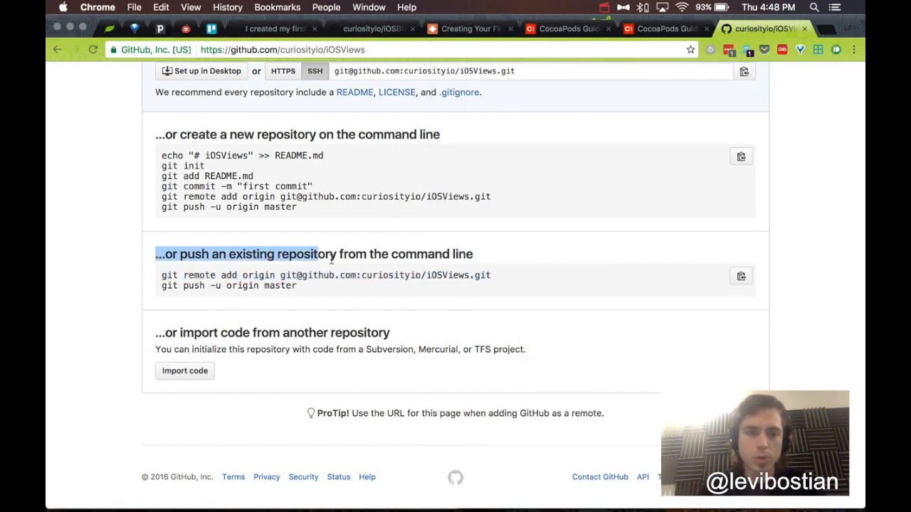
pyautogui.moveTo(327, 254); pyautogui.dragTo(472, 254)
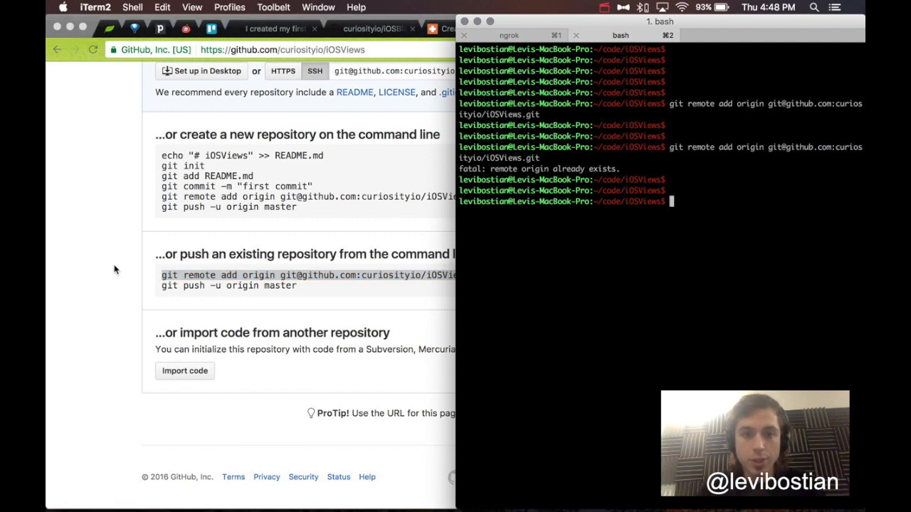
pyautogui.write('git add .')
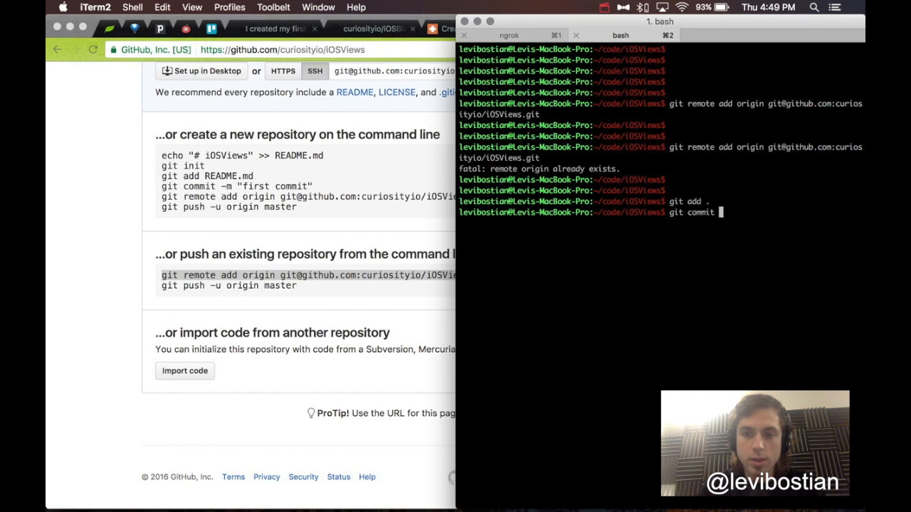
pyautogui.write('-m "')
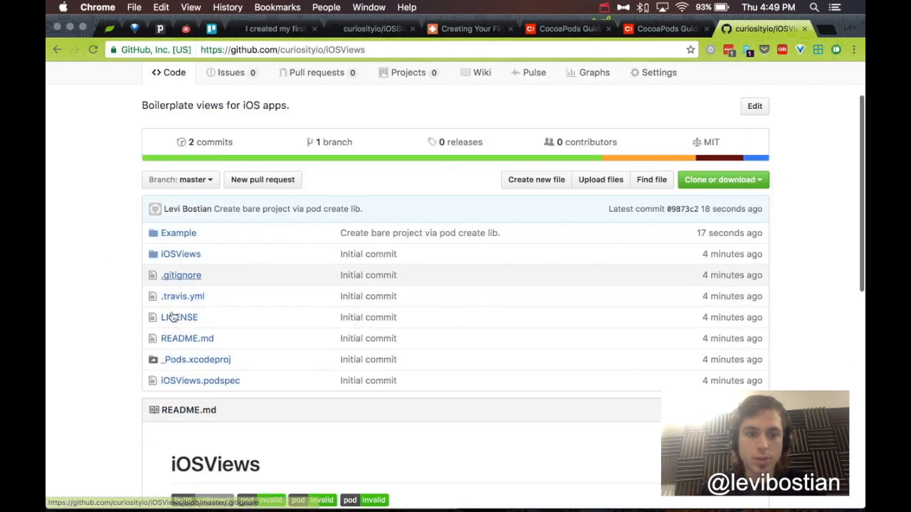
pyautogui.moveTo(98, 282)
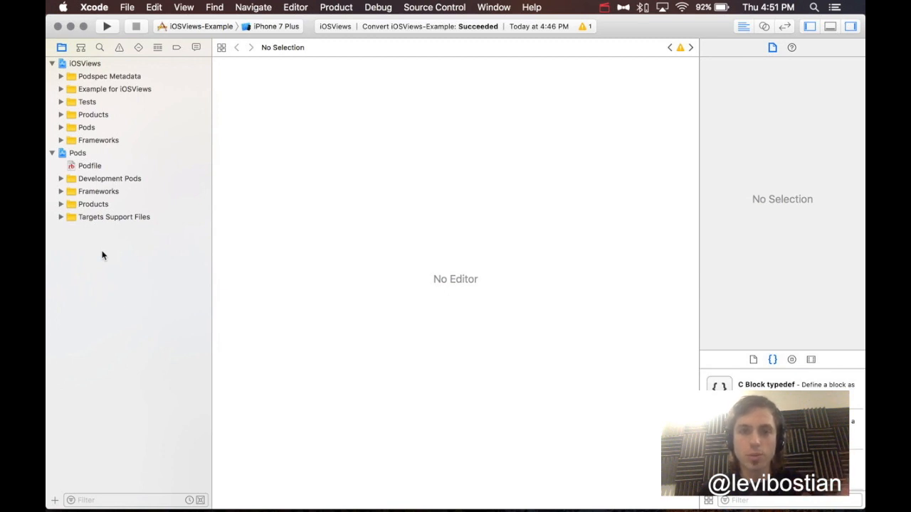
pyautogui.moveTo(130, 260)
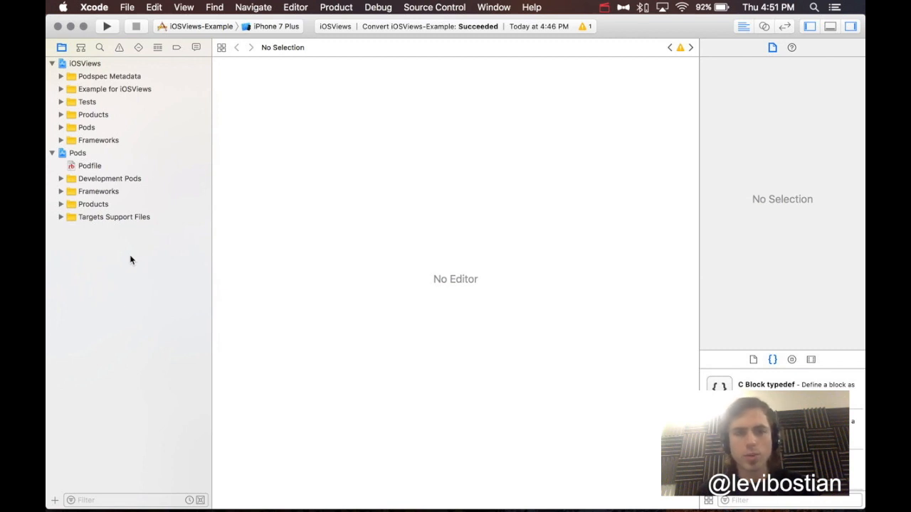
pyautogui.moveTo(198, 37)
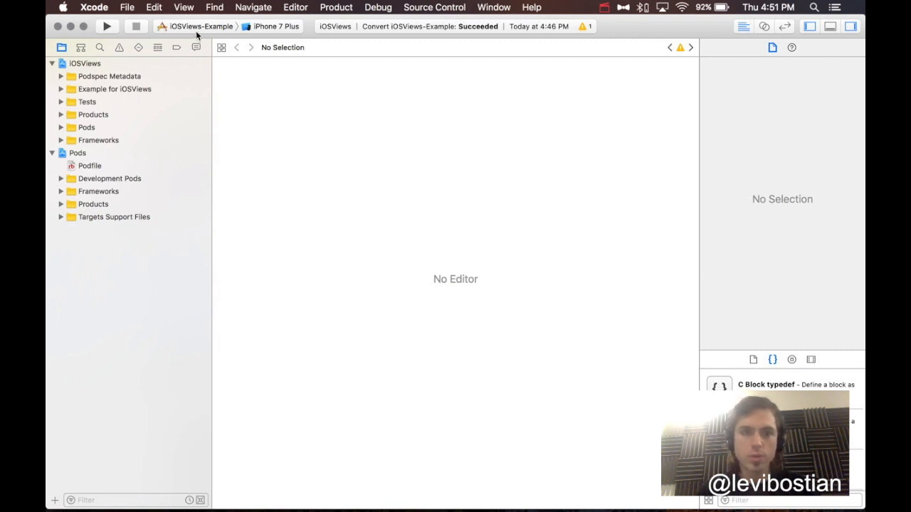
pyautogui.moveTo(143, 265)
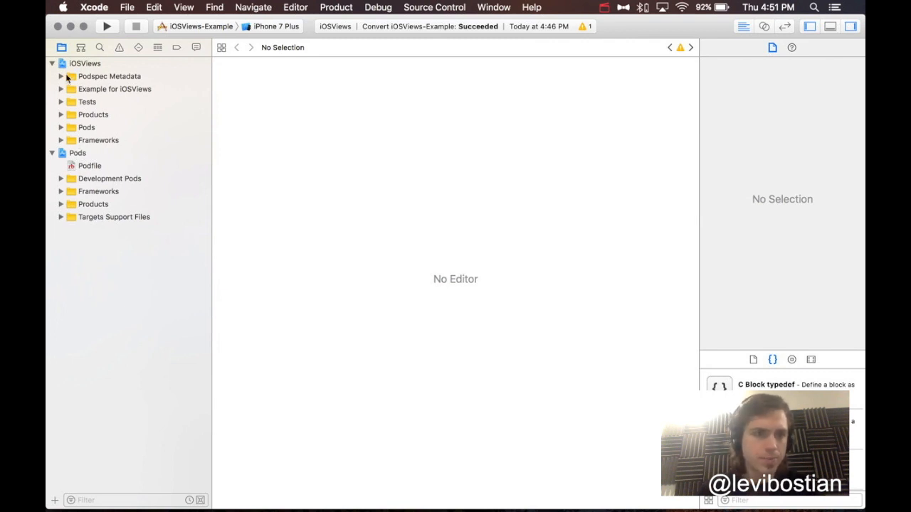
# - Expand Podspec Metadata, view the LICENSE file, then open README.md
pyautogui.click(61, 76)
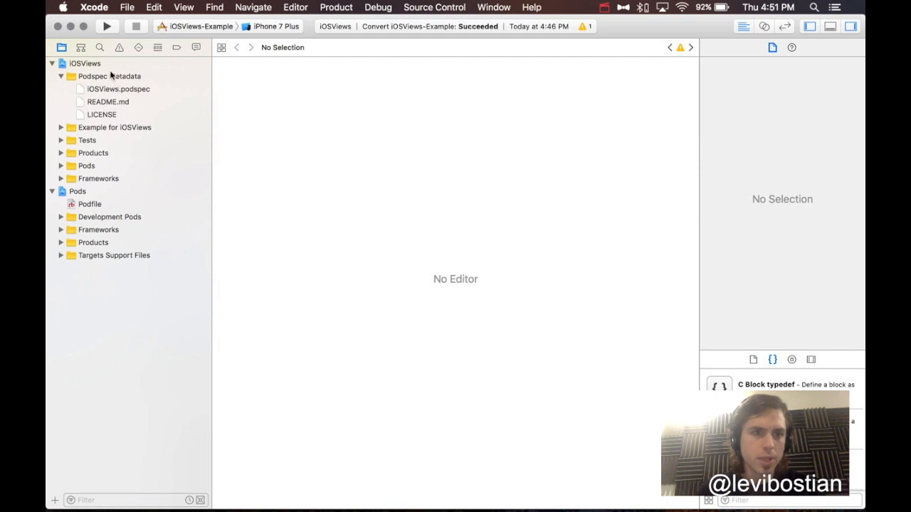
pyautogui.moveTo(93, 114)
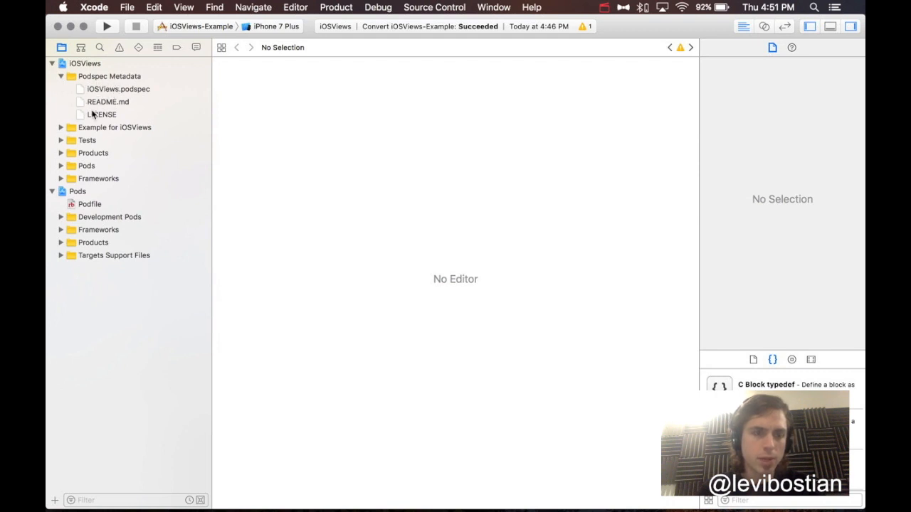
pyautogui.click(101, 115)
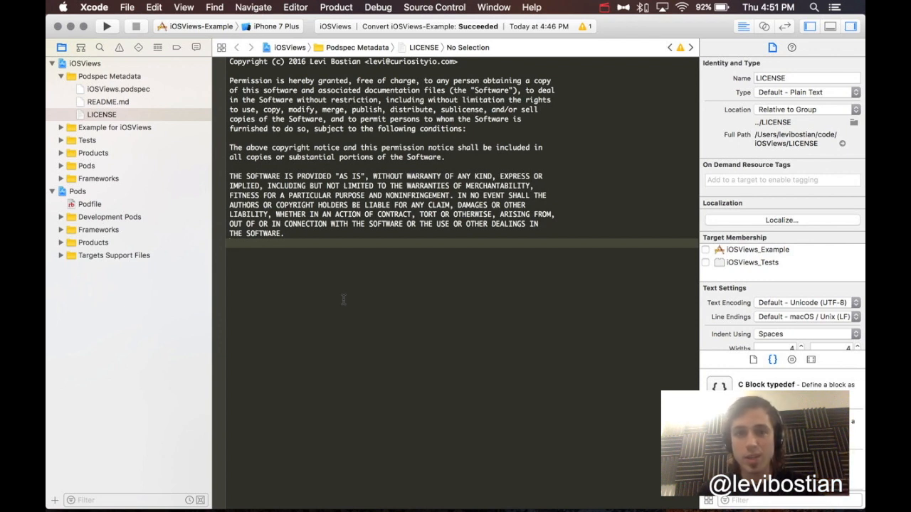
pyautogui.click(106, 101)
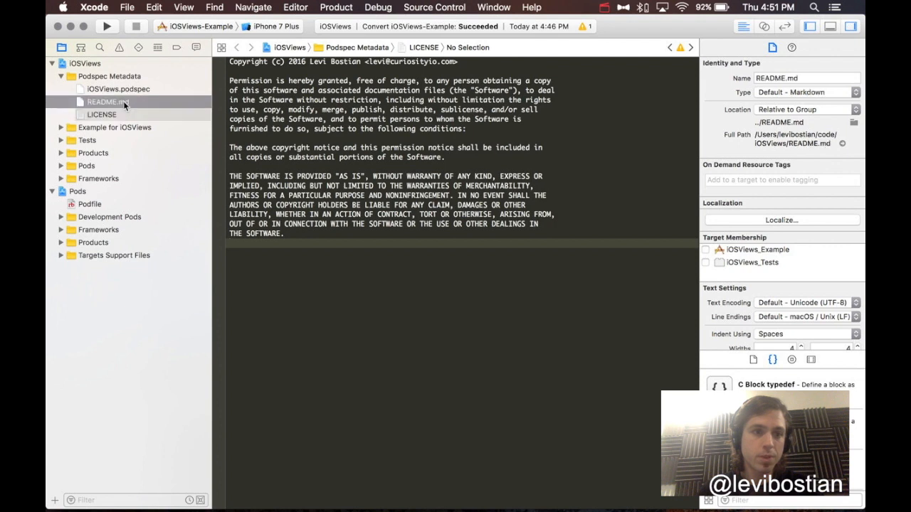
pyautogui.click(108, 101)
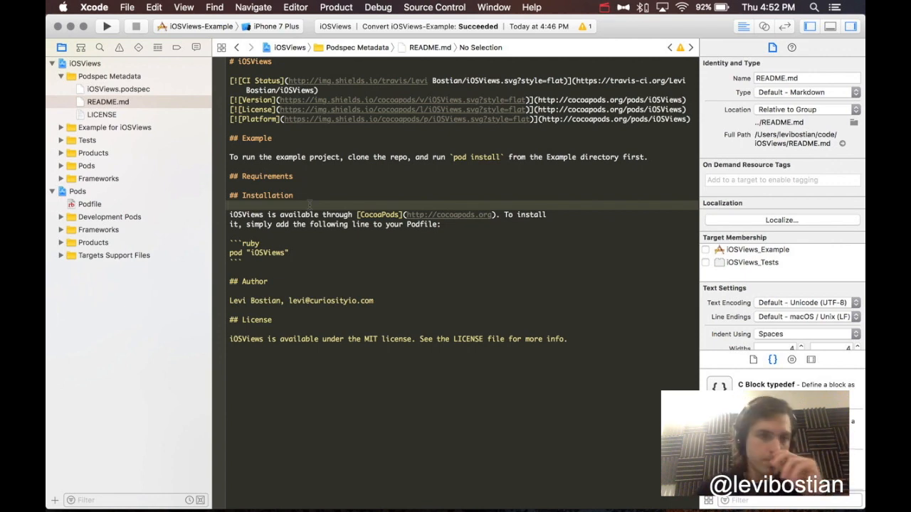
# - Set the podspec summary to 'Boilerplate UIViews for kickstarting iOS apps.'
pyautogui.click(118, 89)
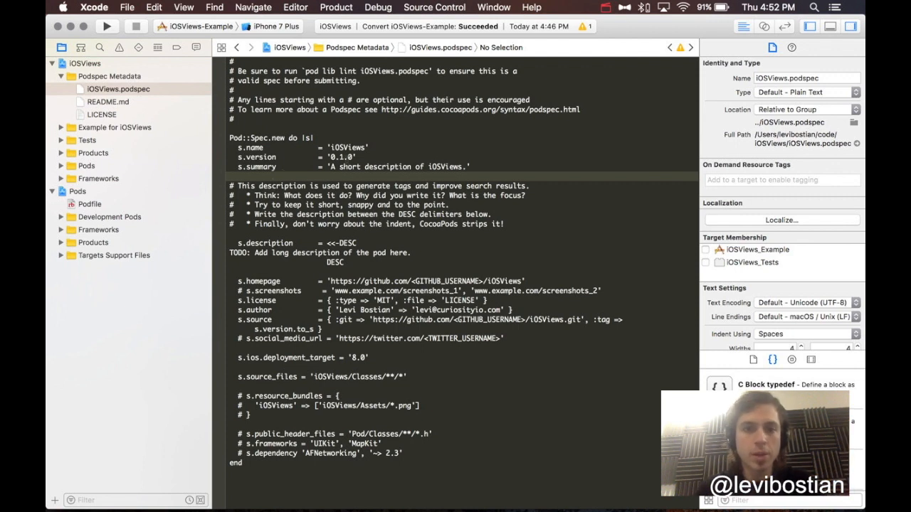
pyautogui.doubleClick(347, 148)
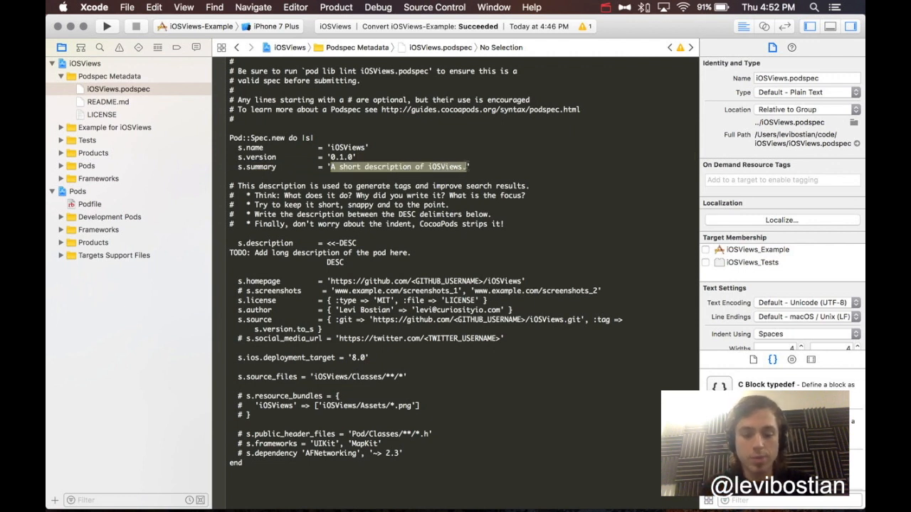
pyautogui.write("Boilerplate '")
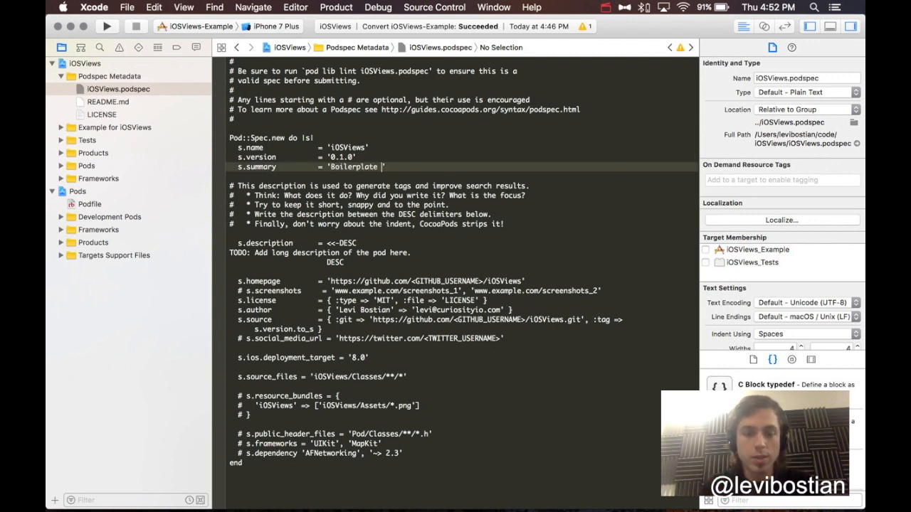
pyautogui.write('UIViews')
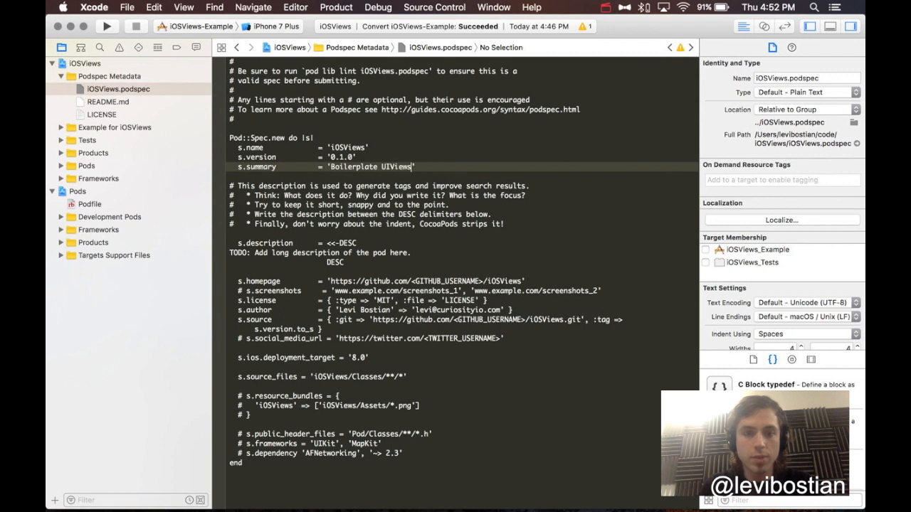
pyautogui.write('for')
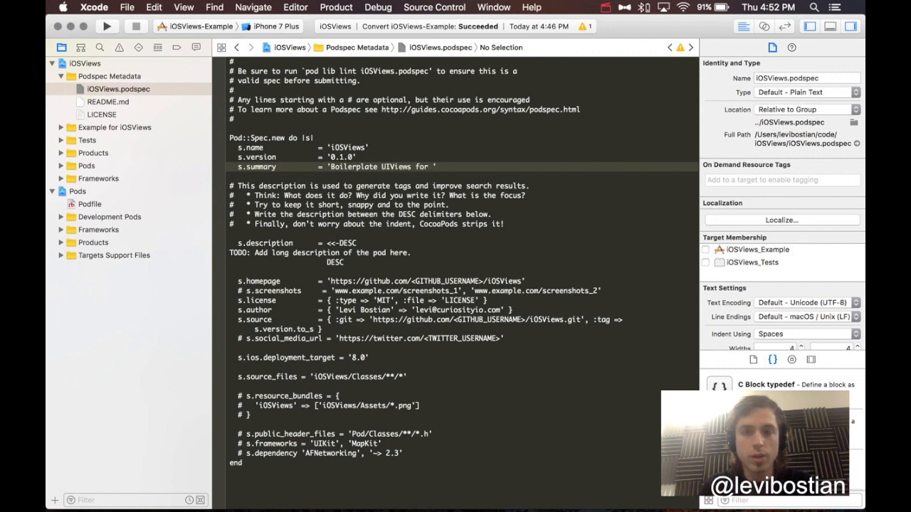
pyautogui.write('kickstarting')
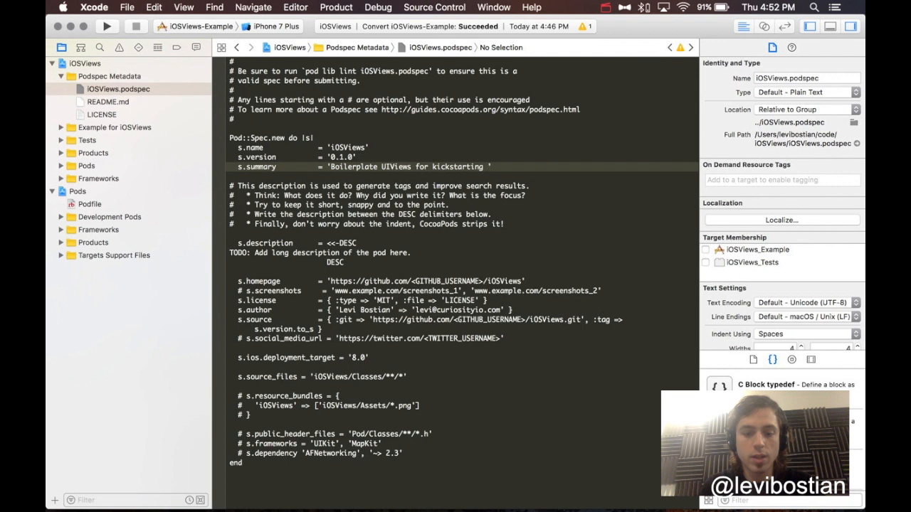
pyautogui.write('iOS apps.')
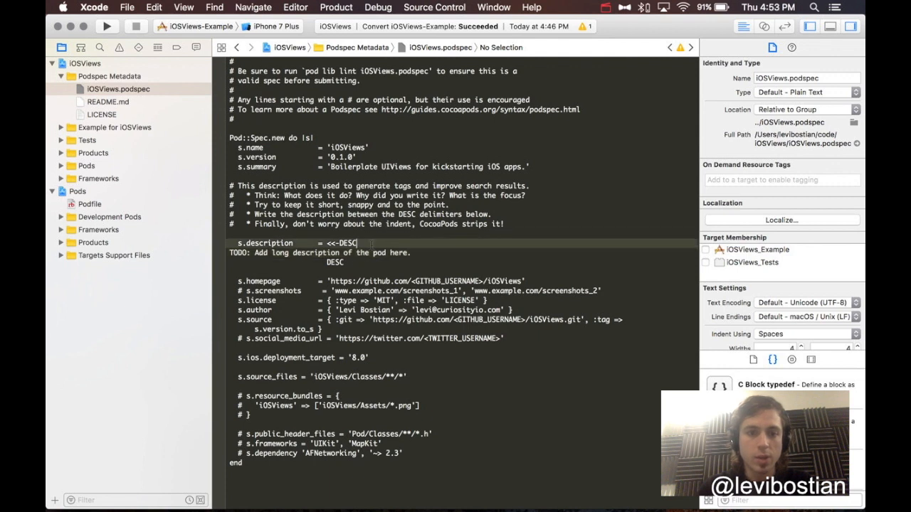
pyautogui.write('Boilerplate UIViews for kickstarting iOS apps.')
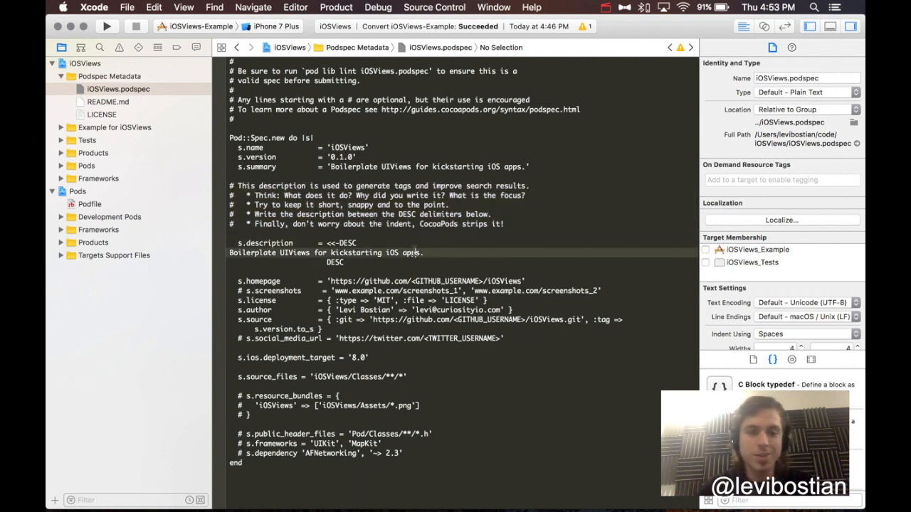
# - Write the description, set curiosityio homepage URL, drop MapKit, and edit the AFNetworking dependency version
pyautogui.write('Im')
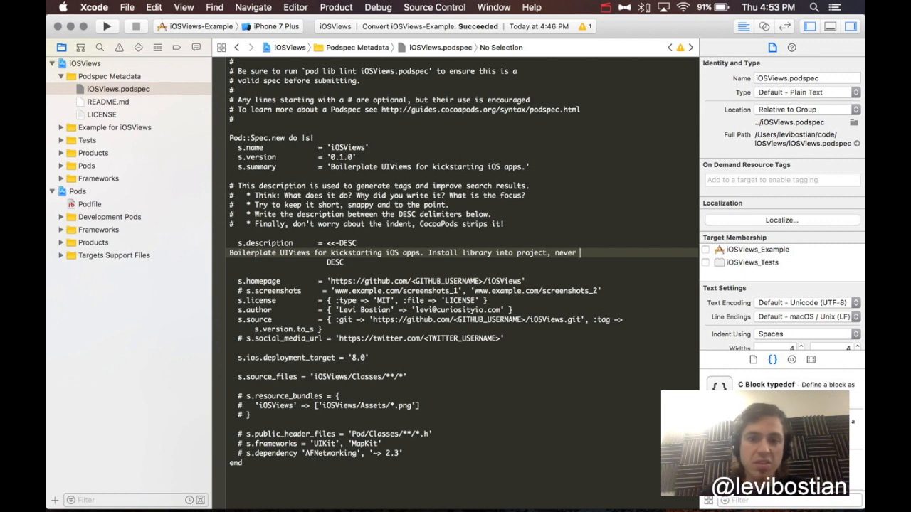
pyautogui.write('have to write')
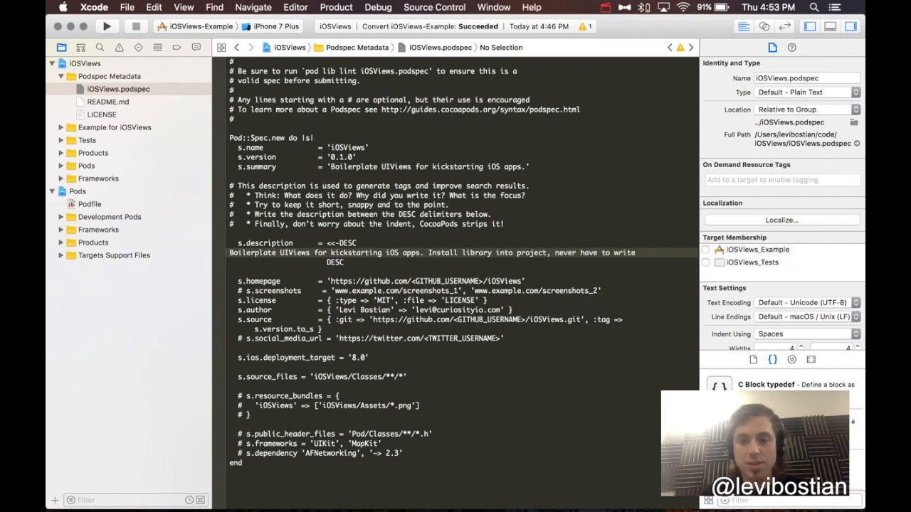
pyautogui.write('this generic code again!')
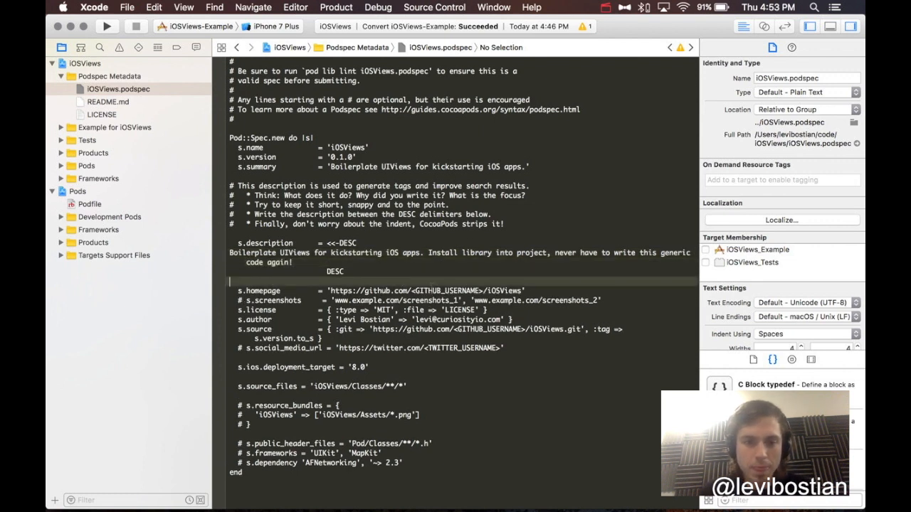
pyautogui.click(411, 290)
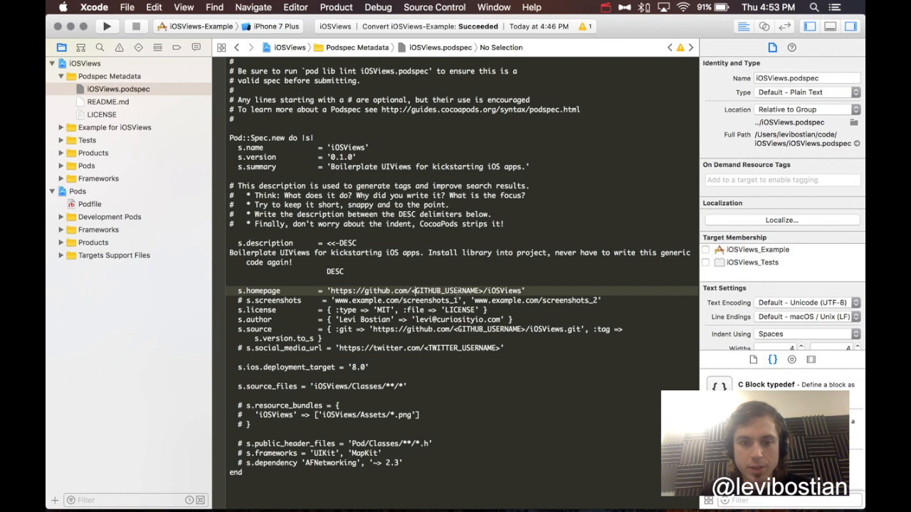
pyautogui.doubleClick(447, 290)
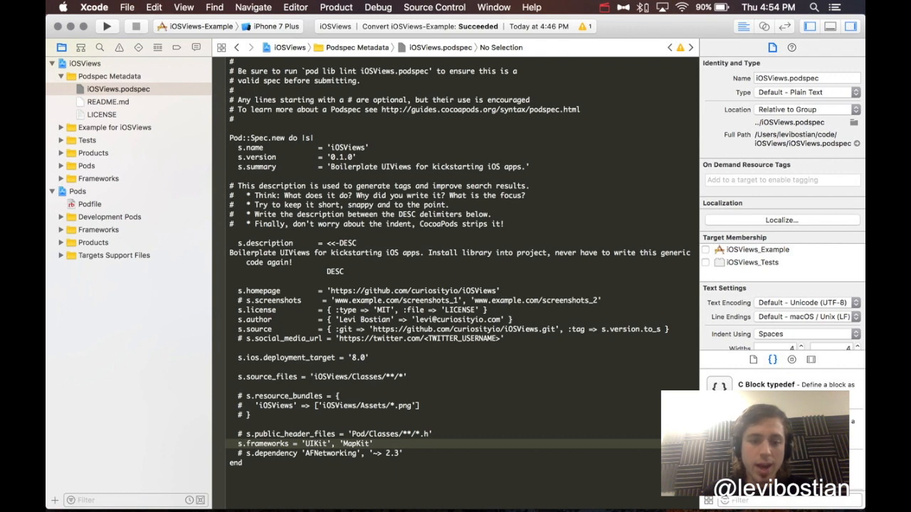
pyautogui.doubleClick(315, 444)
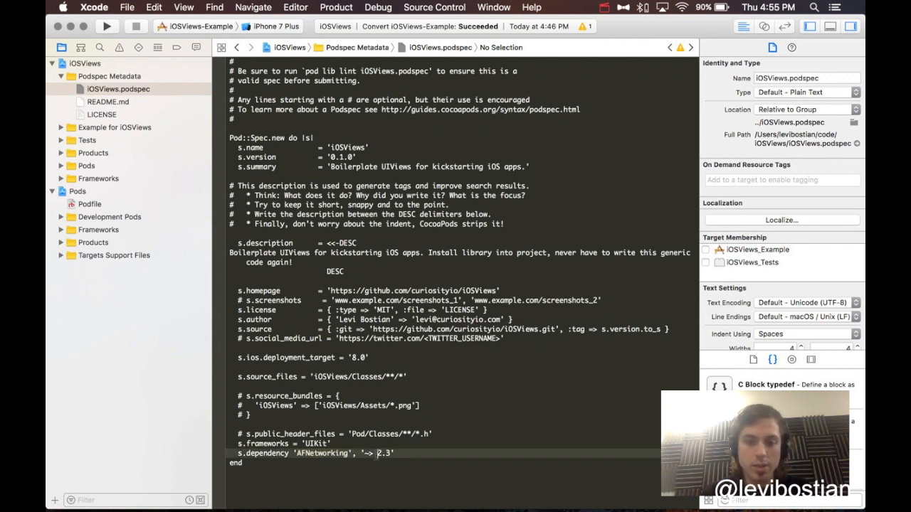
pyautogui.doubleClick(380, 453)
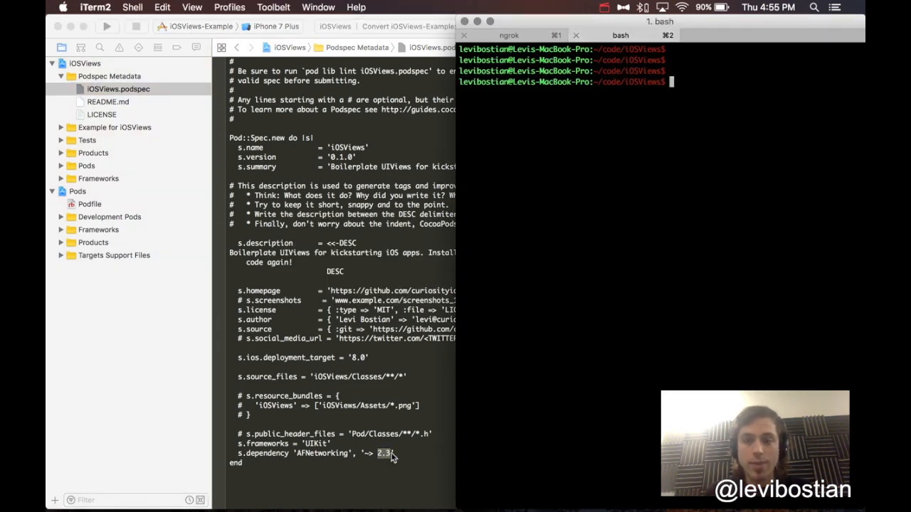
# - Comment out the AFNetworking s.dependency line in the iOSViews podspec after experimenting with it
pyautogui.write('pod')
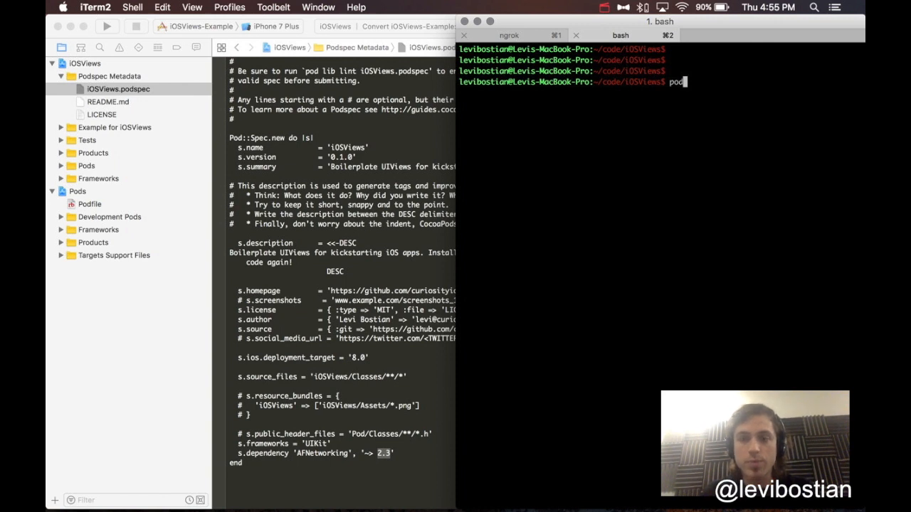
pyautogui.write('install')
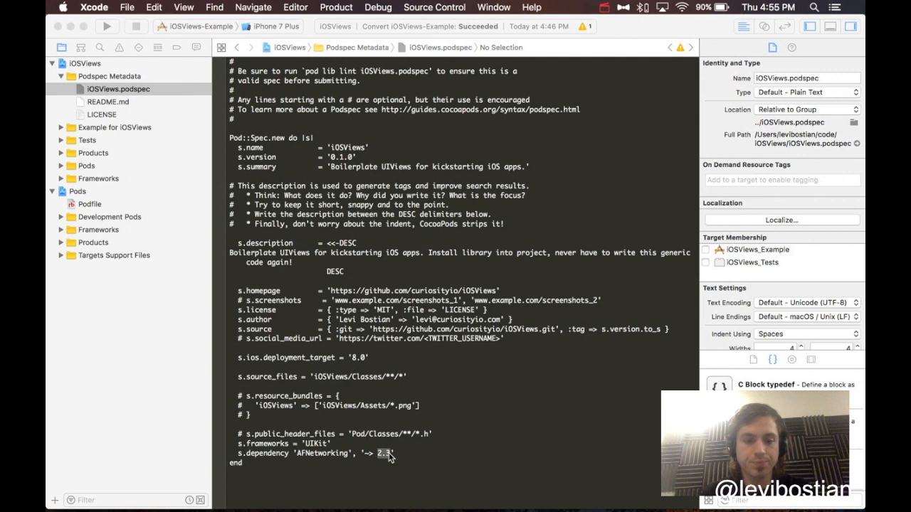
pyautogui.tripleClick(313, 454)
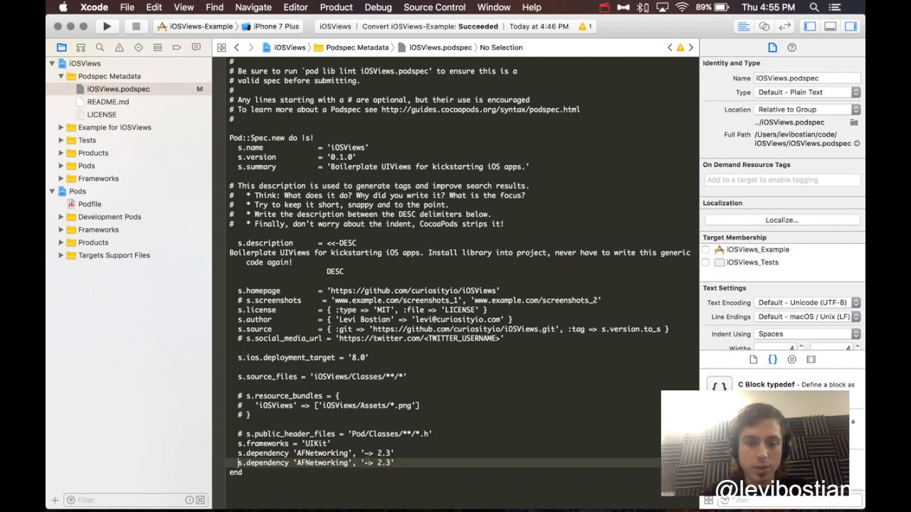
pyautogui.write('Realm')
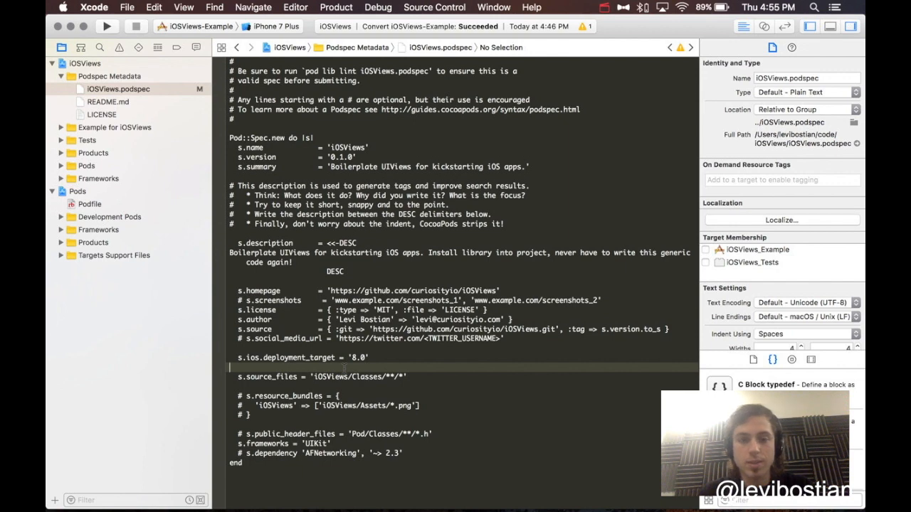
pyautogui.press('cmd+tab')
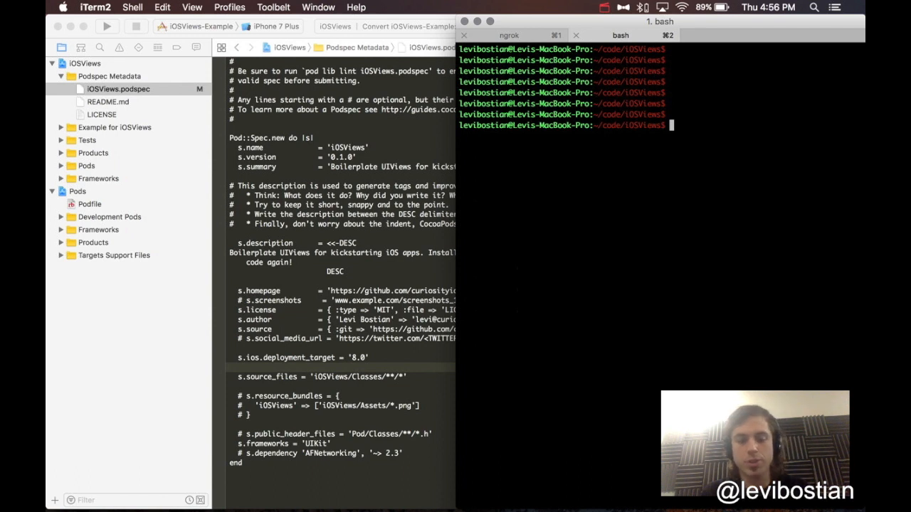
# - Run 'pod lib lint iOSViews.podspec' in iTerm2
pyautogui.write('pod')
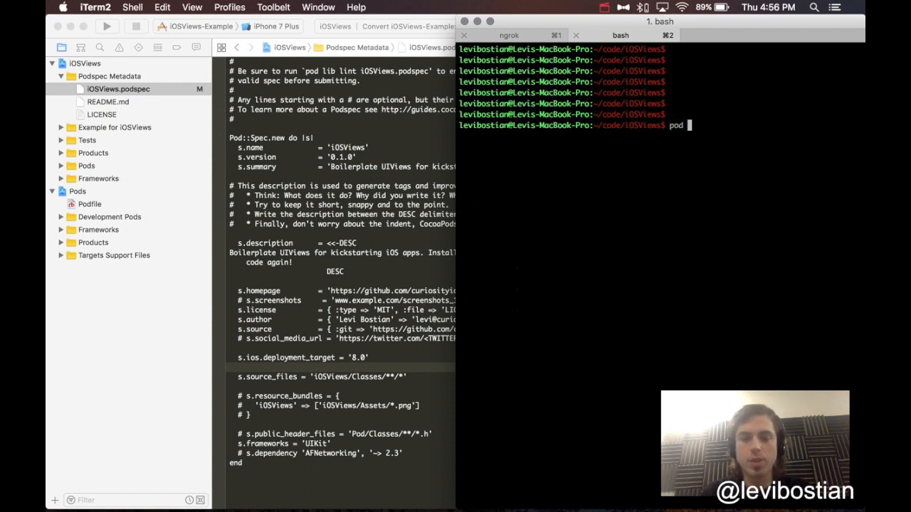
pyautogui.write('lib lint')
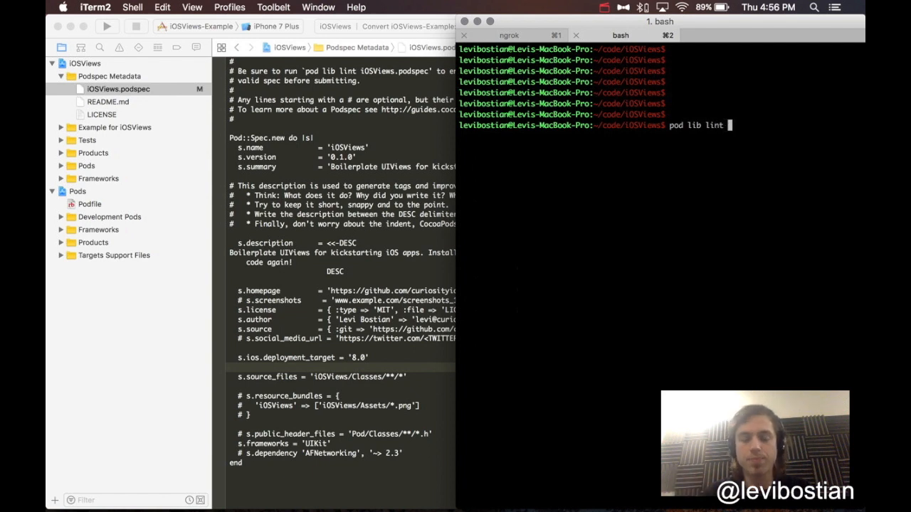
pyautogui.write('iOSViews')
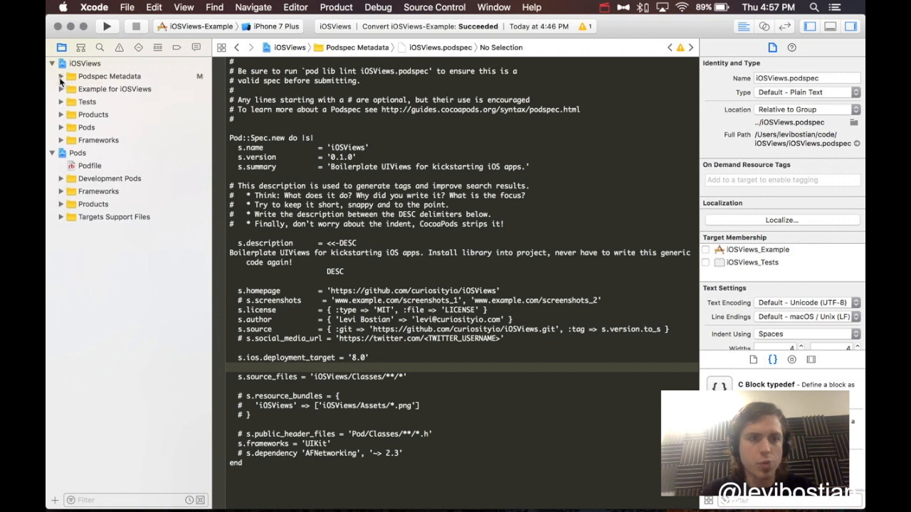
# - Browse the Example, Tests and Products groups, then select the example project's Podfile
pyautogui.click(61, 89)
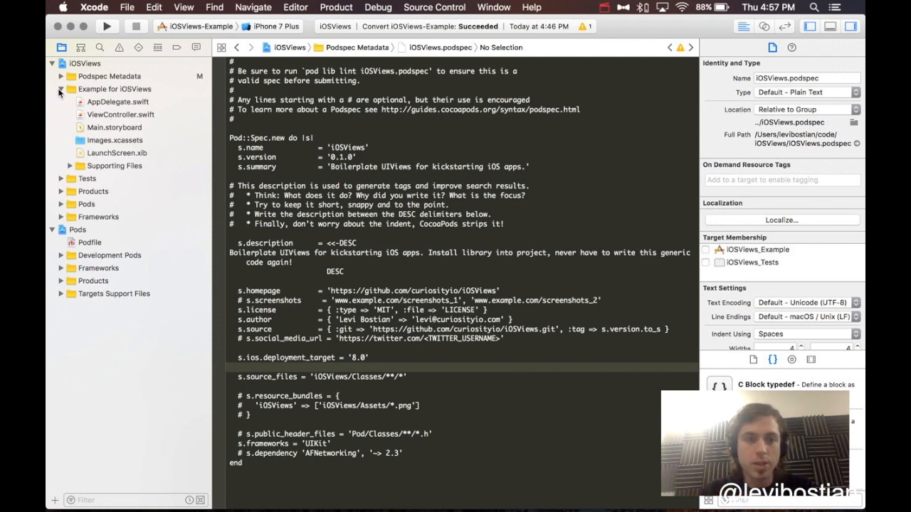
pyautogui.click(61, 89)
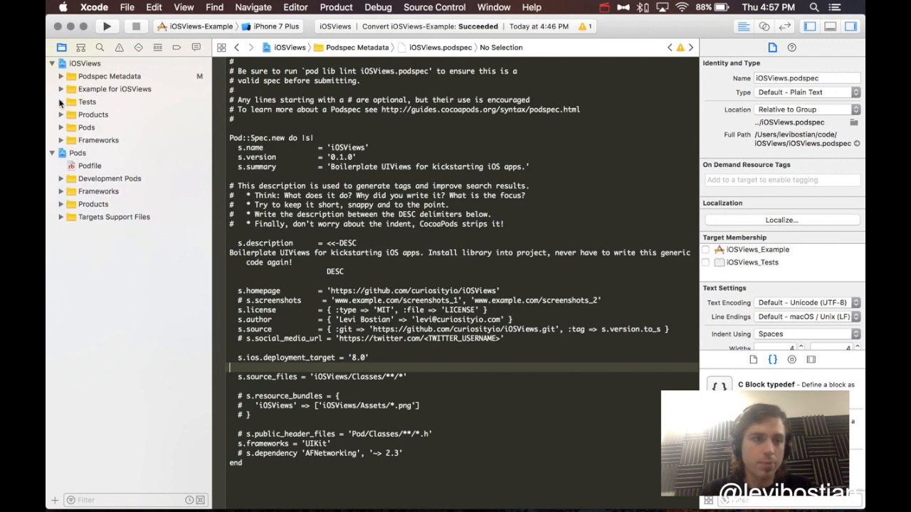
pyautogui.click(61, 102)
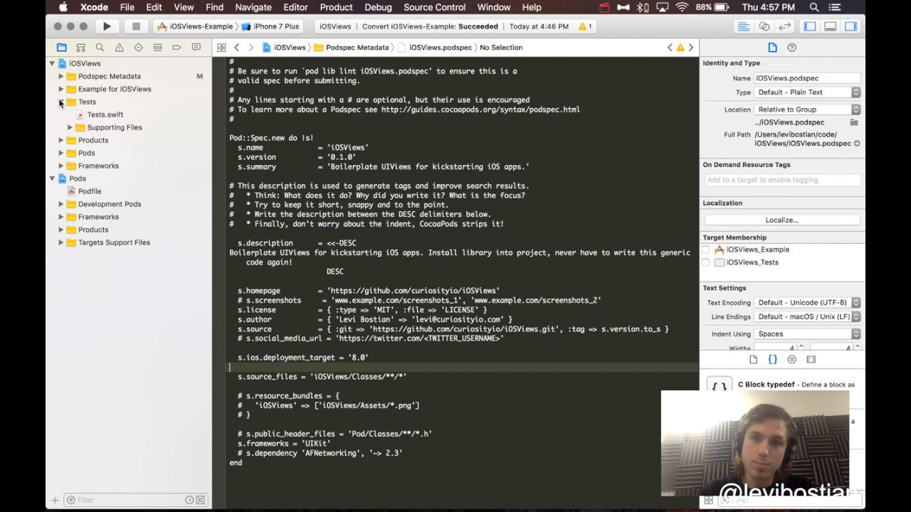
pyautogui.click(61, 114)
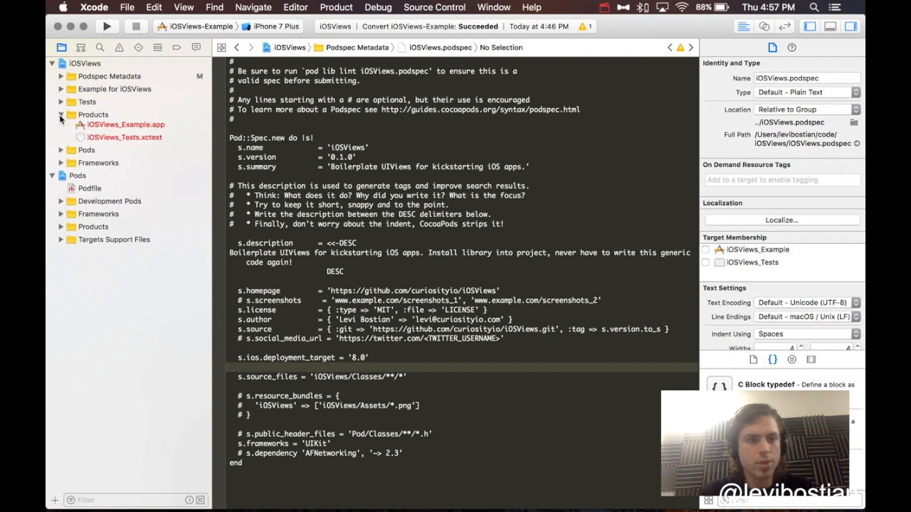
pyautogui.click(61, 114)
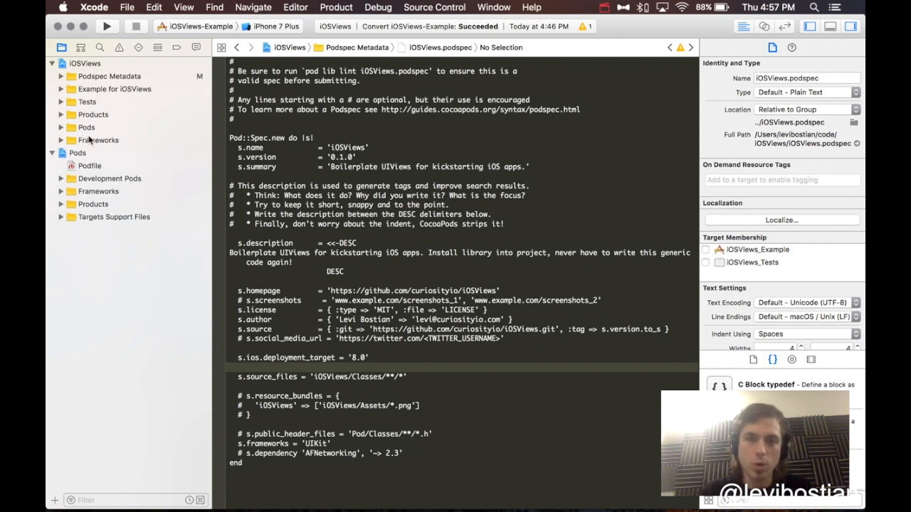
pyautogui.click(89, 165)
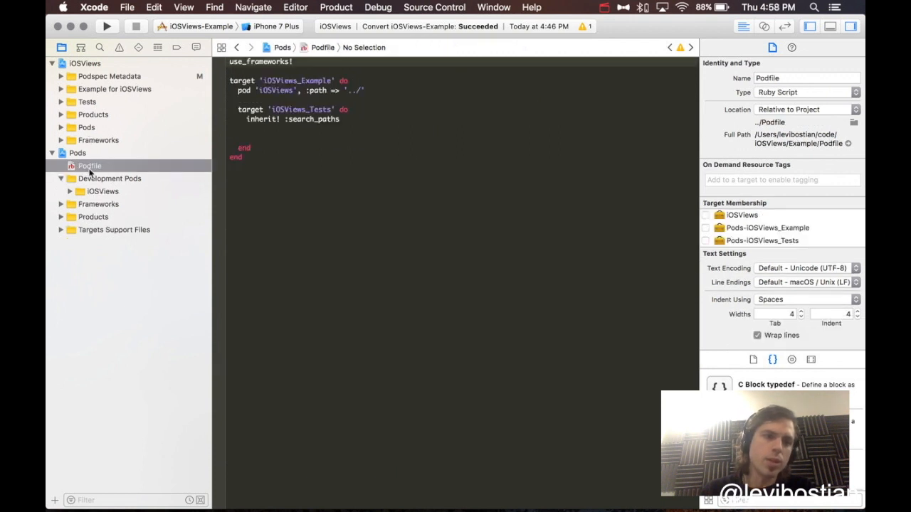
pyautogui.moveTo(89, 166)
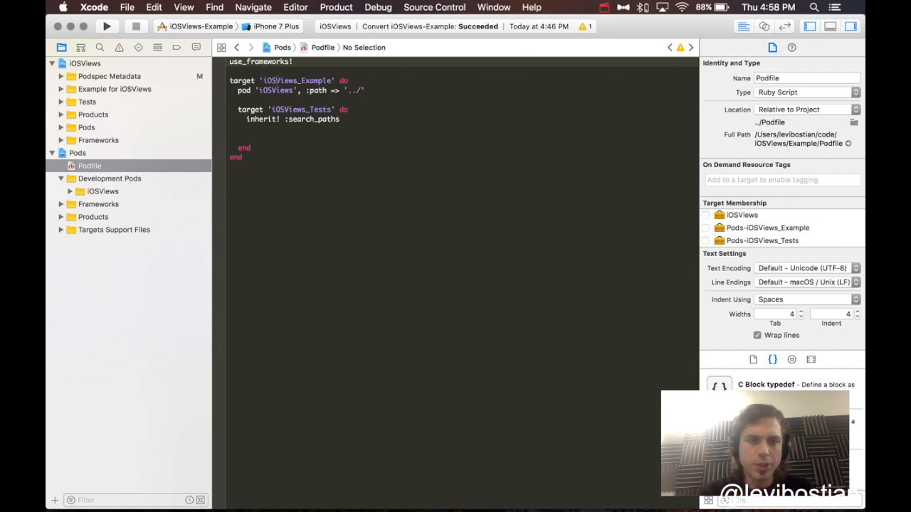
# - Highlight the iOSViews pod name in the example Podfile
pyautogui.doubleClick(296, 80)
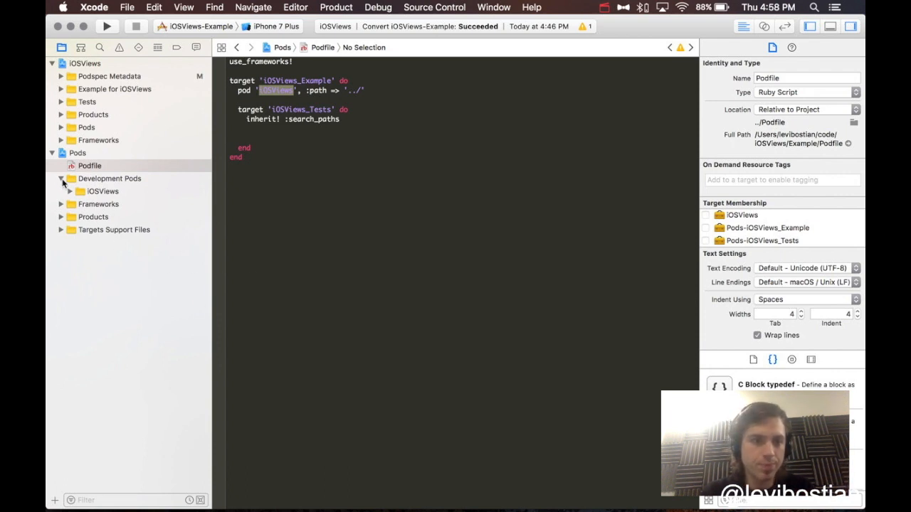
pyautogui.moveTo(70, 192)
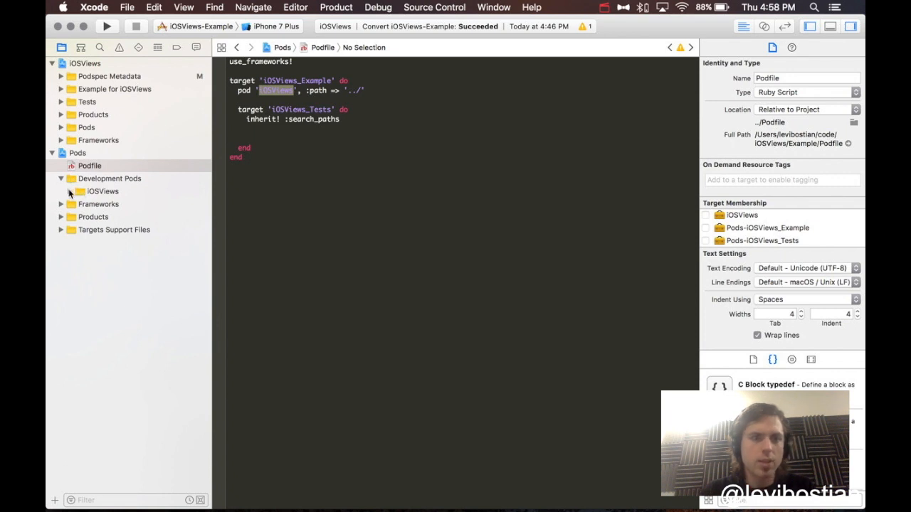
# - Expand Development Pods > iOSViews > Classes and open ReplaceMe.swift's context menu
pyautogui.click(108, 178)
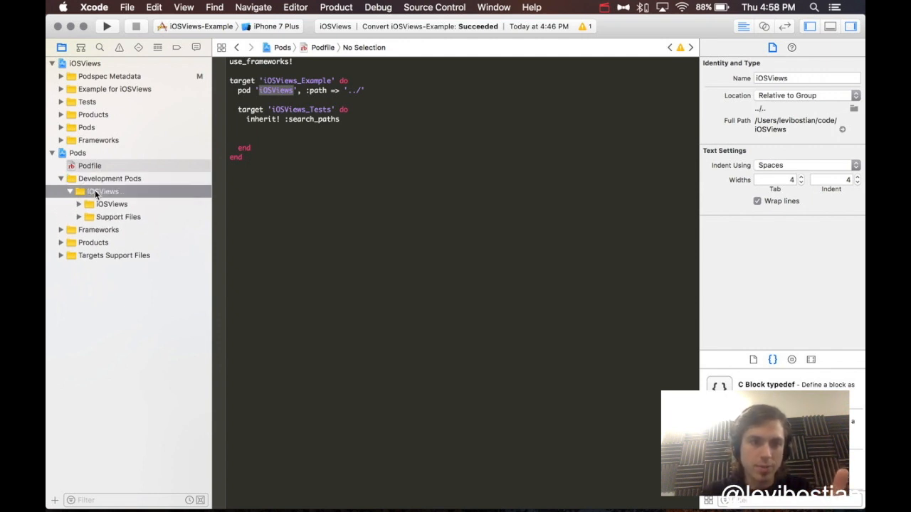
pyautogui.click(79, 204)
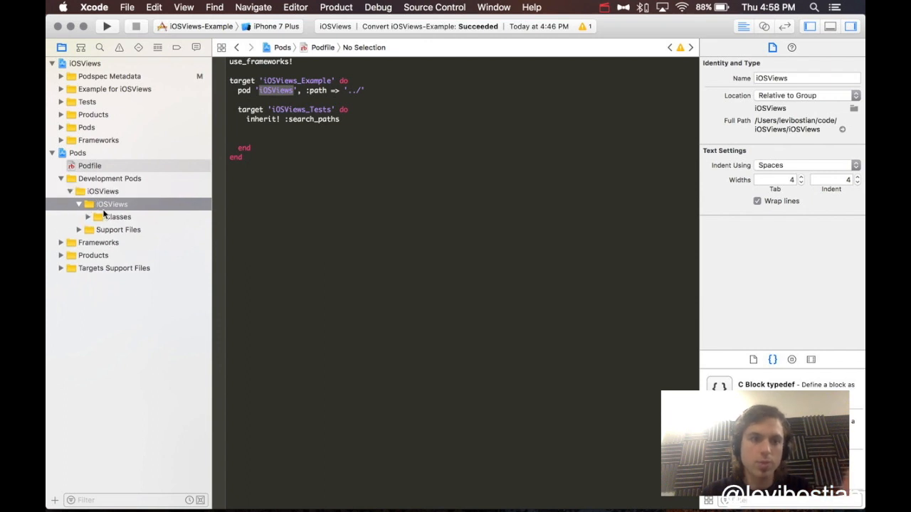
pyautogui.click(141, 229)
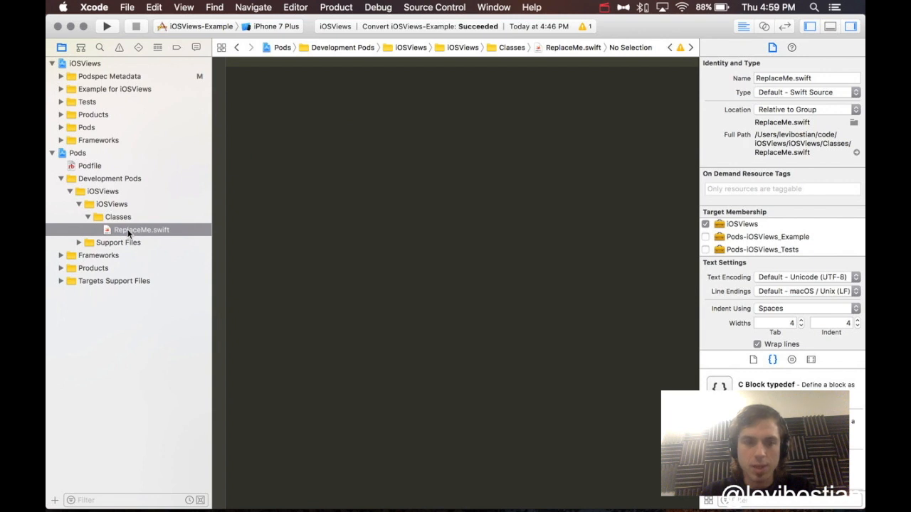
pyautogui.click(118, 218)
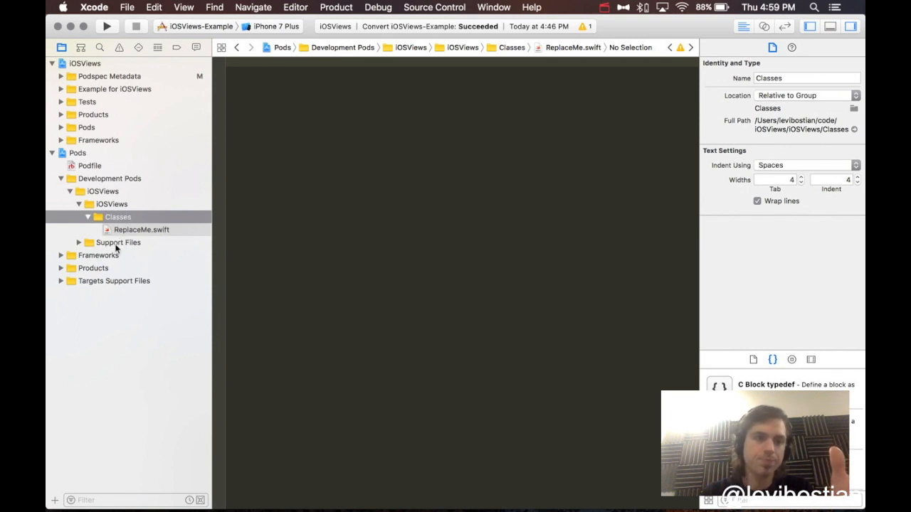
pyautogui.click(93, 269)
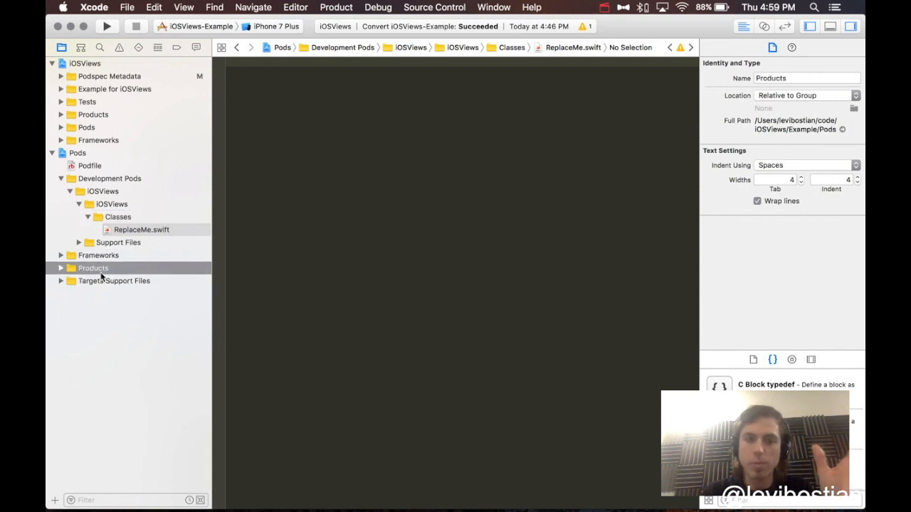
pyautogui.click(141, 229)
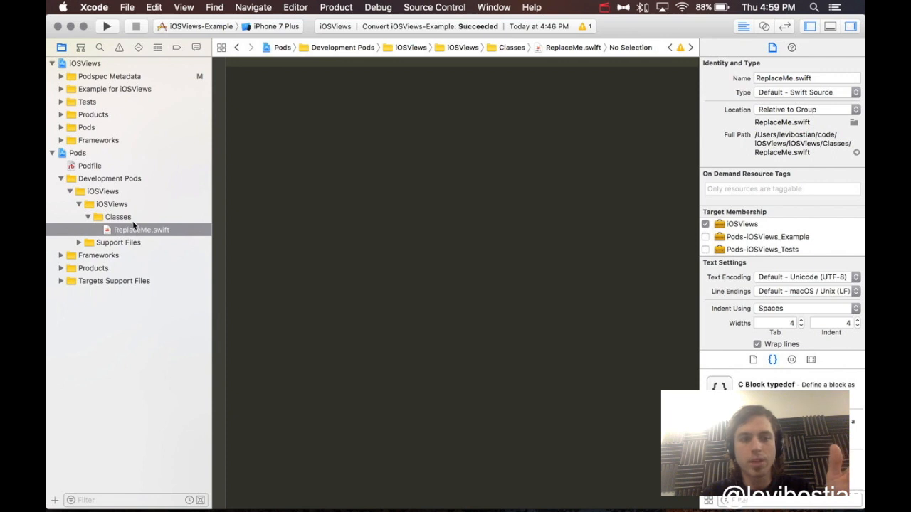
pyautogui.click(117, 217)
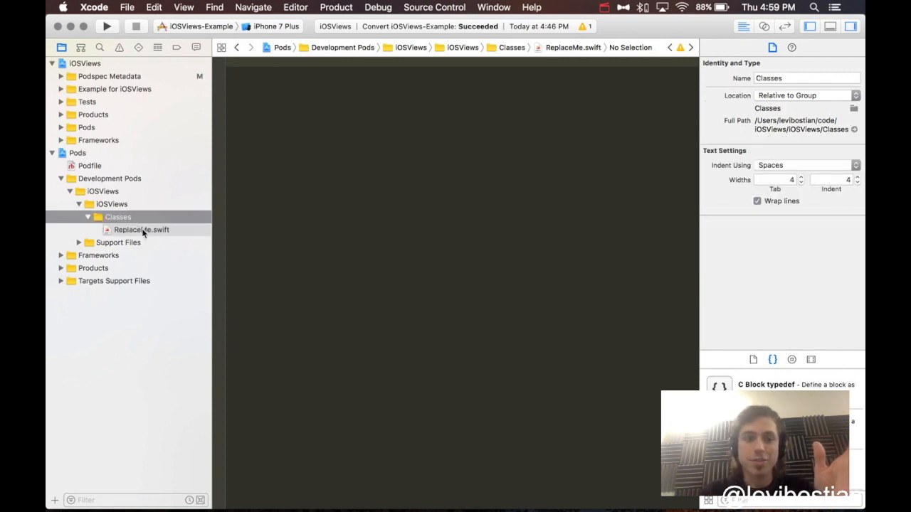
pyautogui.rightClick(142, 229)
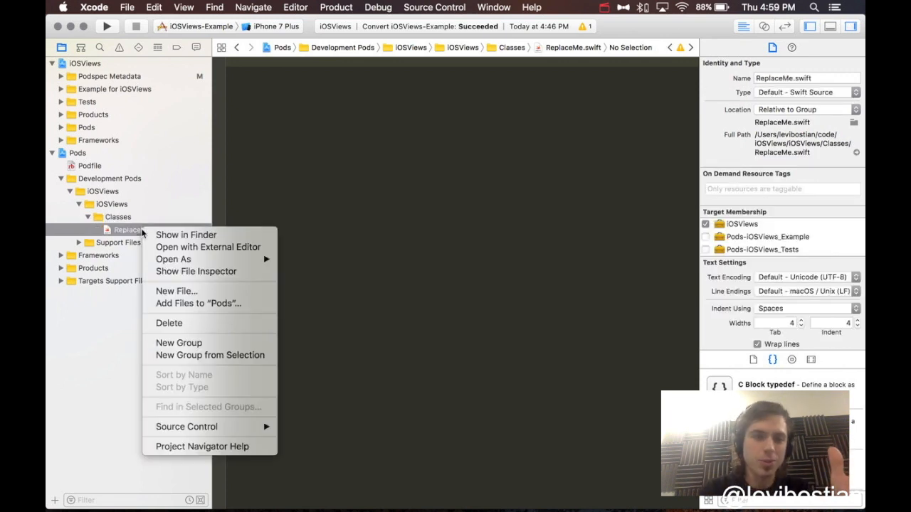
# - Delete ReplaceMe.swift, then view NoScrollCollectionView.swift in iOSBlanky
pyautogui.click(169, 323)
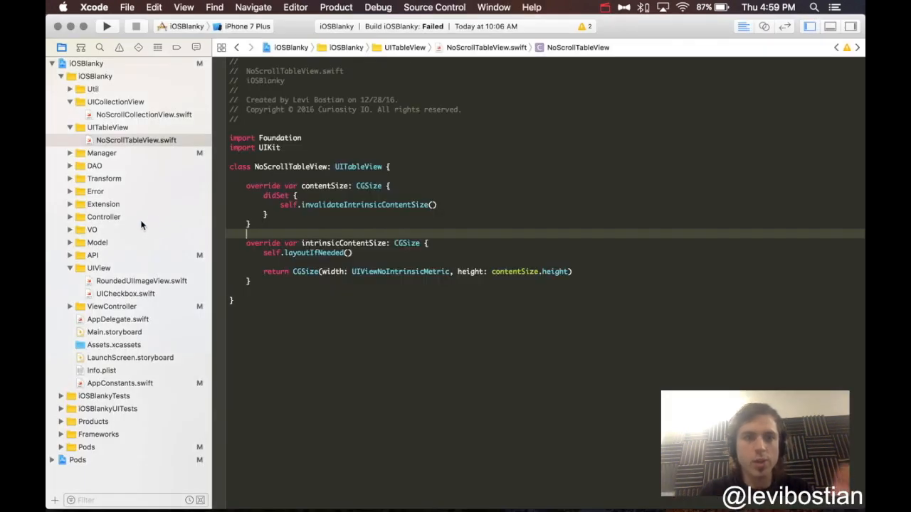
pyautogui.moveTo(158, 182)
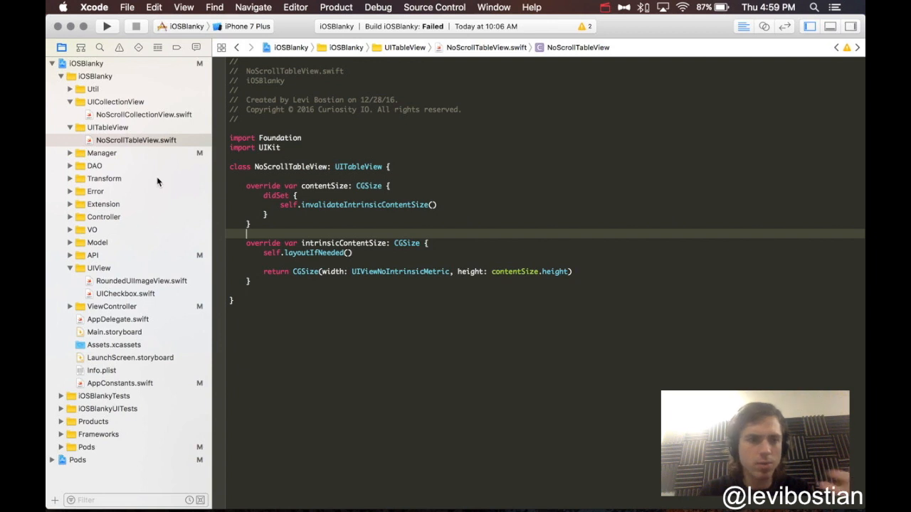
pyautogui.click(144, 115)
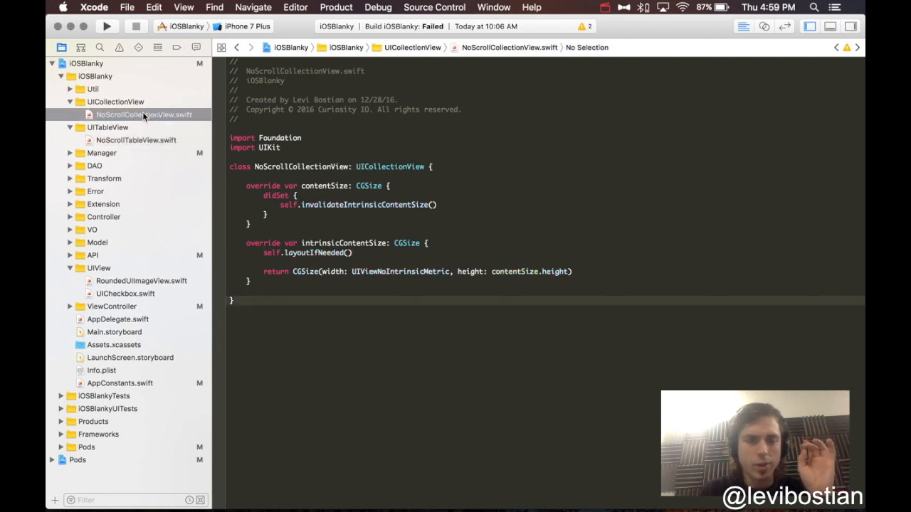
pyautogui.moveTo(175, 157)
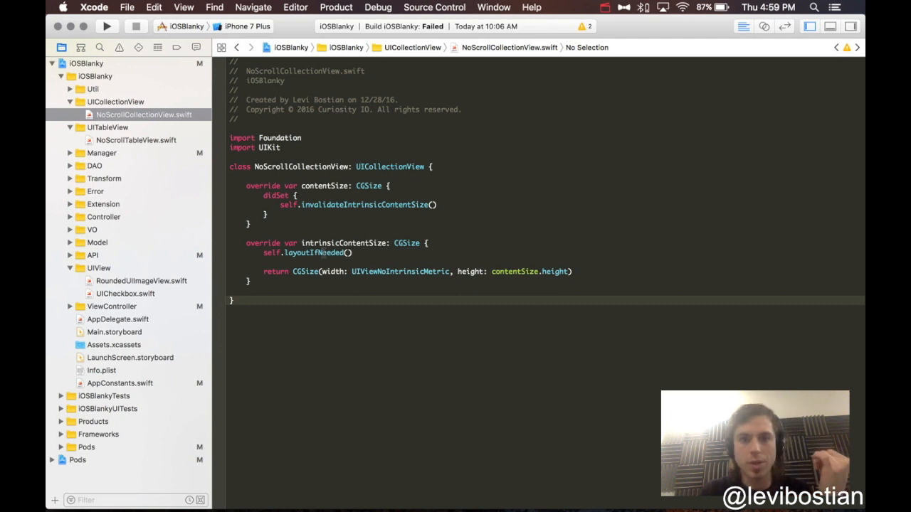
pyautogui.doubleClick(300, 167)
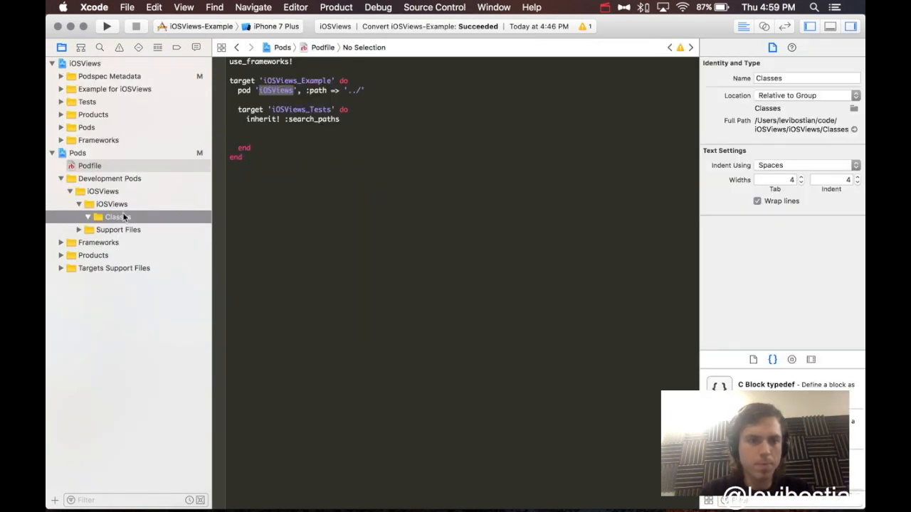
# - Create NoScrollCollectionView.swift in a UICollectionView folder under the pod's Classes
pyautogui.rightClick(119, 217)
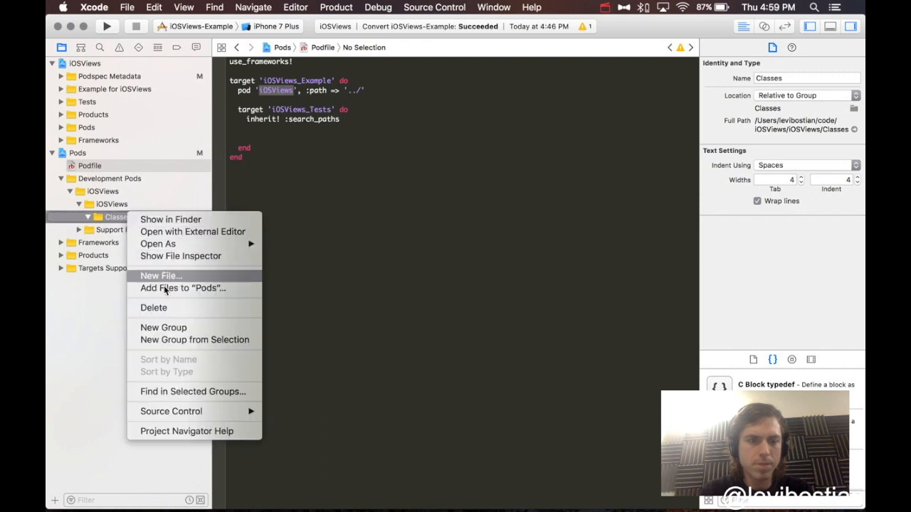
pyautogui.click(163, 328)
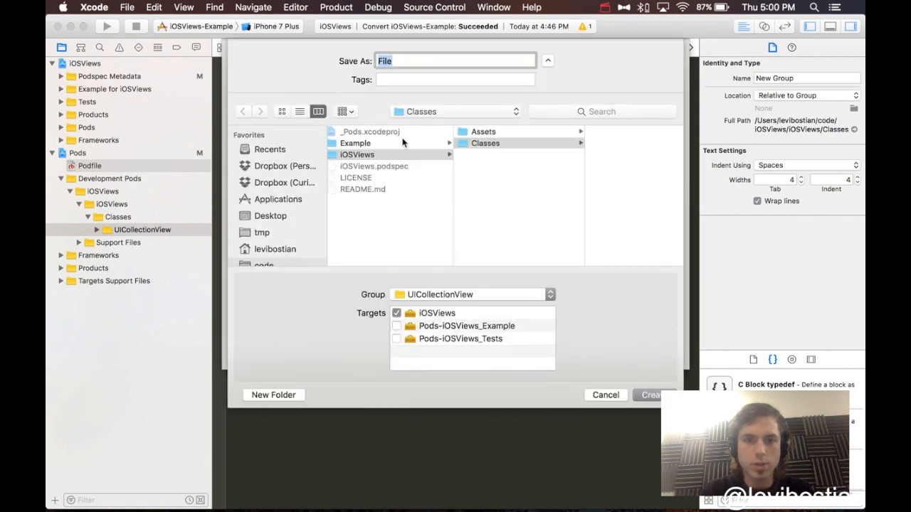
pyautogui.click(356, 155)
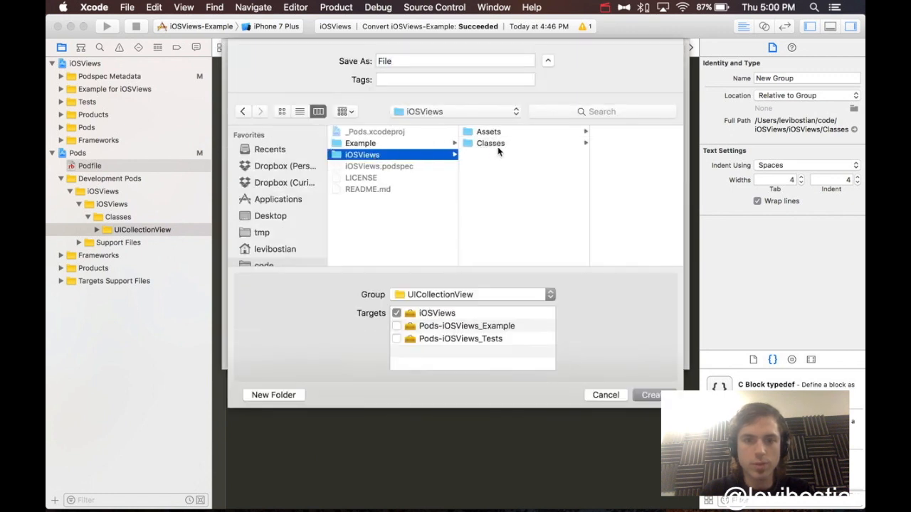
pyautogui.click(273, 395)
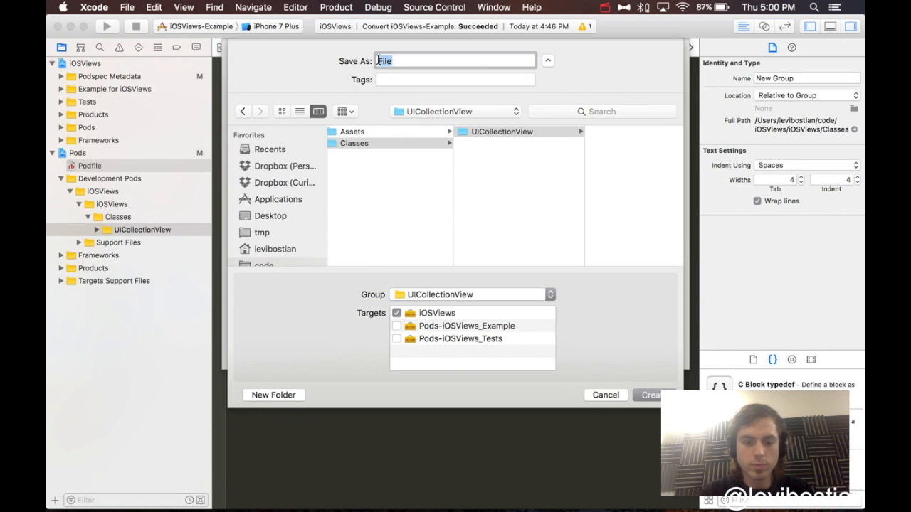
pyautogui.write('NoScrollCollectionView')
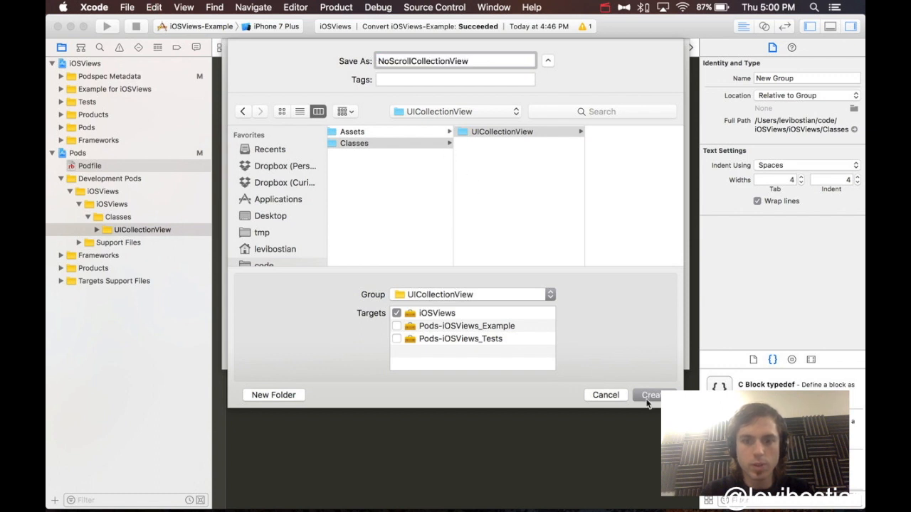
pyautogui.click(652, 395)
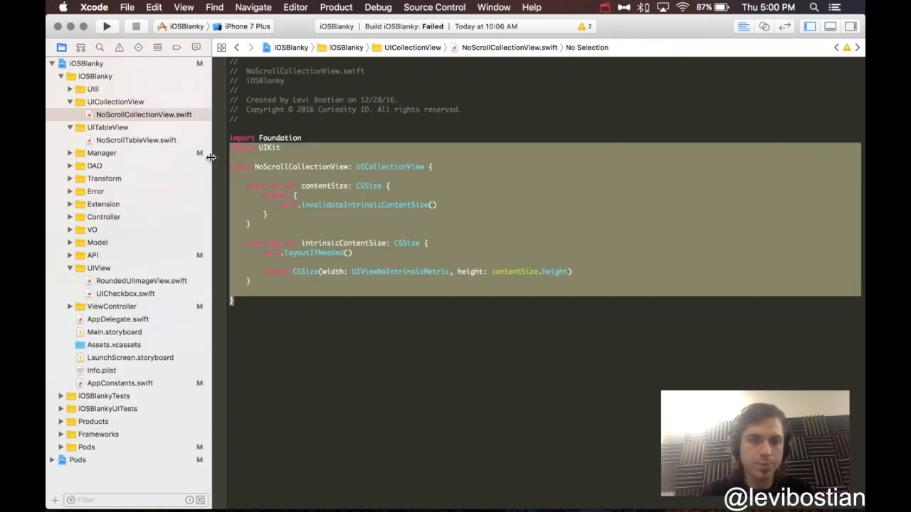
# - Remove iOSBlanky's UICollectionView group and start a NoScrollTableView file in Classes
pyautogui.click(116, 101)
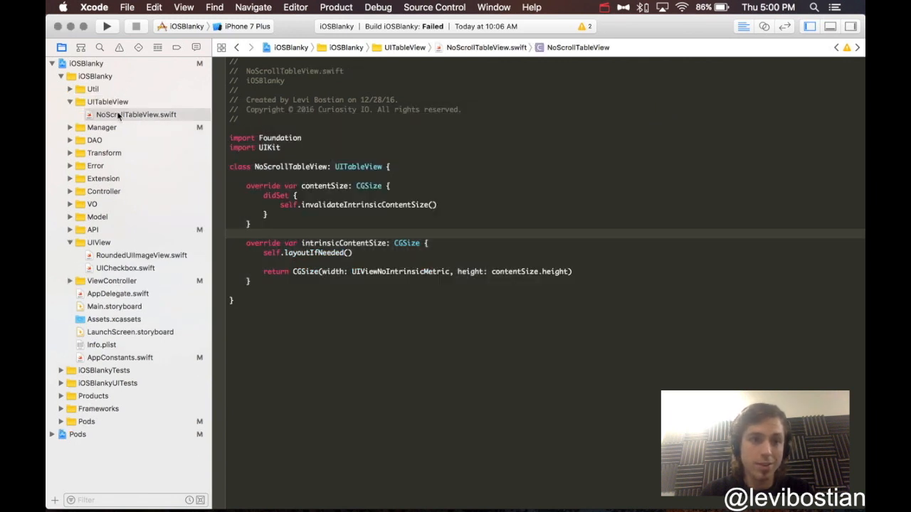
pyautogui.doubleClick(290, 166)
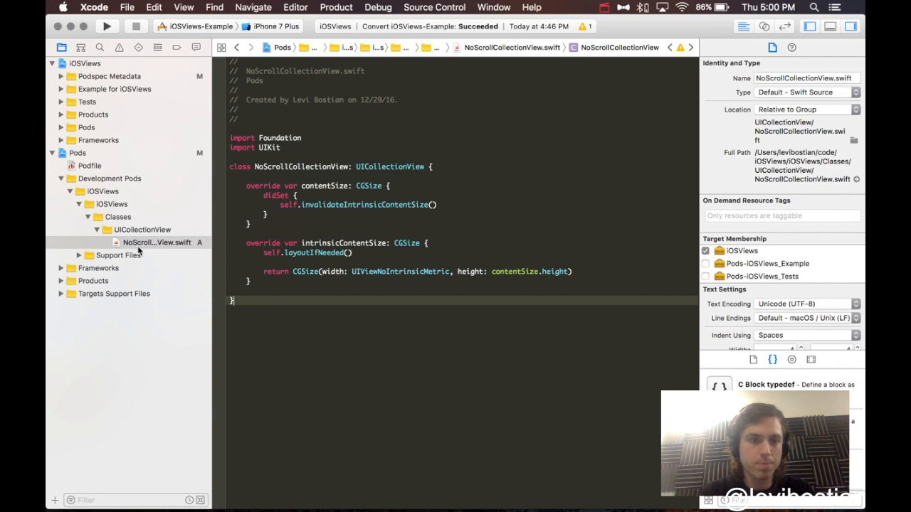
pyautogui.rightClick(117, 217)
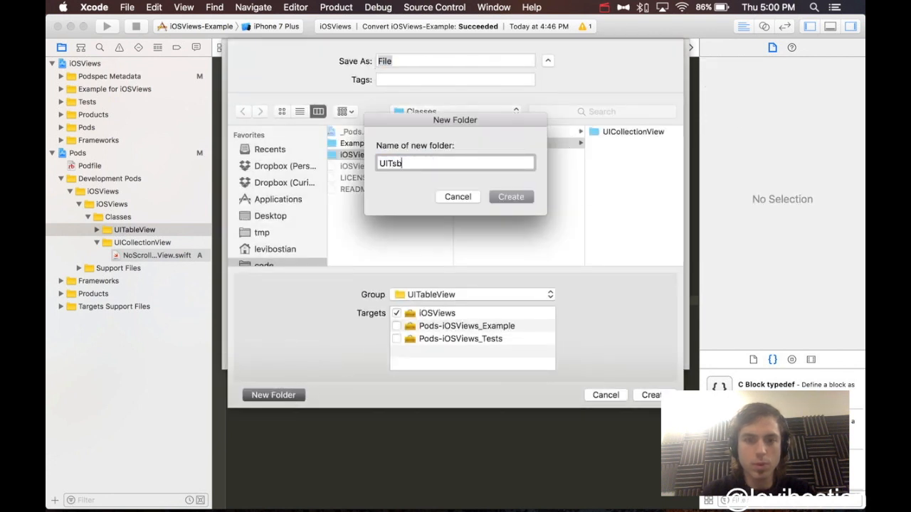
pyautogui.click(457, 196)
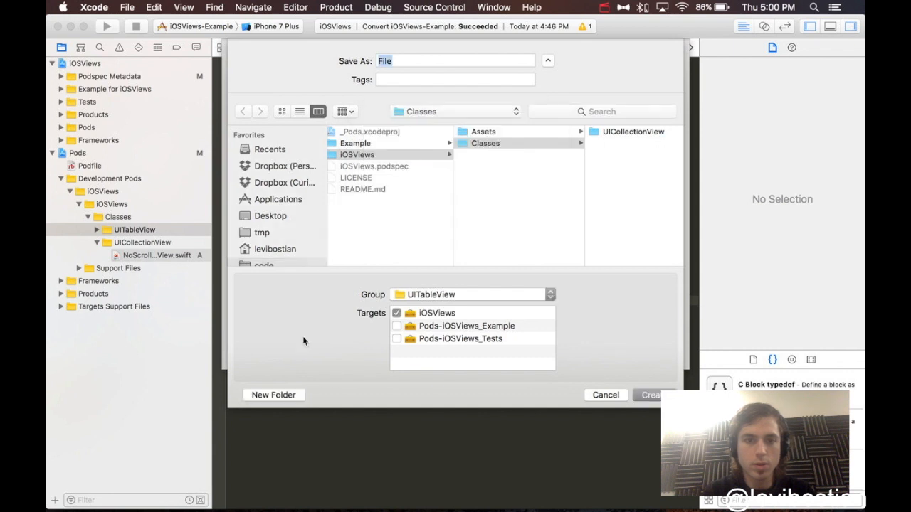
pyautogui.write('NoScrollTableView')
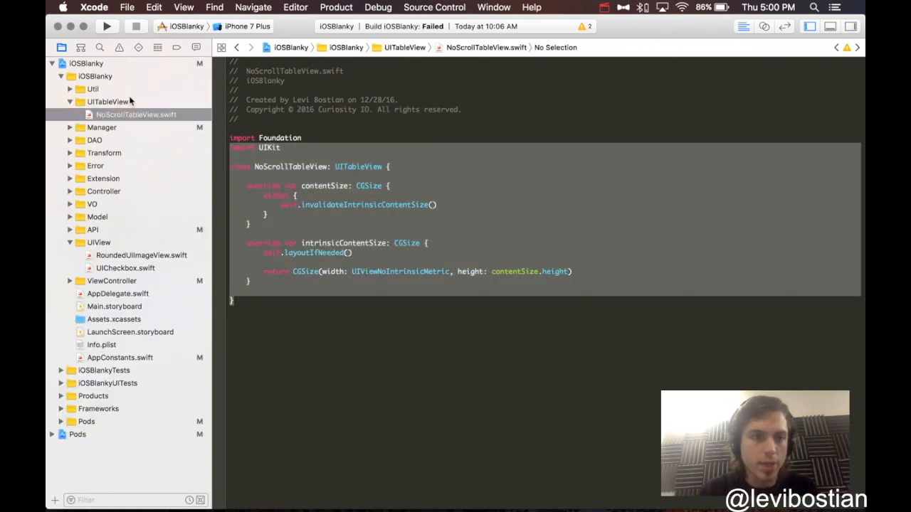
# - Delete iOSBlanky's UITableView group and mark the pod's view classes public
pyautogui.rightClick(107, 102)
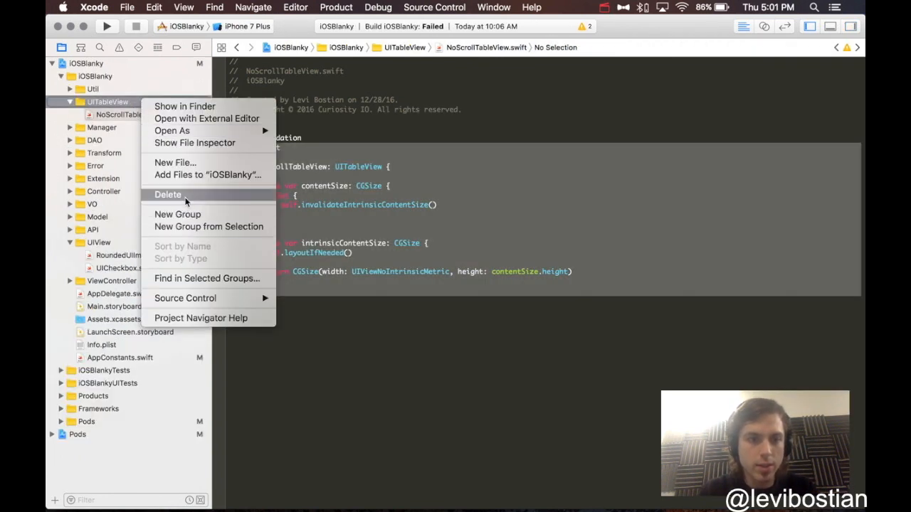
pyautogui.click(141, 230)
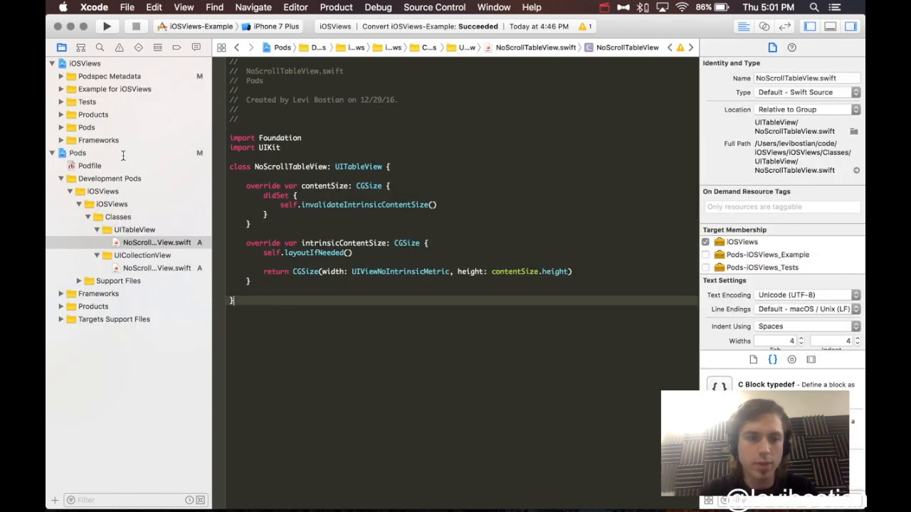
pyautogui.click(269, 242)
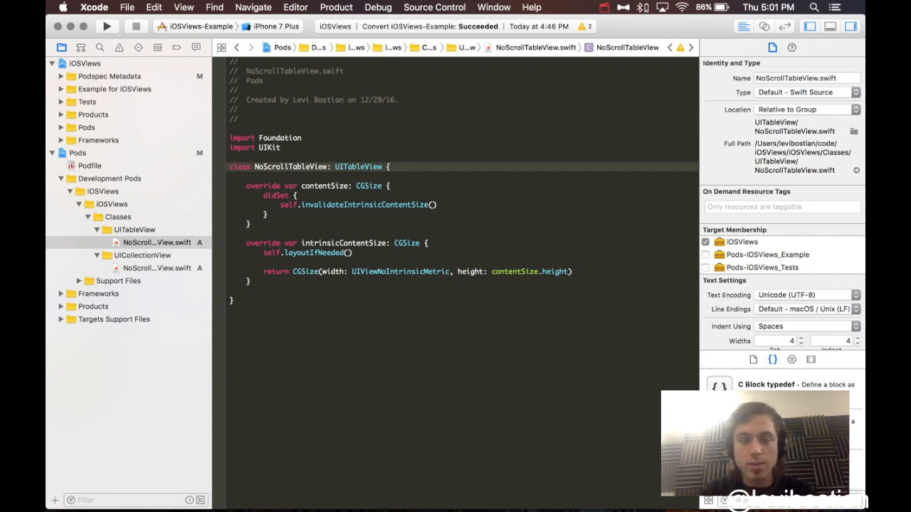
pyautogui.write('public class NoScrollCollectionView: UICollectionView {')
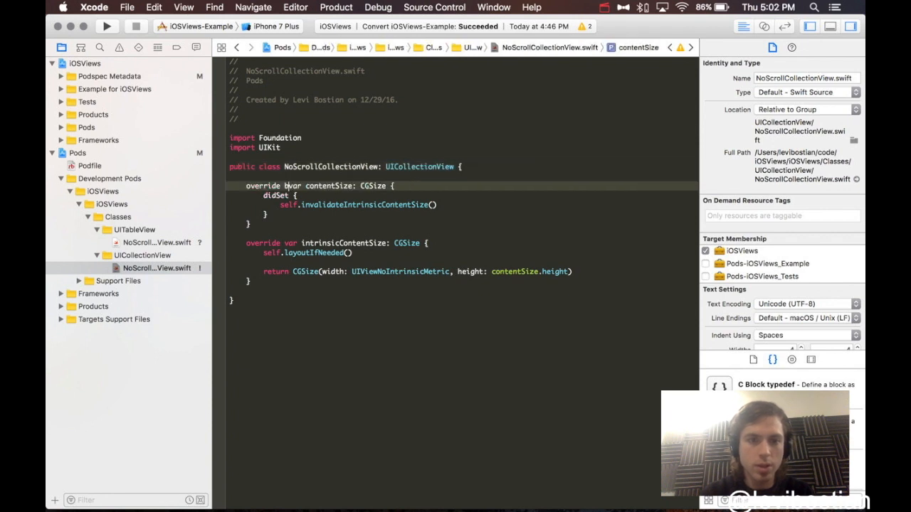
pyautogui.write('public')
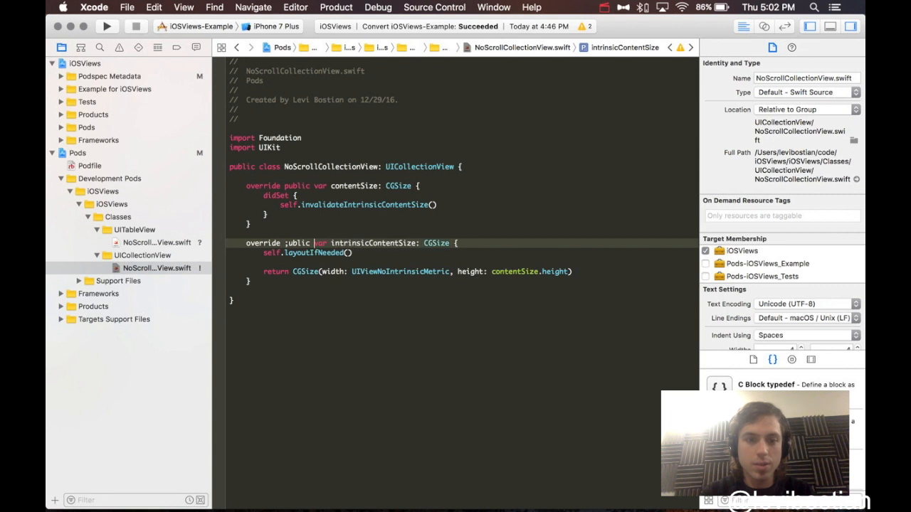
pyautogui.write('p')
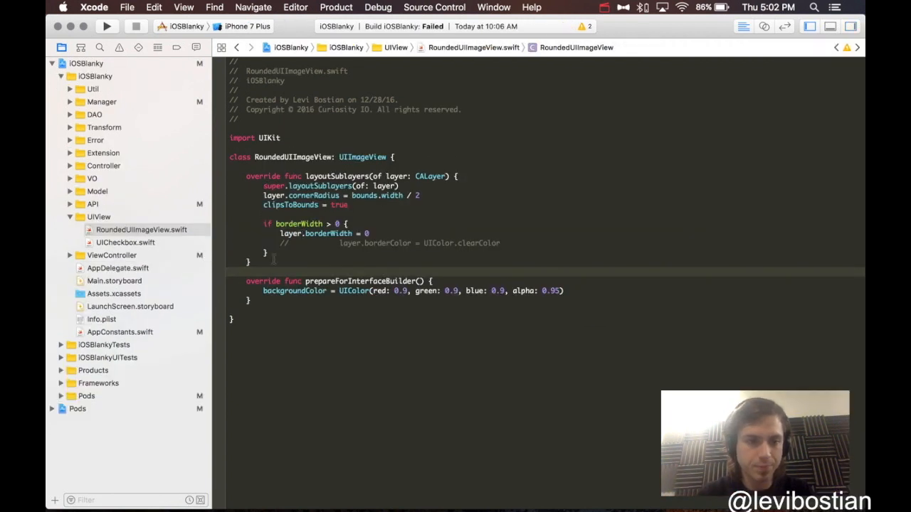
# - Add RoundedUIImageView.swift and UICheckBox.swift to a new UIView group in Classes
pyautogui.click(125, 242)
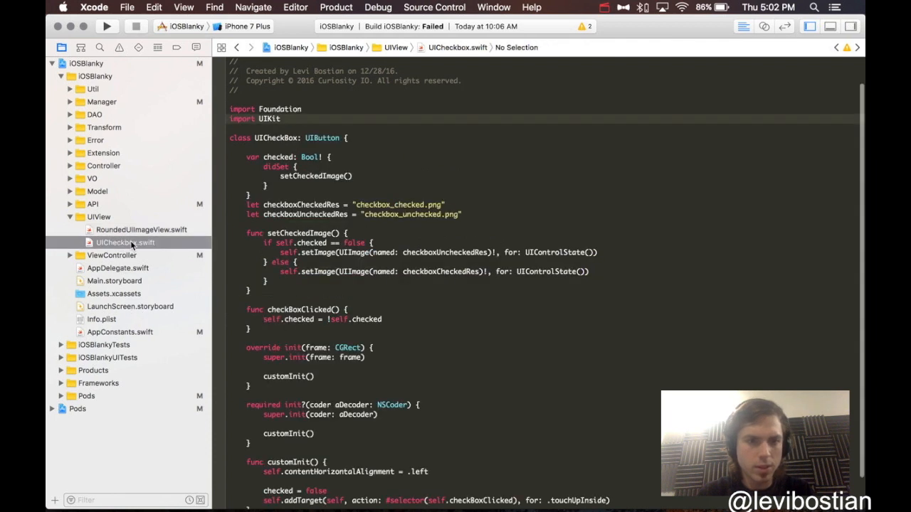
pyautogui.click(141, 229)
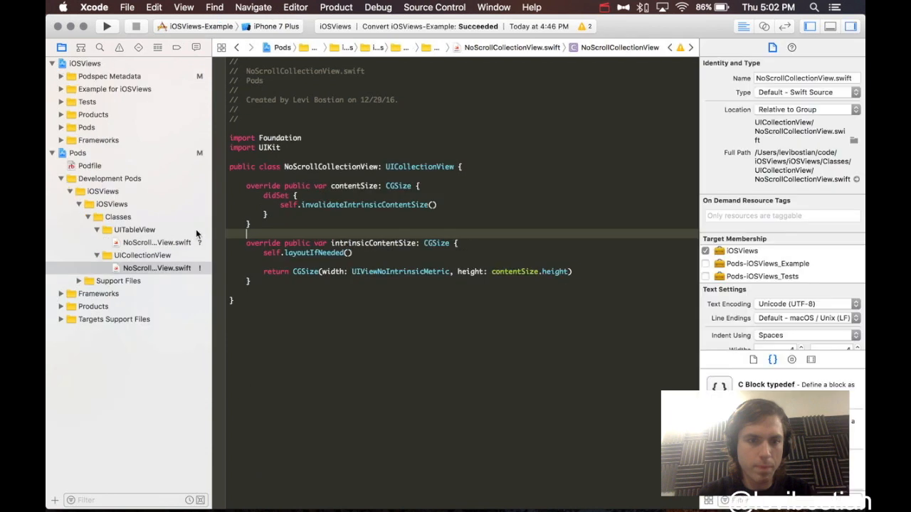
pyautogui.click(118, 217)
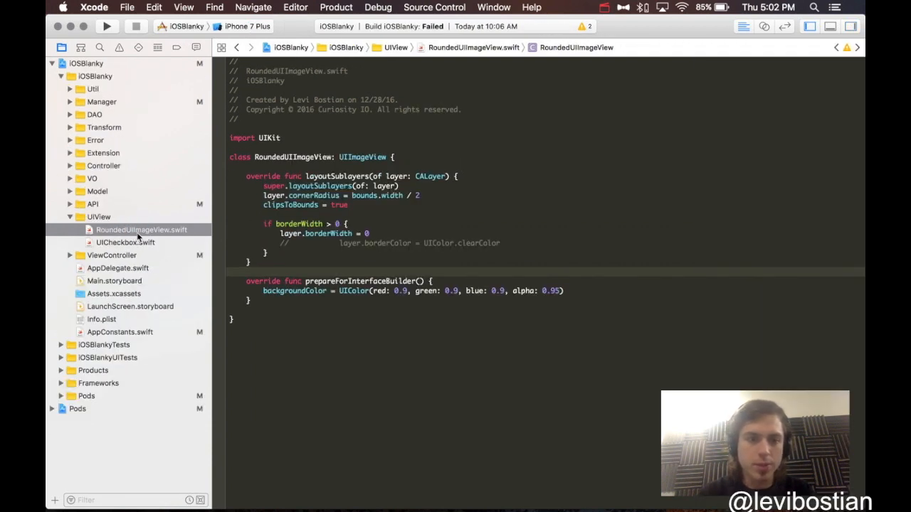
pyautogui.doubleClick(292, 157)
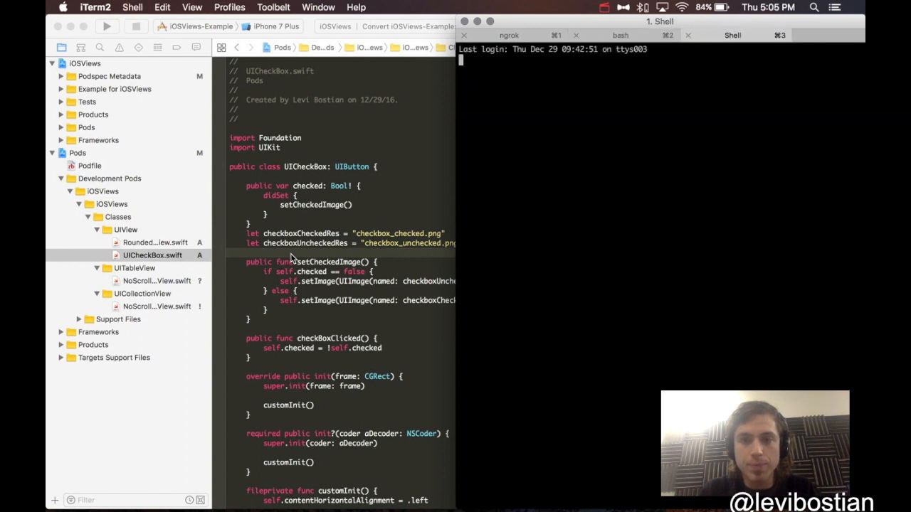
# - In code/iOSBlanky, add pod 'iOSViews', :path => '~/code/iOSViews' to the Podfile with nano
pyautogui.write('cd code/iO')
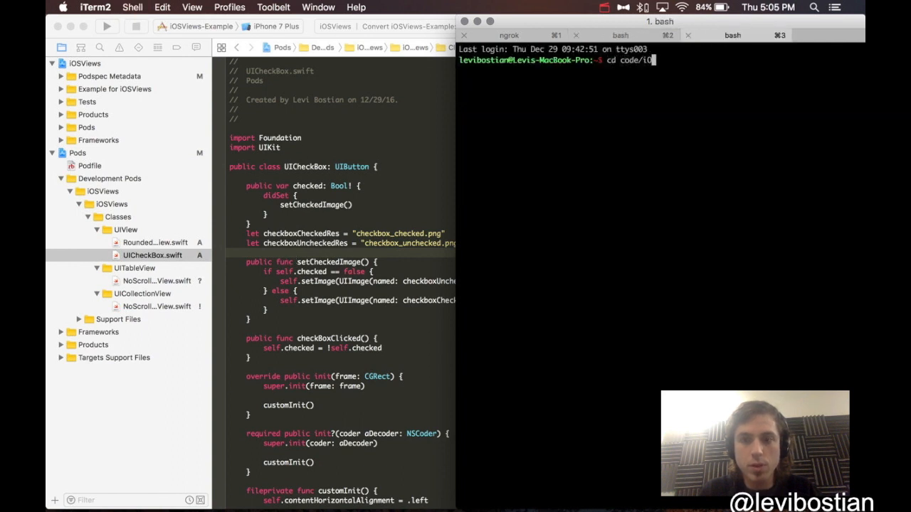
pyautogui.write('8lanky/')
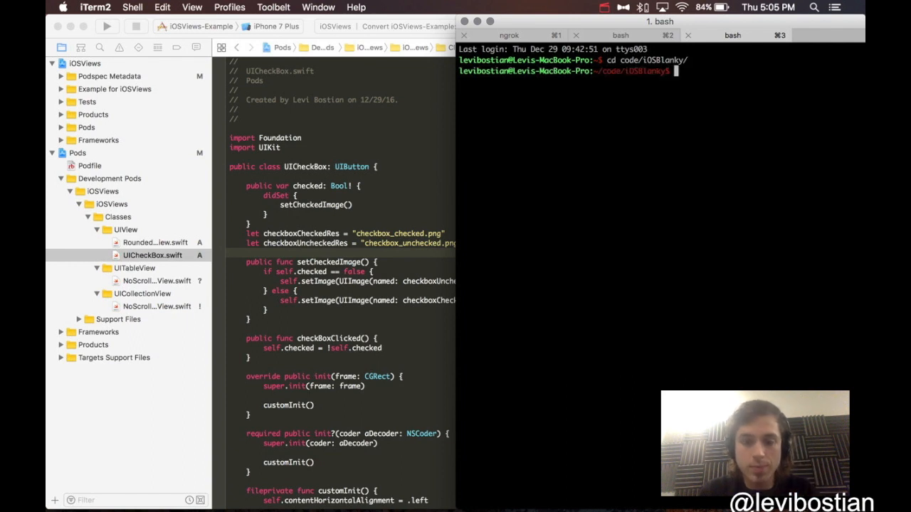
pyautogui.write('nano Podfile')
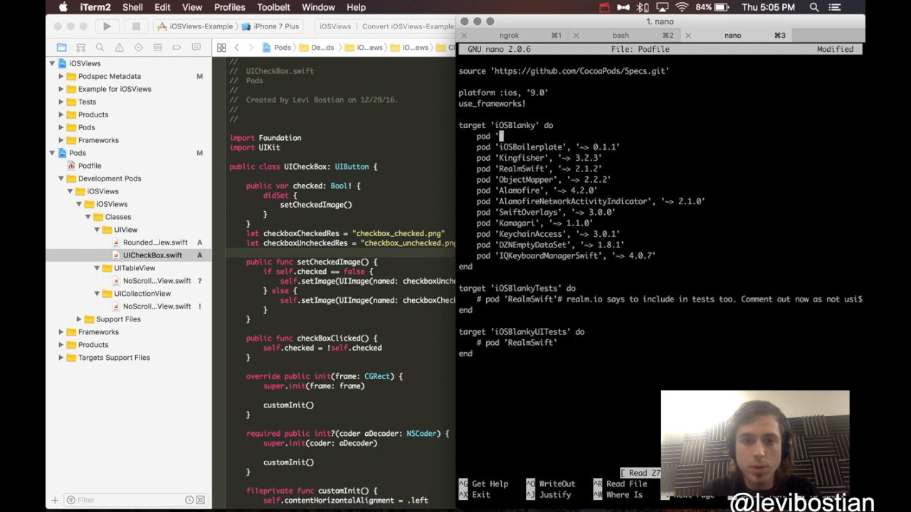
pyautogui.write("'iOSViews',")
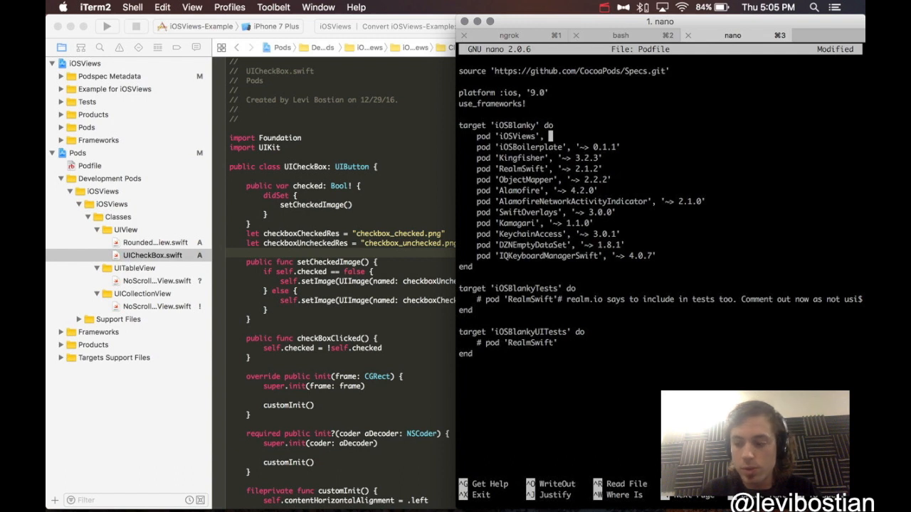
pyautogui.write(":path => '")
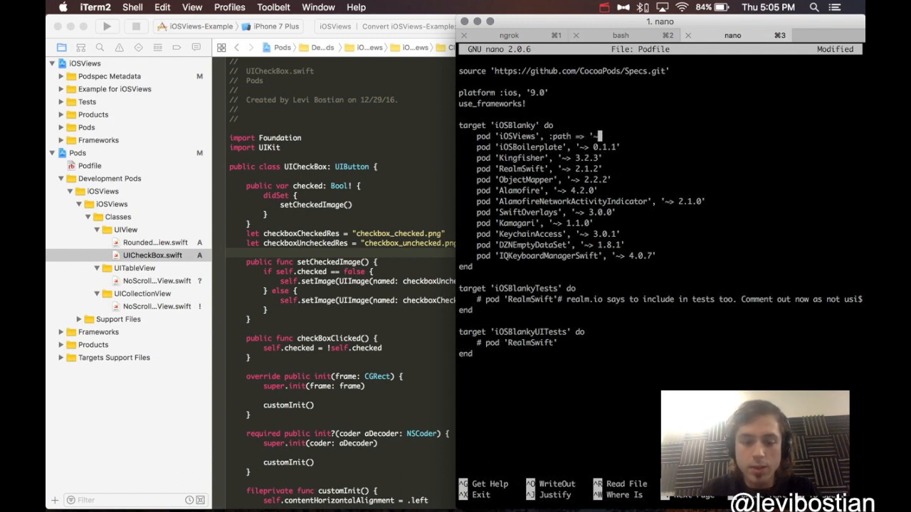
pyautogui.write('~/code/')
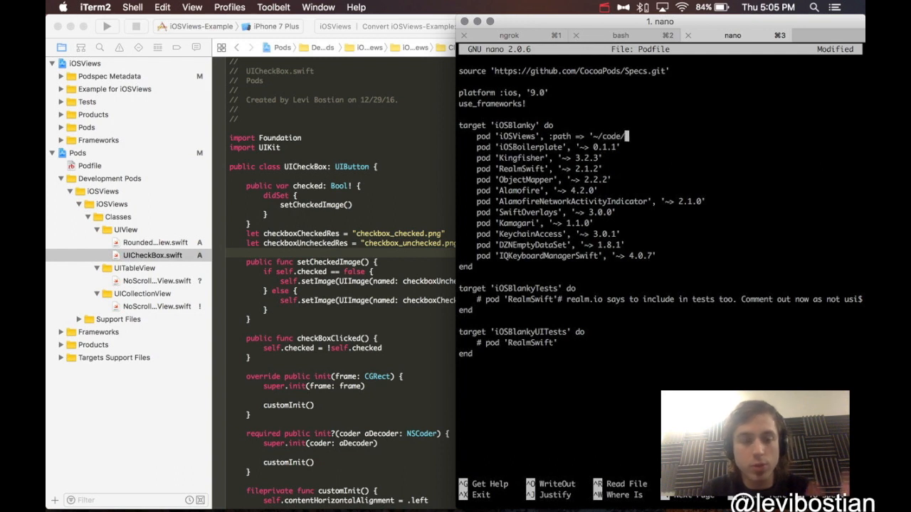
pyautogui.write('i')
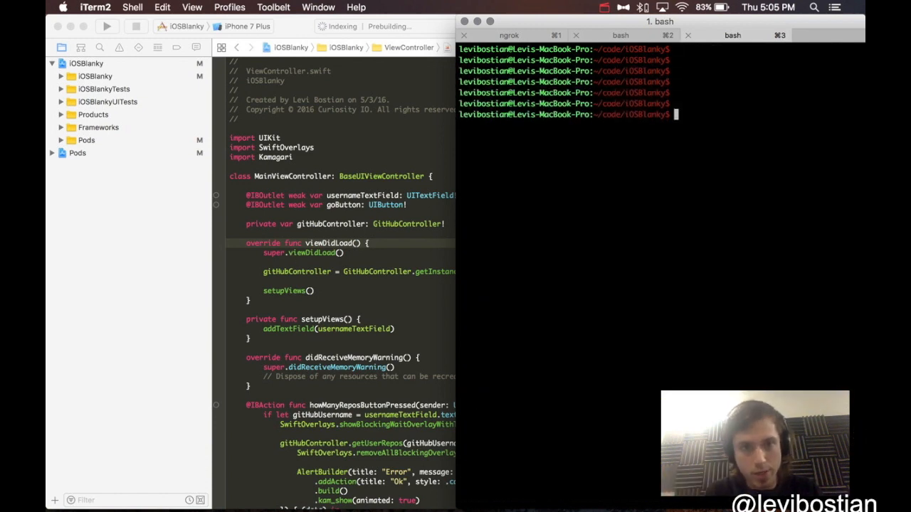
# - Save the Podfile and run pod install for iOSBlanky
pyautogui.write('nan')
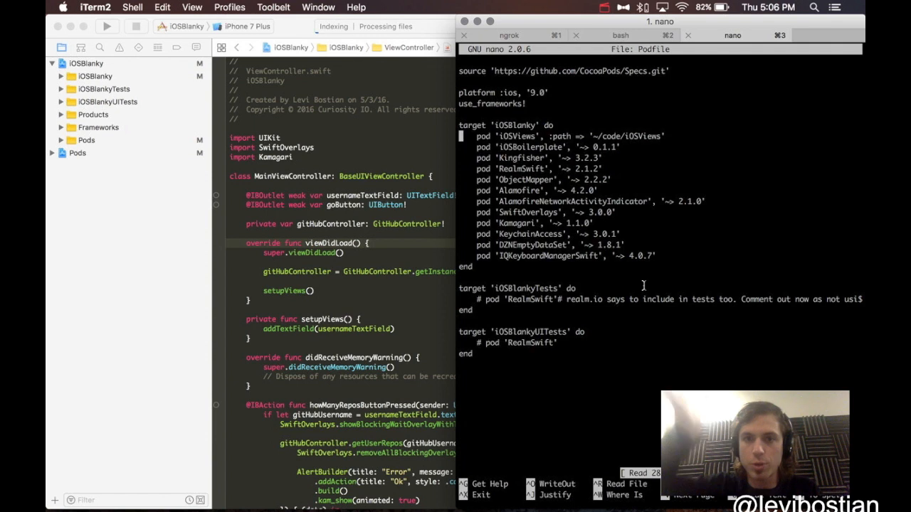
pyautogui.press('ctrl+x')
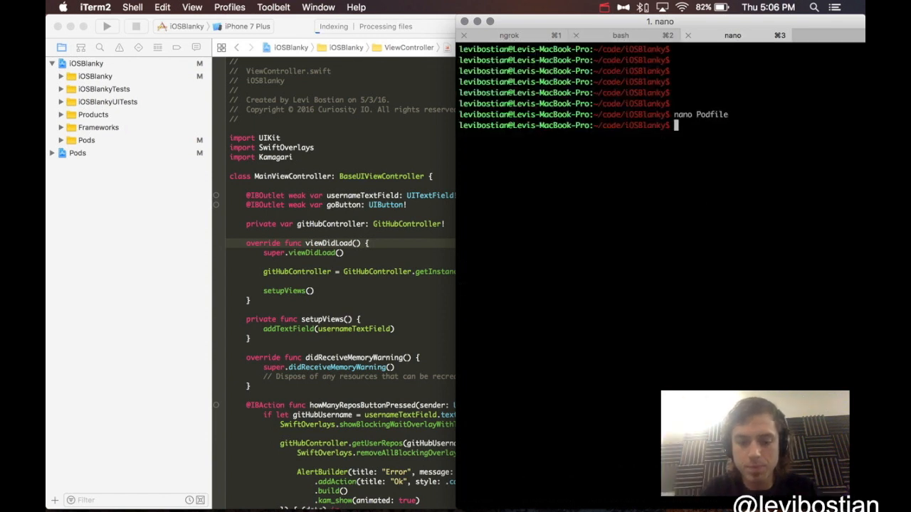
pyautogui.write('pod install')
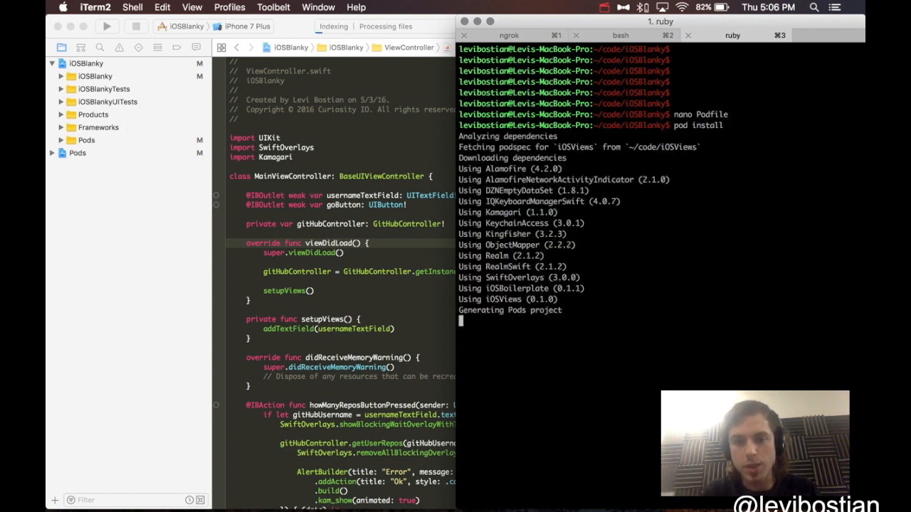
pyautogui.press('ctrl+c')
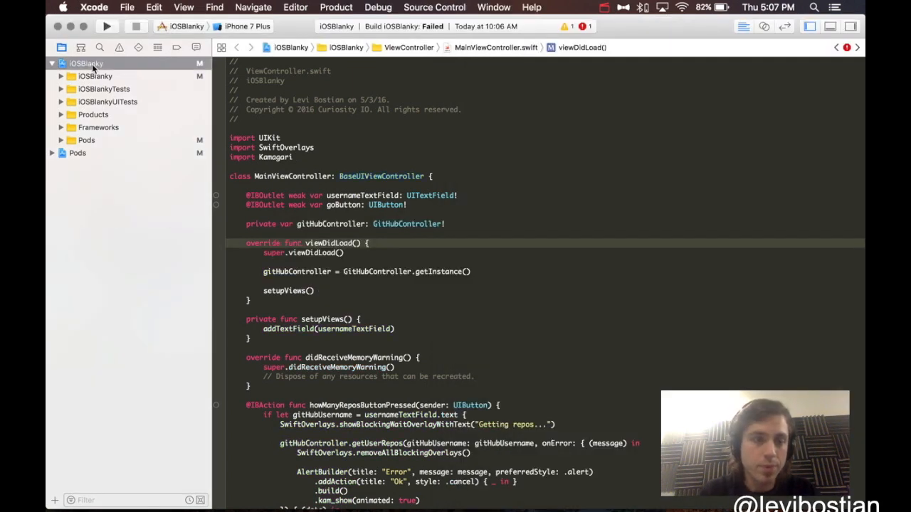
# - Add iOSViews.framework to the iOSBlanky target's Linked Frameworks and Libraries
pyautogui.click(85, 64)
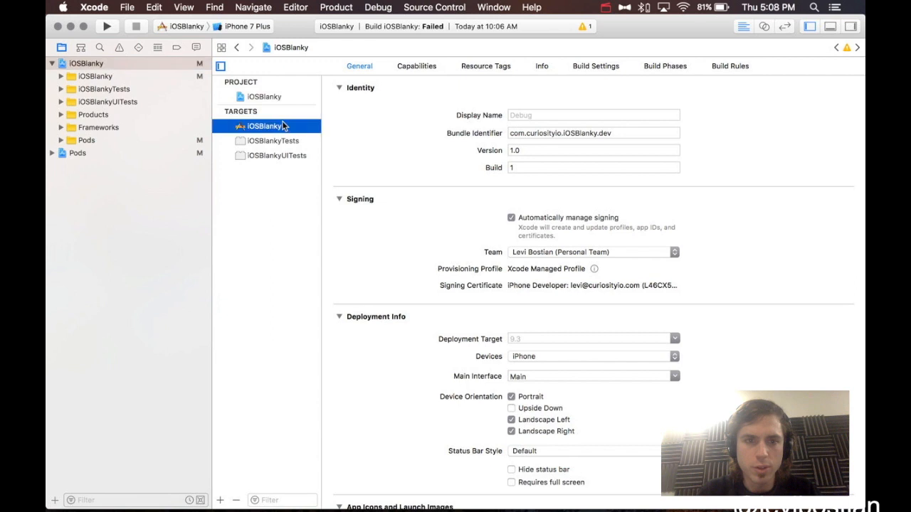
pyautogui.scroll(-3)
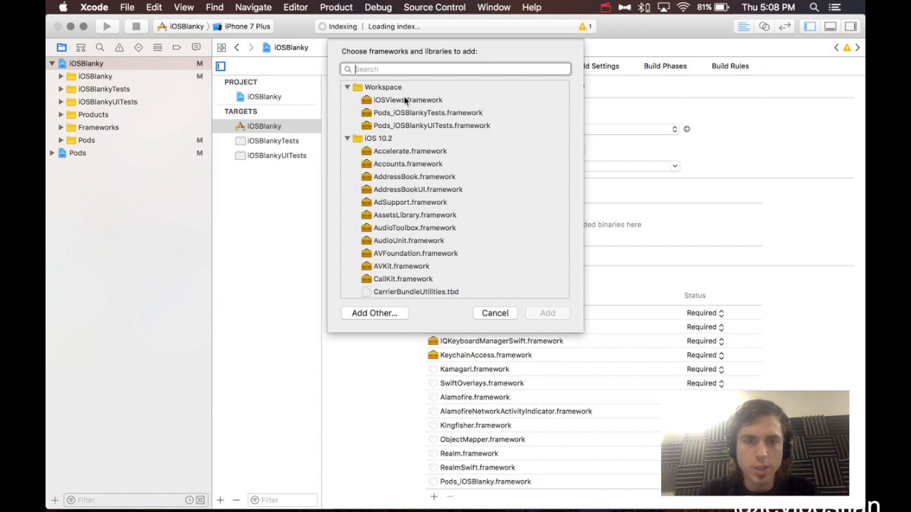
pyautogui.click(408, 99)
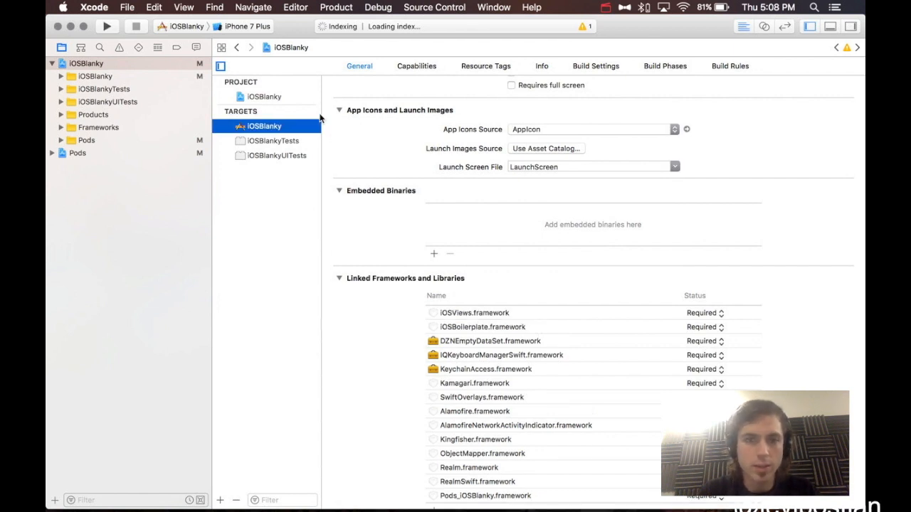
pyautogui.click(138, 229)
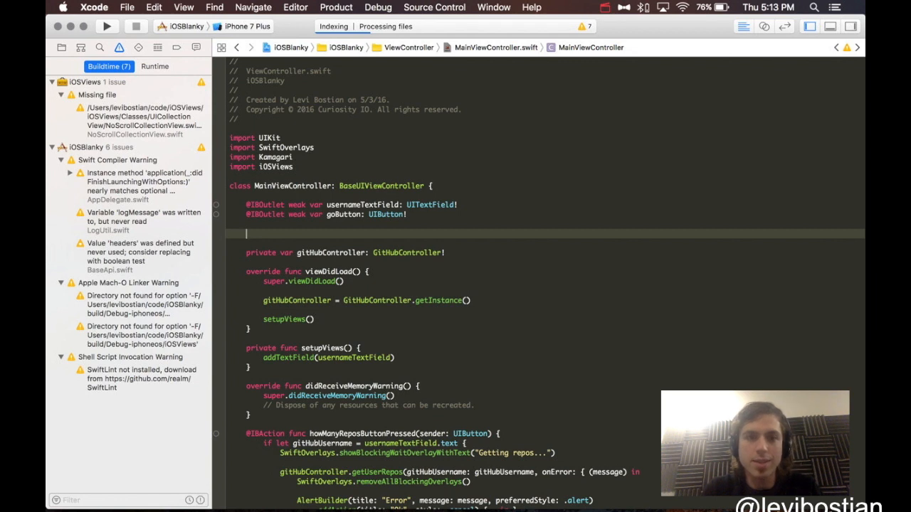
# - Test autocomplete with a RoundedUIImageView property in MainViewController, then expand the Example for iOSViews group
pyautogui.write('private var')
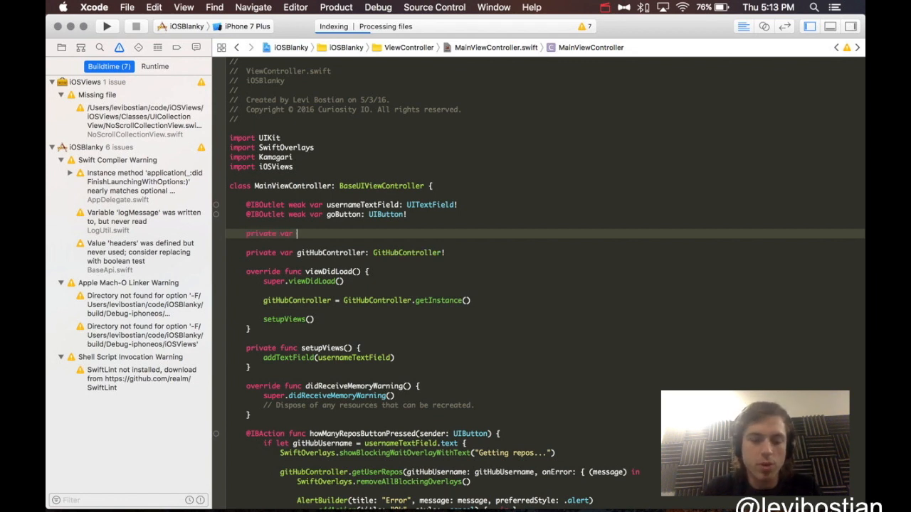
pyautogui.write('fooRoundedImageV')
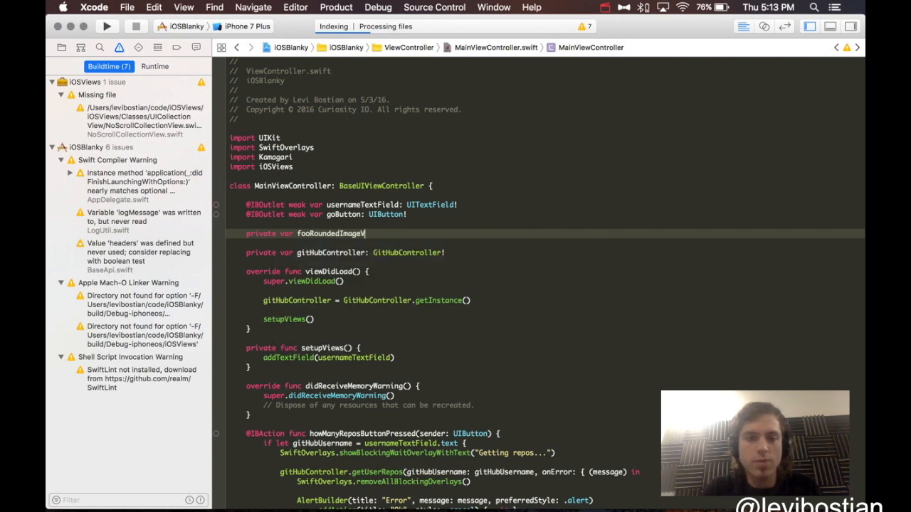
pyautogui.write('RoundedU')
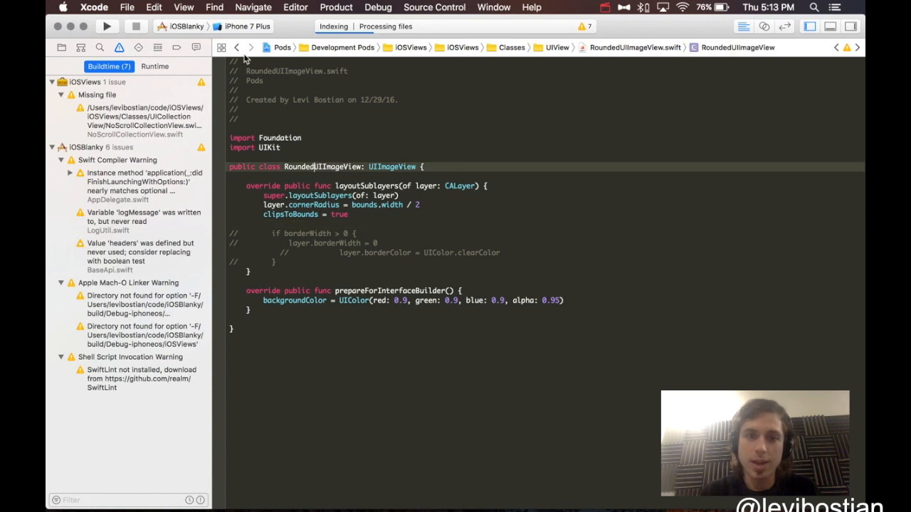
pyautogui.click(237, 47)
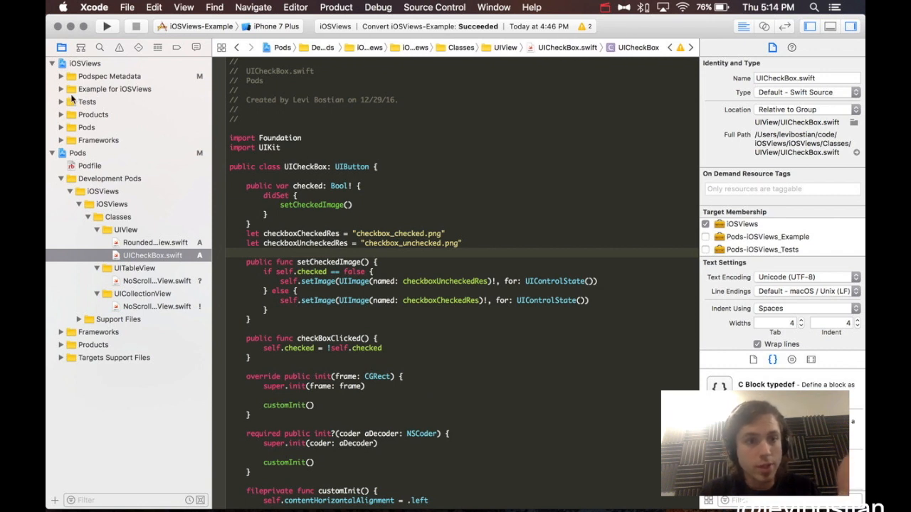
pyautogui.click(61, 89)
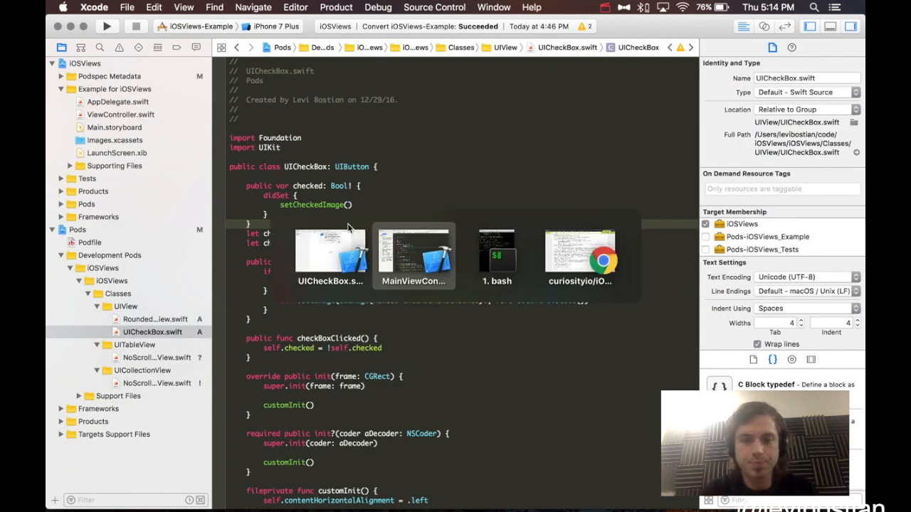
# - Bring the bash terminal forward to re-run pod lib lint on iOSViews.podspec
pyautogui.click(496, 256)
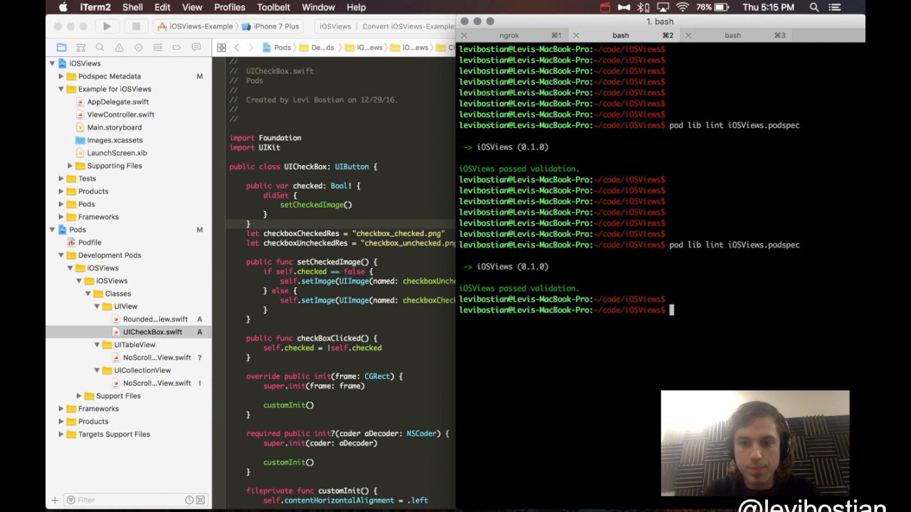
# - Stage all iOSViews changes and commit them with a message describing the new collectionview and UI views
pyautogui.write('git status')
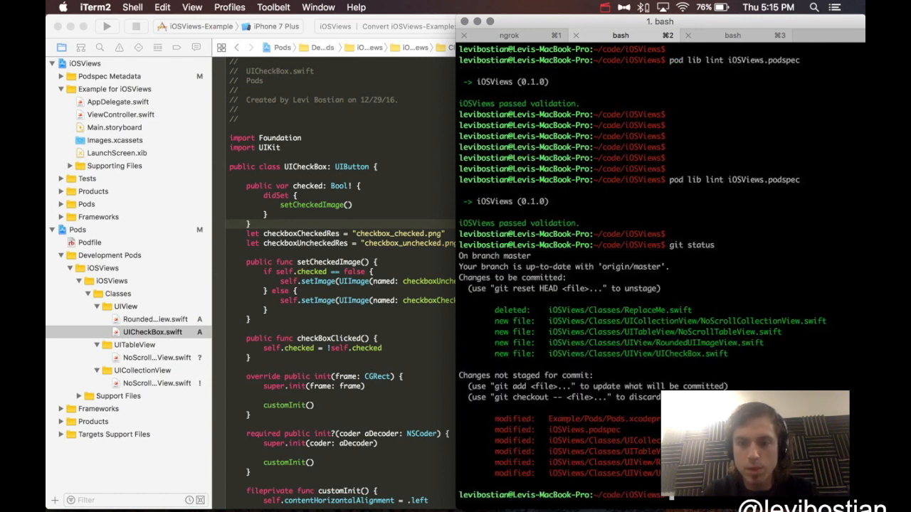
pyautogui.write('git add .')
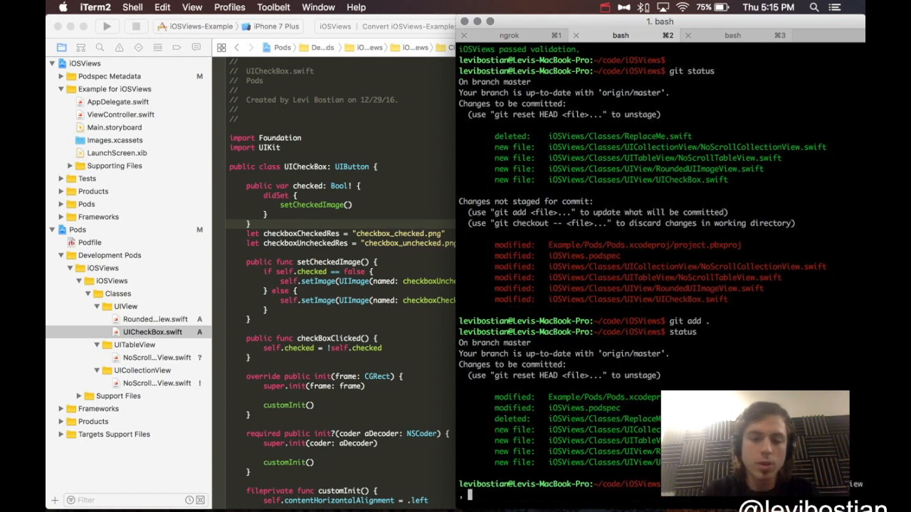
pyautogui.write('collectionview,')
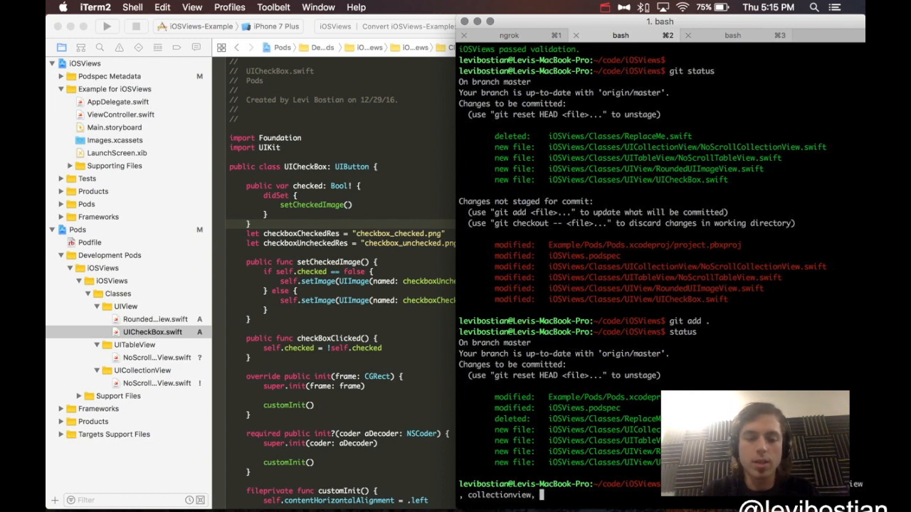
pyautogui.write('and couple')
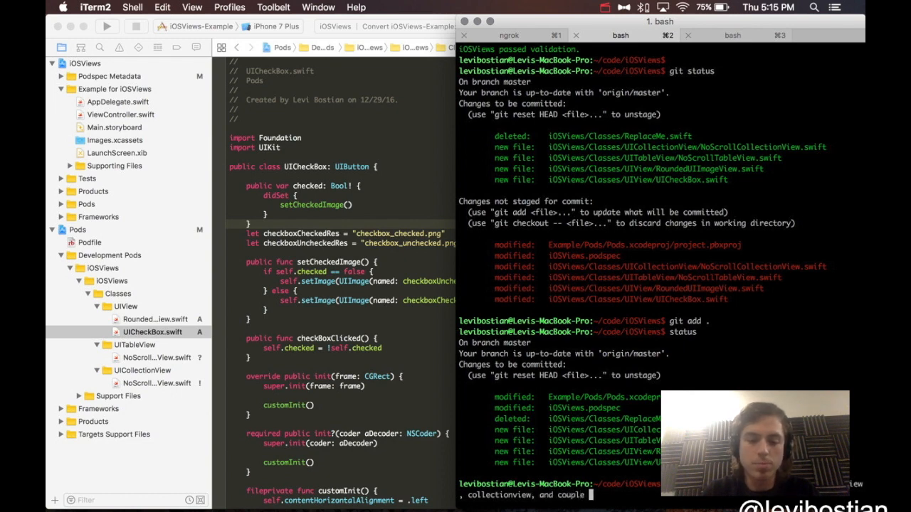
pyautogui.write('UI')
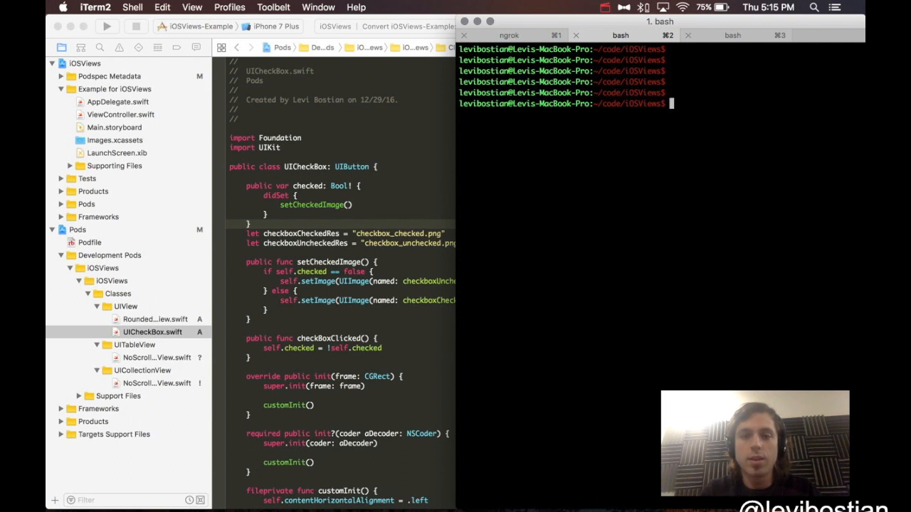
# - Confirm a clean git status and start the git tag 0.1.0 command
pyautogui.write('git status')
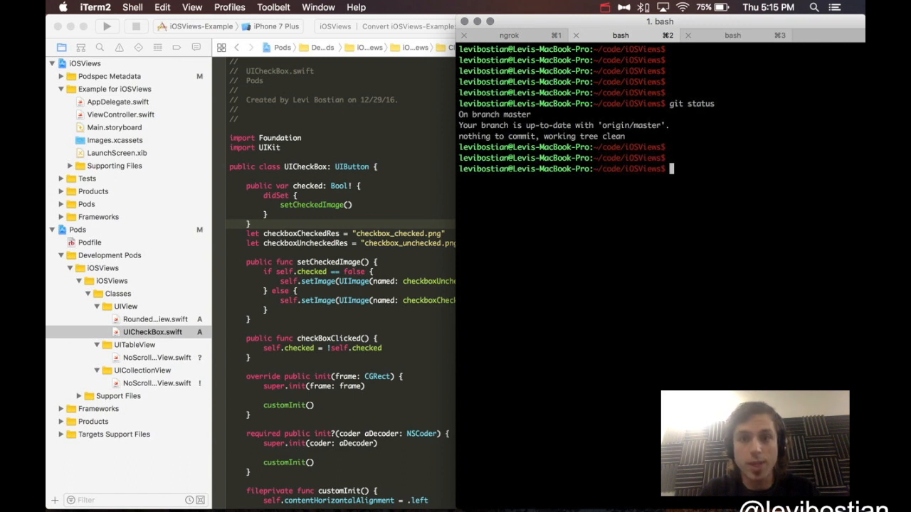
pyautogui.write('git tag')
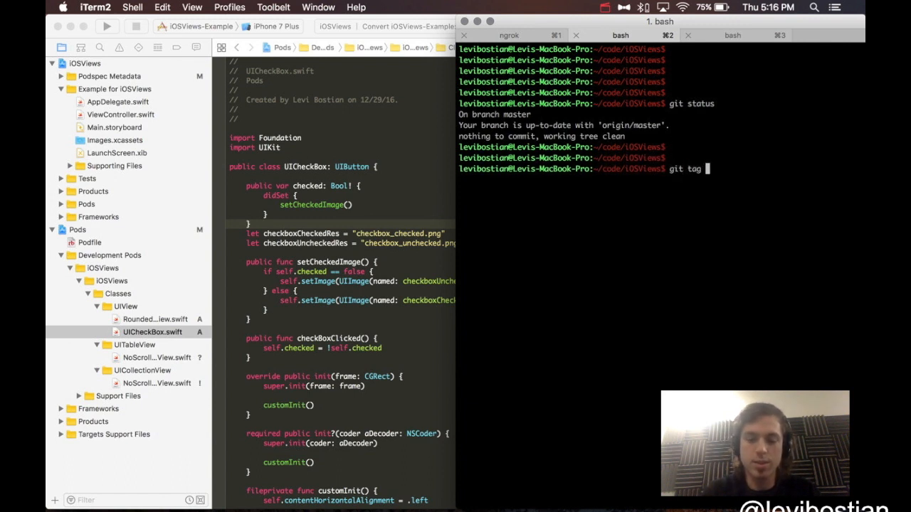
pyautogui.write('0.1.0')
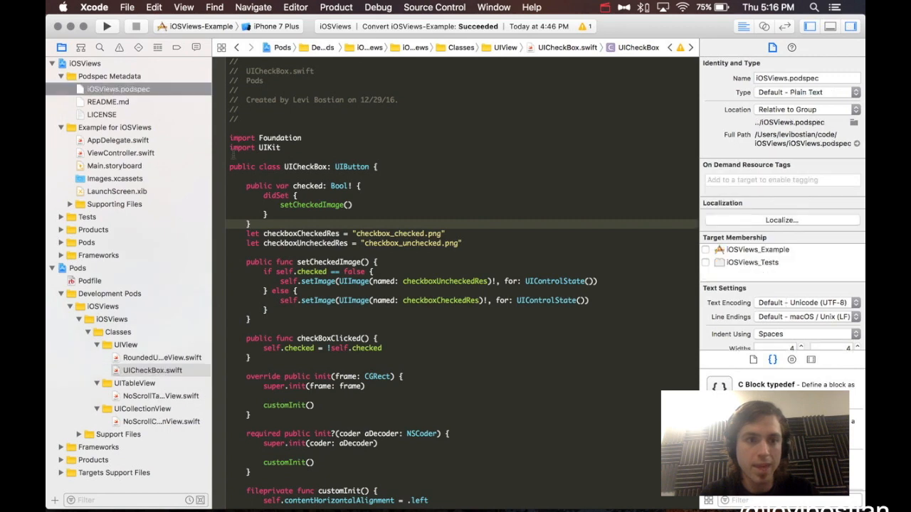
# - Make 0.1.0 an annotated tag whose message lists RoundedUIImageView and the other new views
pyautogui.click(119, 89)
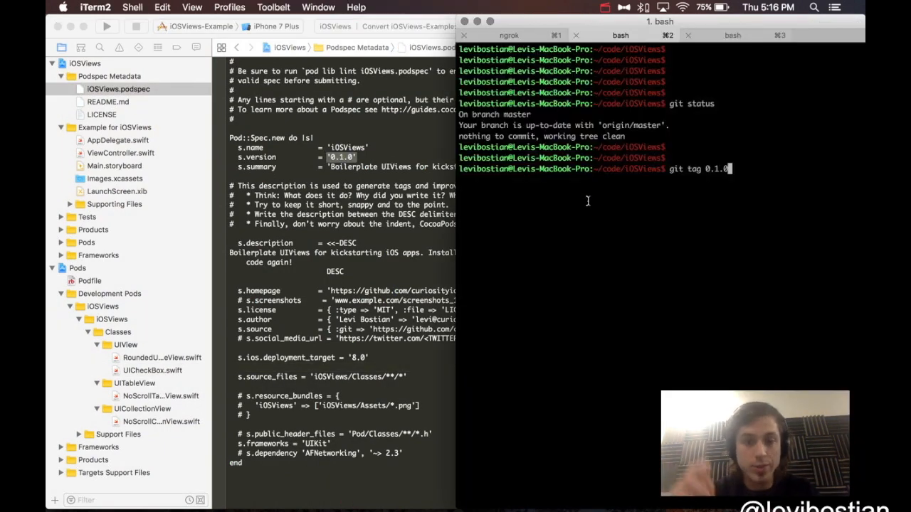
pyautogui.write('-a')
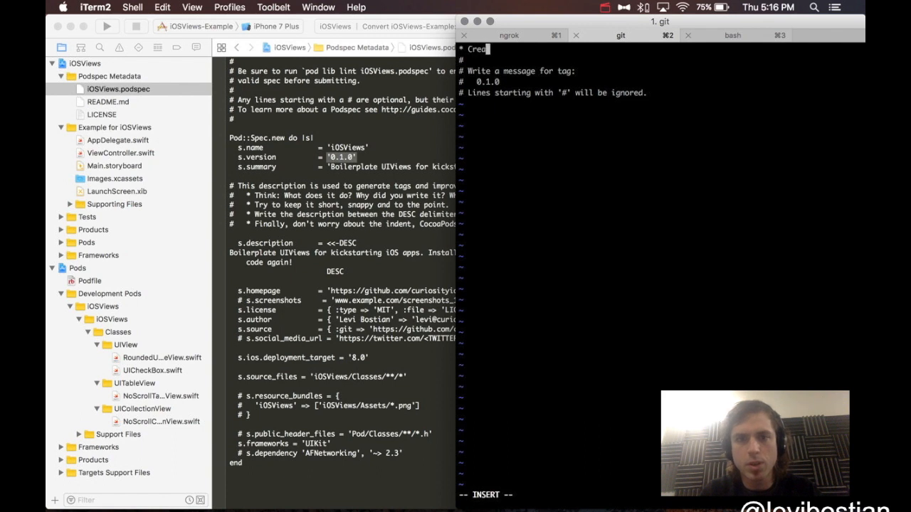
pyautogui.write('Add')
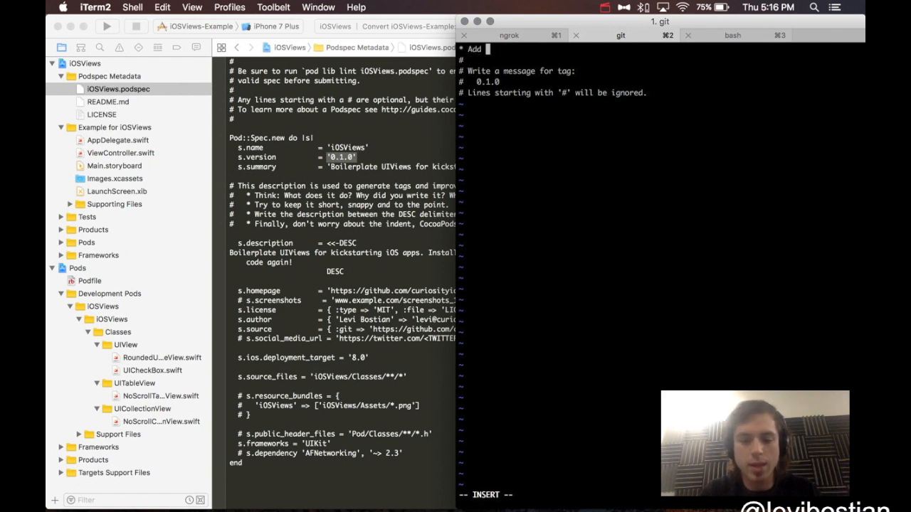
pyautogui.write('RoundedUI')
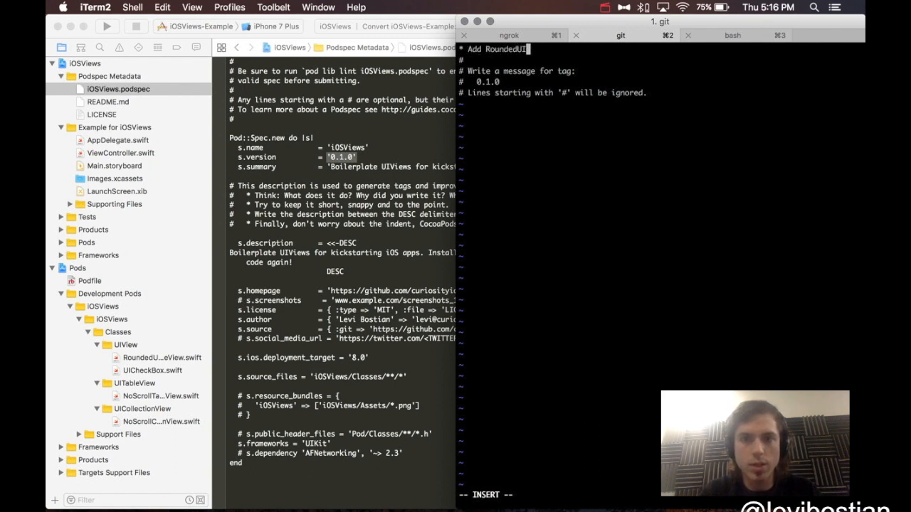
pyautogui.write('ImageView,')
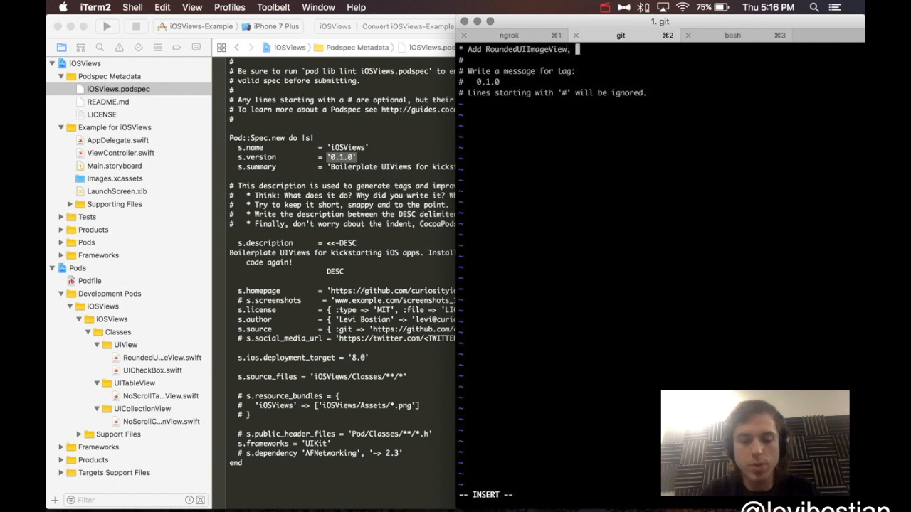
pyautogui.write('NoScrollColectionView, NoScrollTableView,')
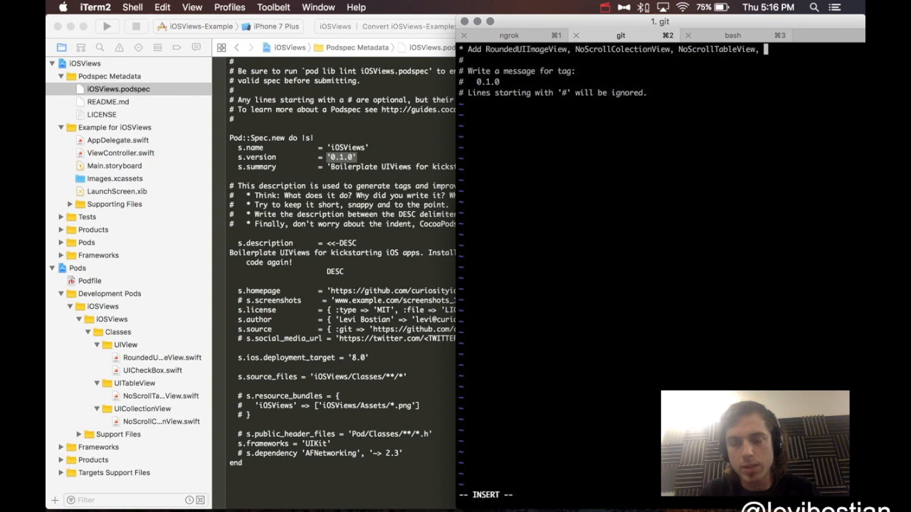
pyautogui.write('UIChe')
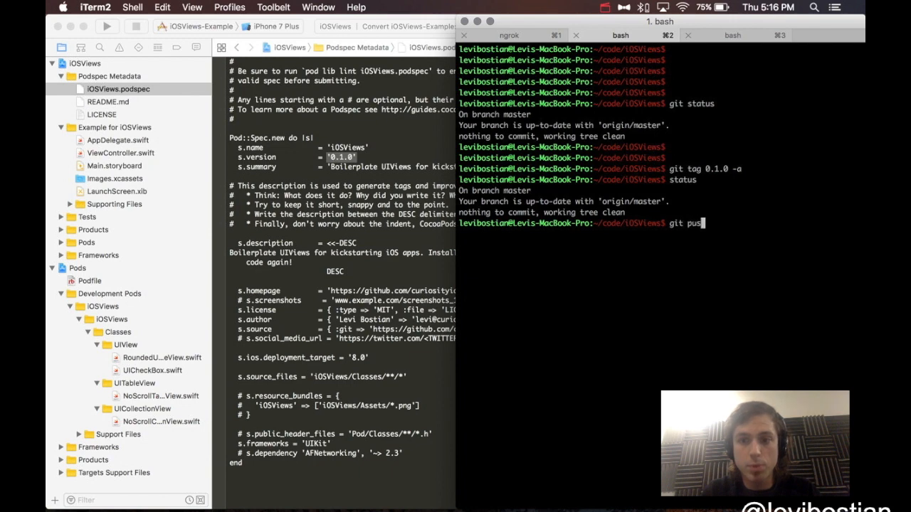
# - Push the 0.1.0 tag to the iOSViews GitHub repository with git push --tags
pyautogui.write('--tags')
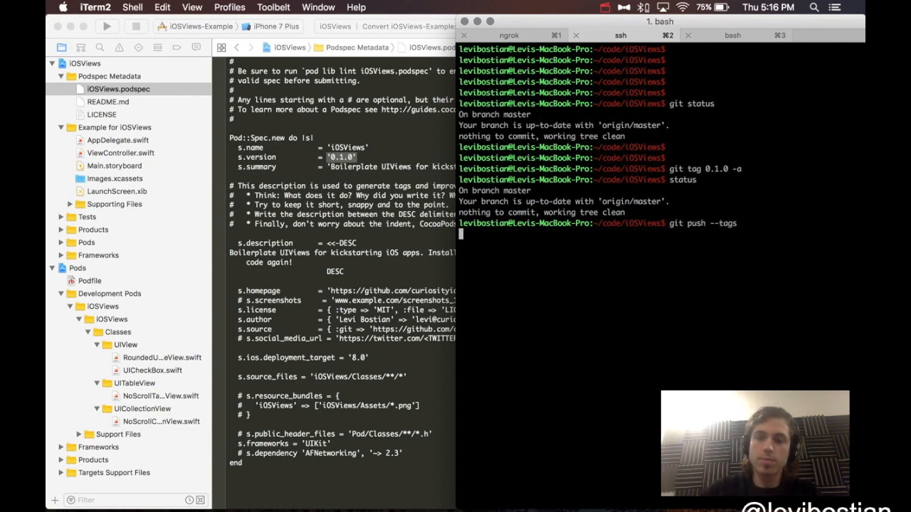
pyautogui.press('Return')
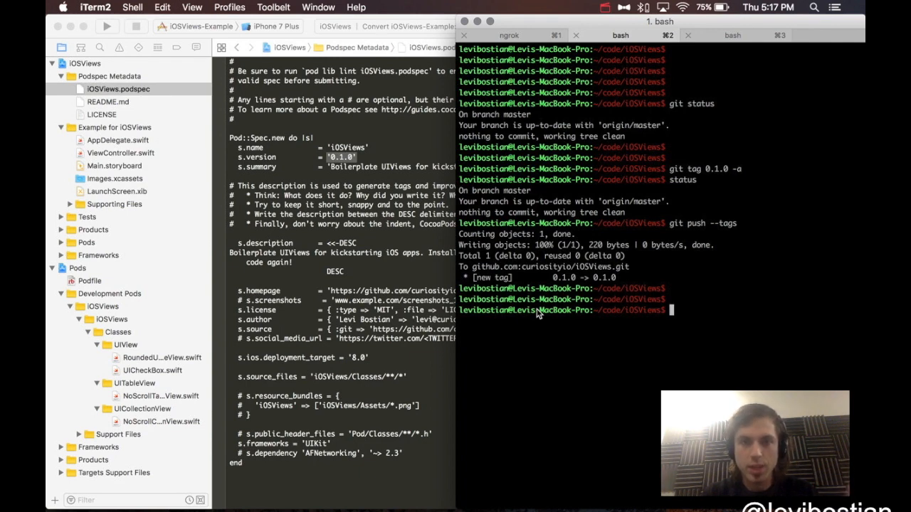
pyautogui.write('pod')
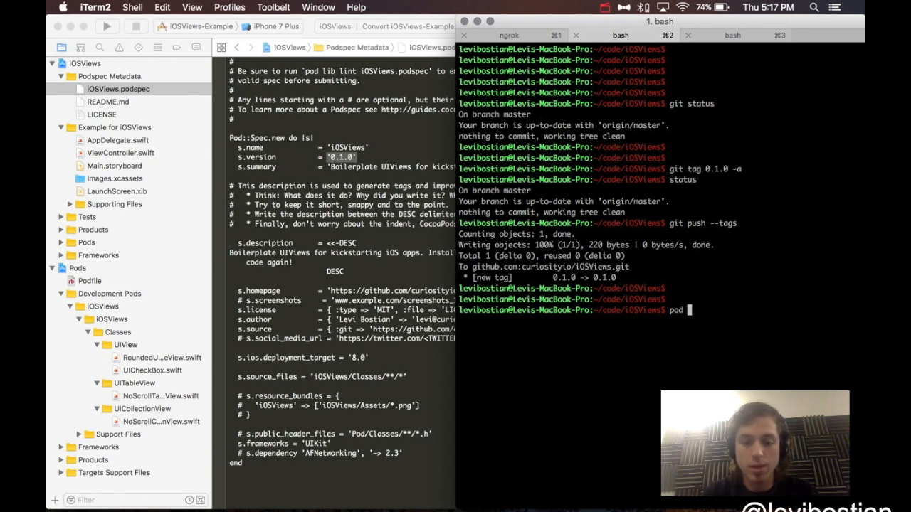
# - Register a pod trunk session with email, name and the description 'macbook pro'
pyautogui.write('trunk')
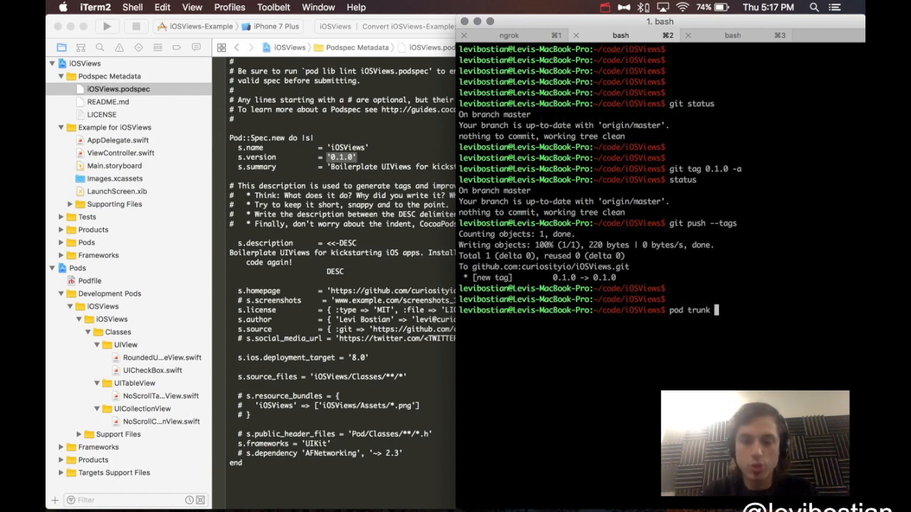
pyautogui.press('ctrl+r')
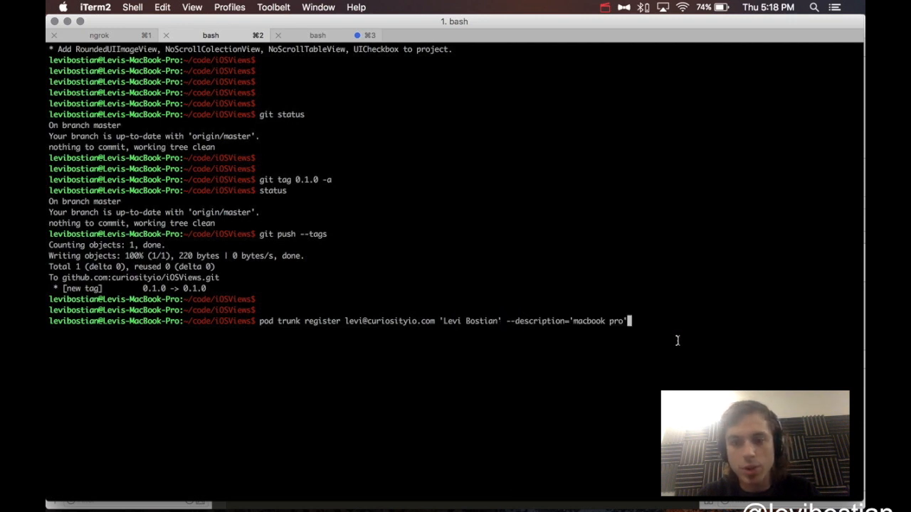
pyautogui.moveTo(607, 348)
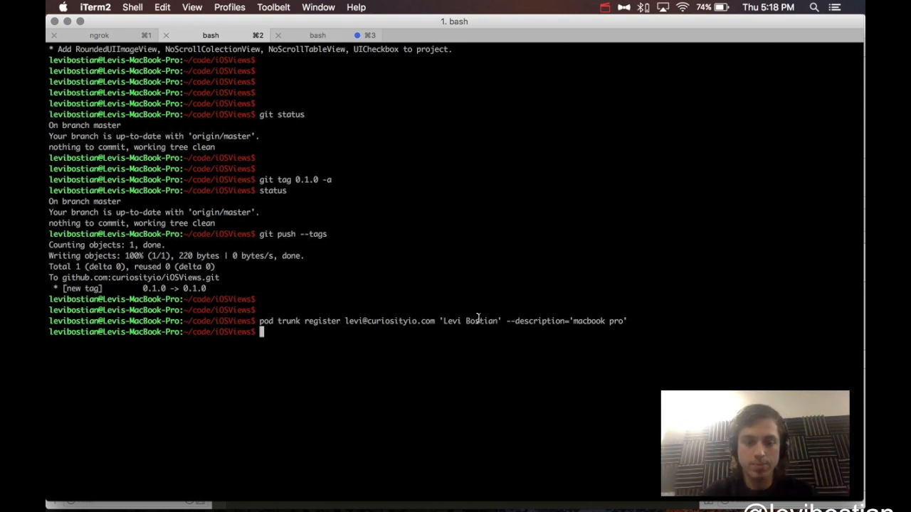
pyautogui.write('pod trunk pu')
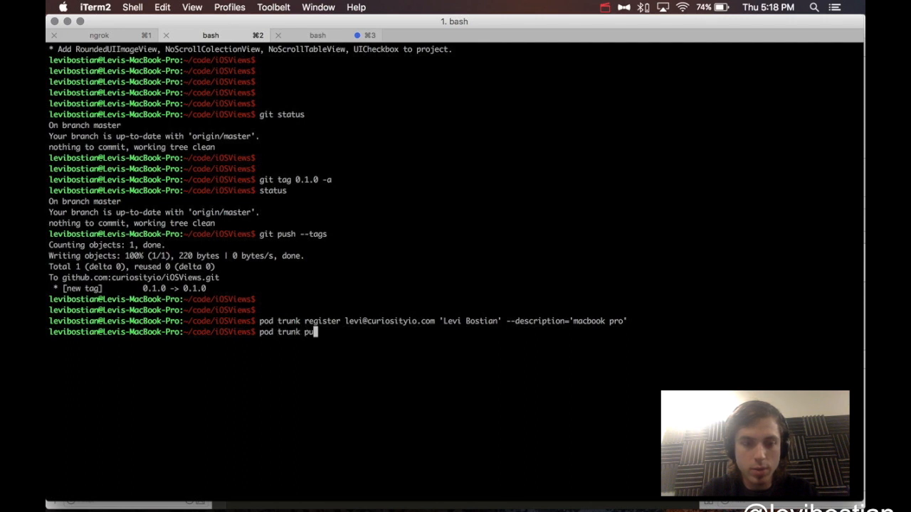
# - Run pod trunk push to publish iOSViews 0.1.0 and confirm its cocoapods.org listing
pyautogui.press('enter')
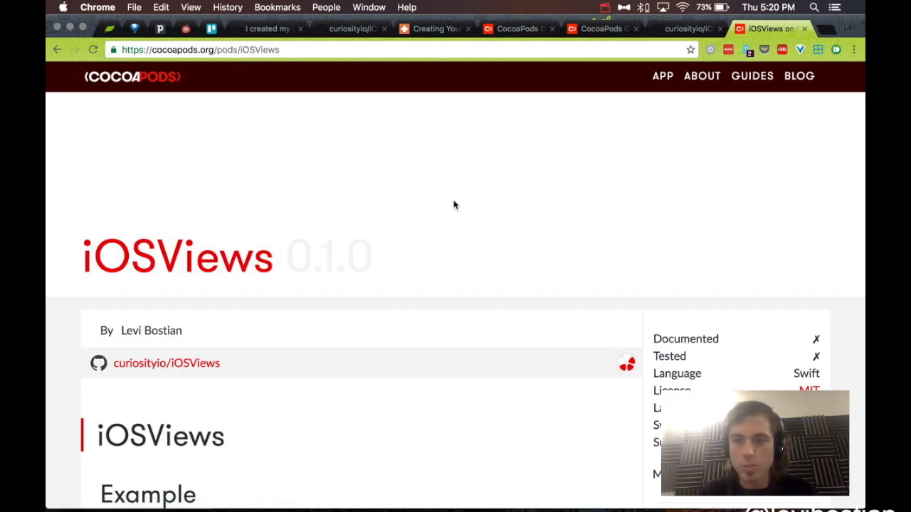
# - Copy the pod "iOSViews" installation line and switch to the iOSBlanky terminal
pyautogui.scroll(-3)
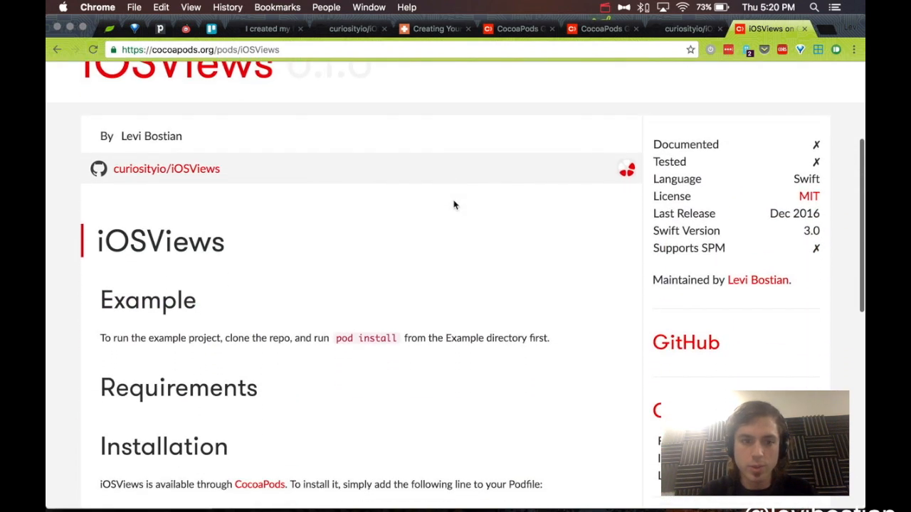
pyautogui.scroll(3)
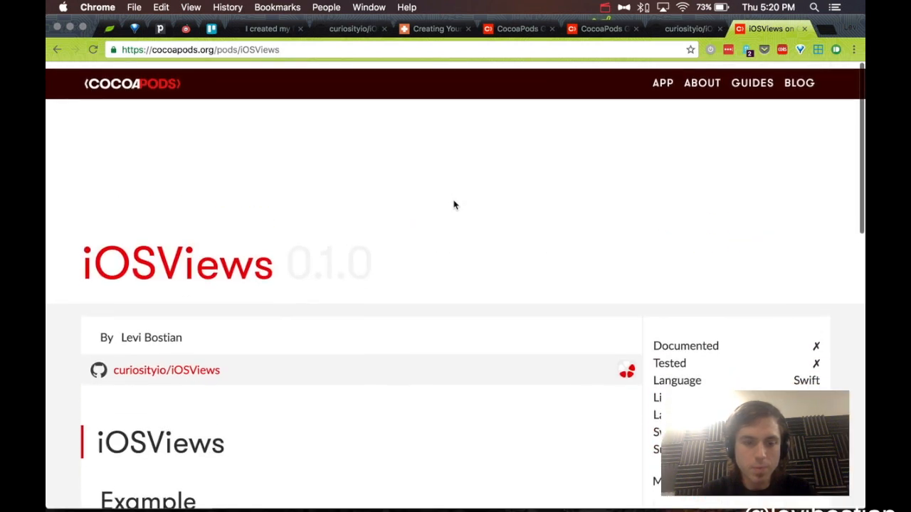
pyautogui.scroll(-3)
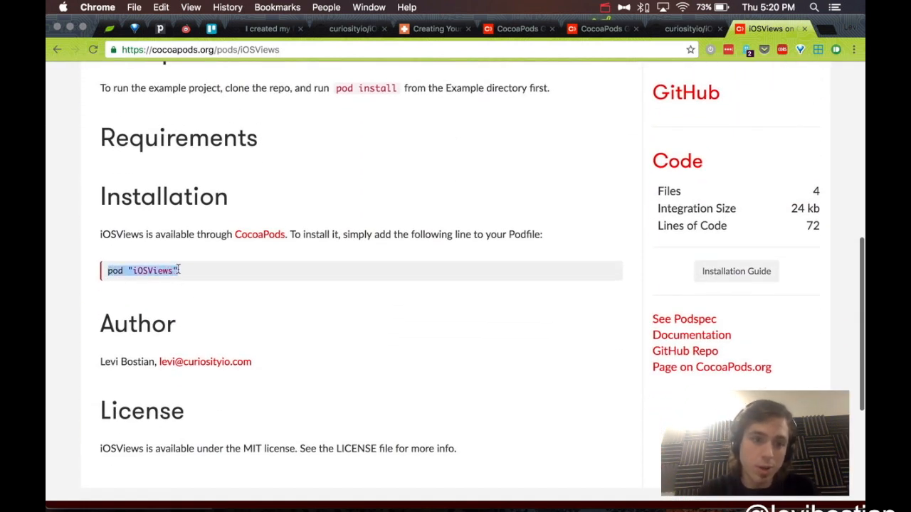
pyautogui.press('cmd+tab')
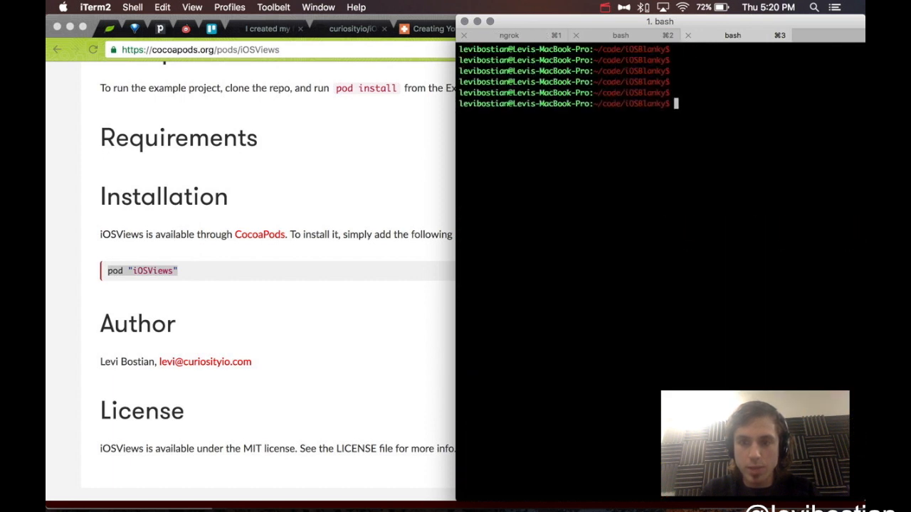
# - Edit the Podfile in nano to request pod "iOSViews", '~> 0.1.0' and save
pyautogui.write('nano P')
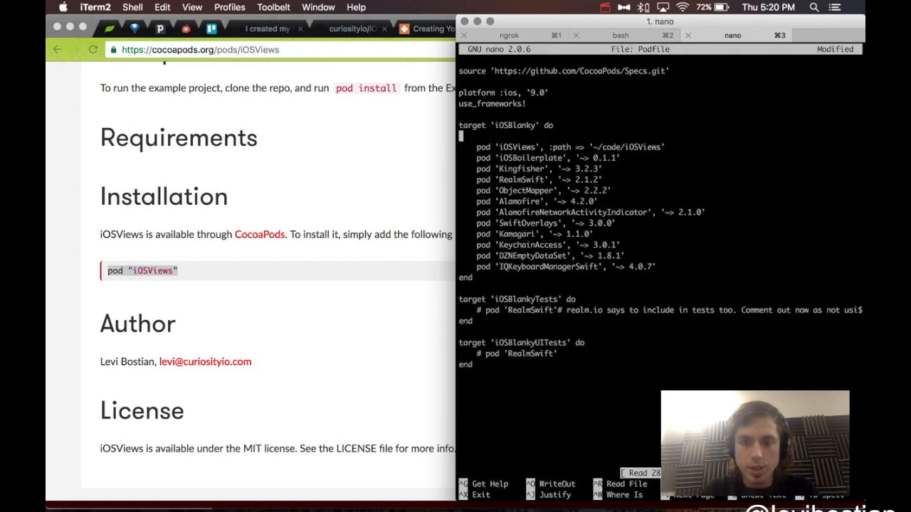
pyautogui.write('pod "iOSViews"')
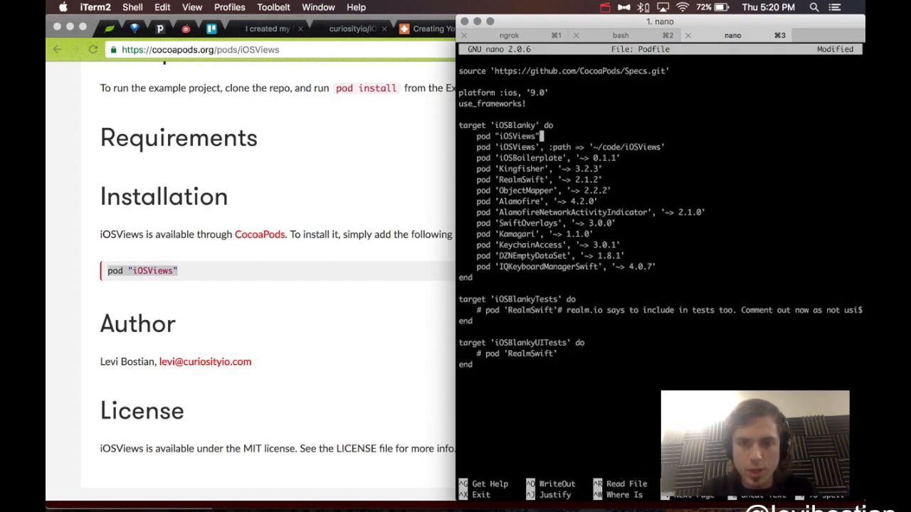
pyautogui.write(", '~>")
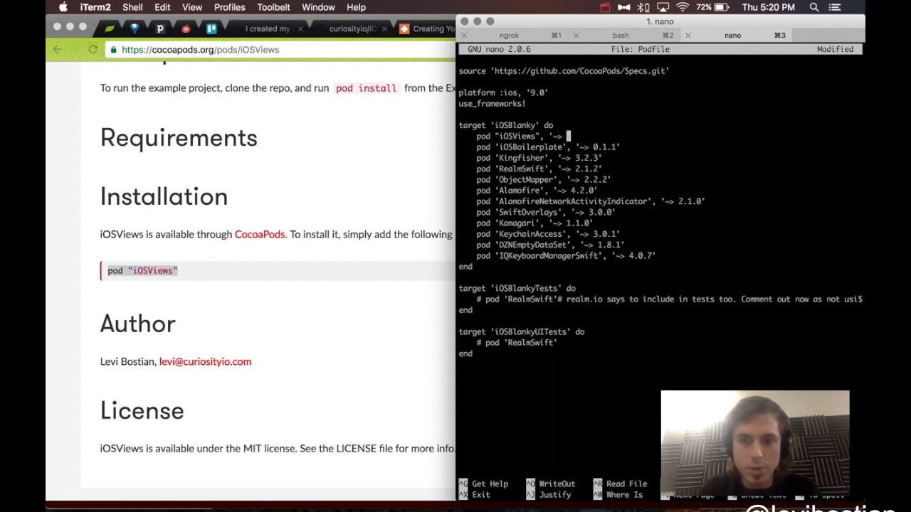
pyautogui.write("0.1.0'")
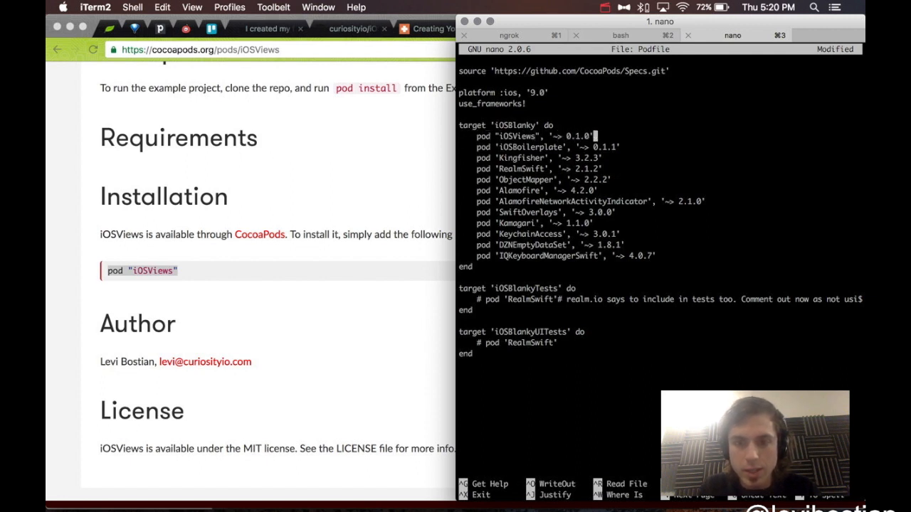
pyautogui.press('ctrl+x')
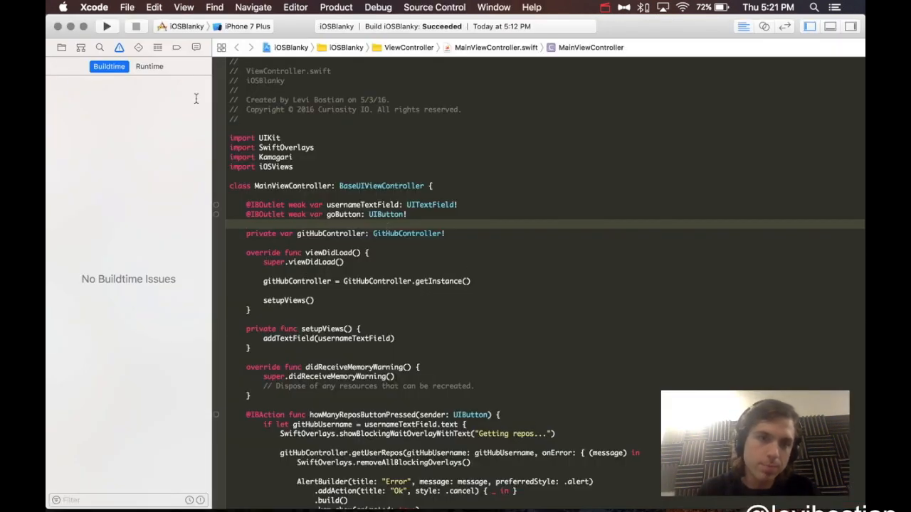
# - Select the iOSBlanky project and its iOSBlanky app target in the Project navigator
pyautogui.click(62, 47)
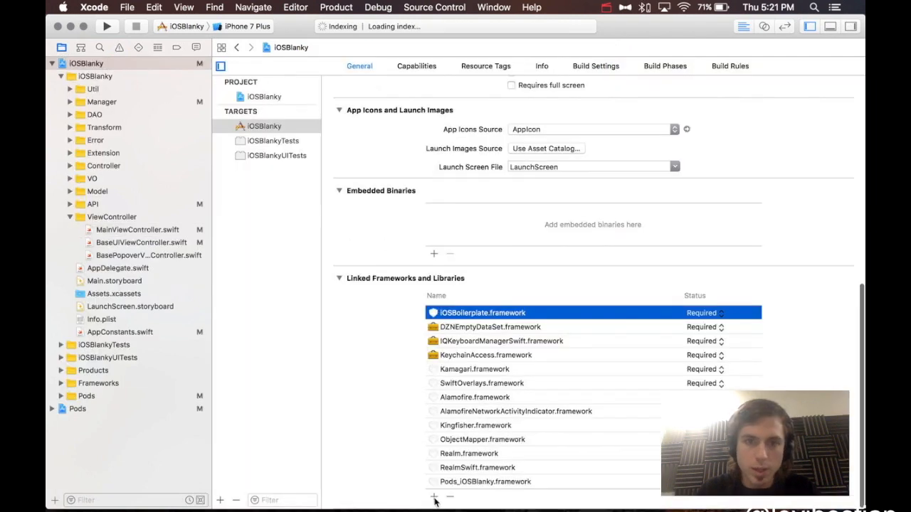
pyautogui.click(263, 126)
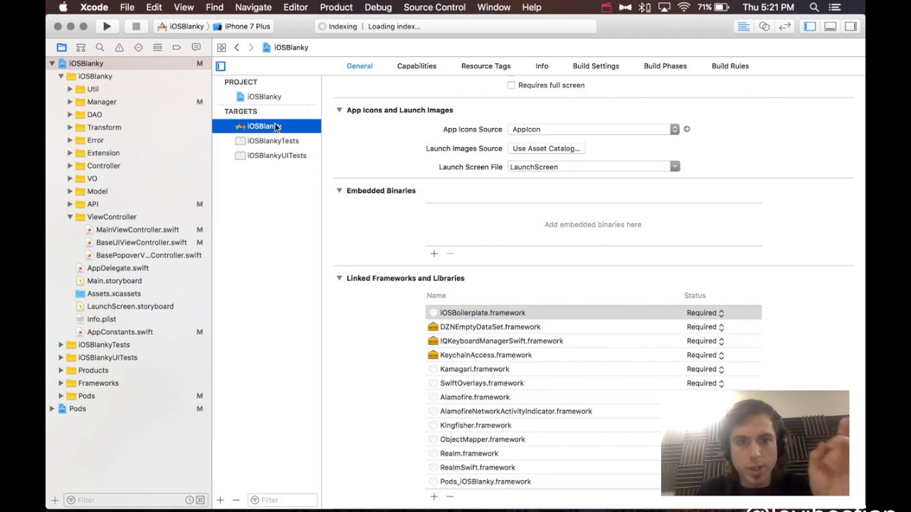